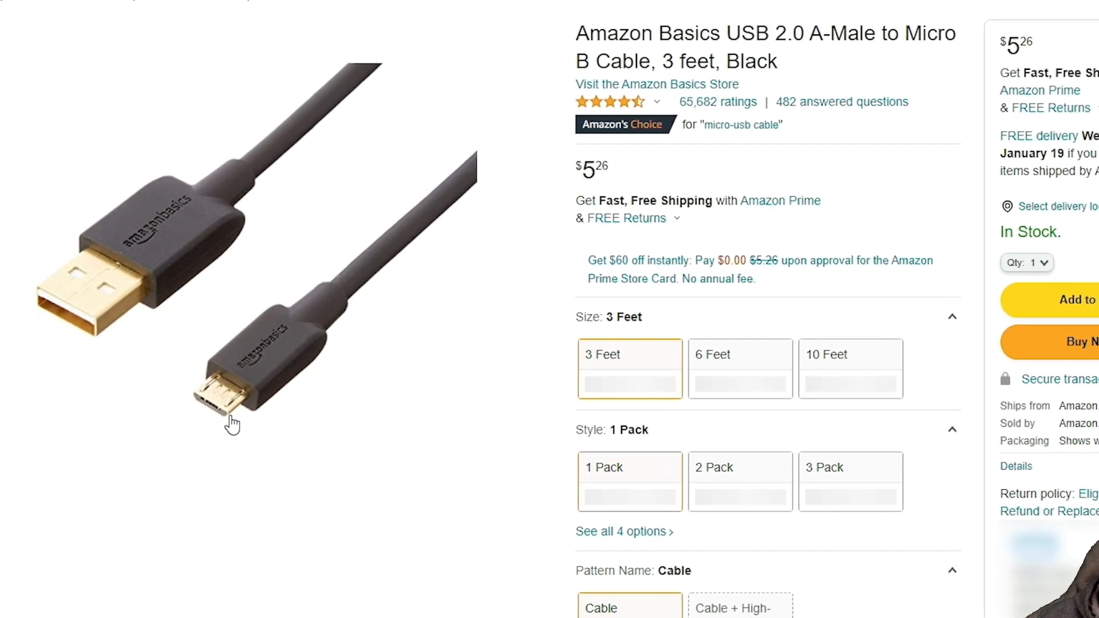
Scroll the ESP32-Server-900 README down to the implemented internal pages list with admin.html
{"action": "scroll", "scroll_direction": "down", "scroll_amount": 3}
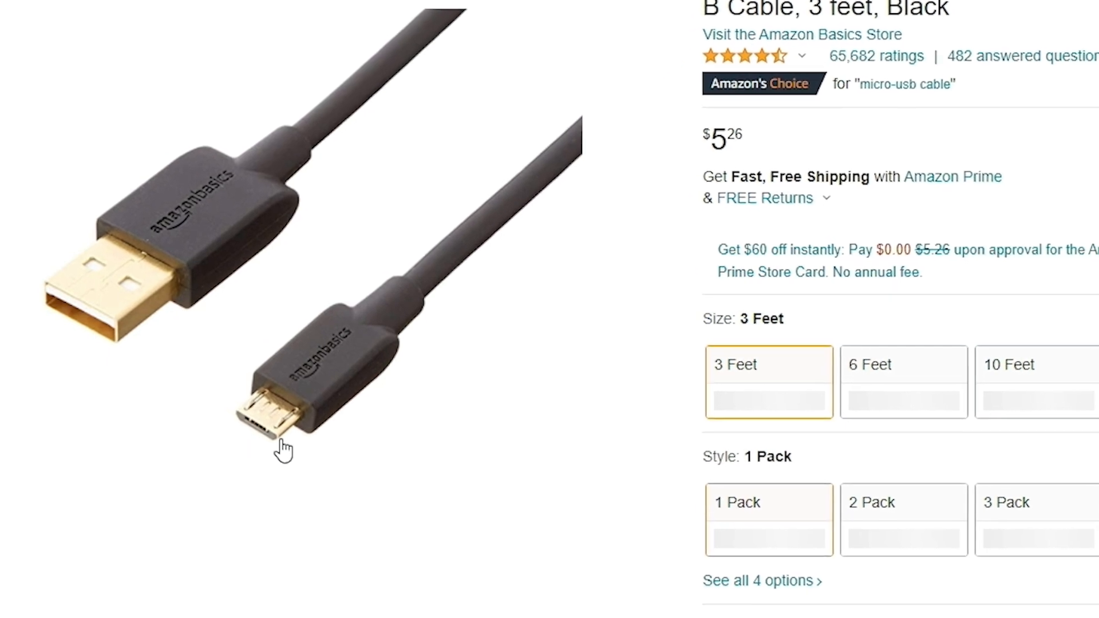
{"action": "scroll", "scroll_direction": "down", "scroll_amount": 3}
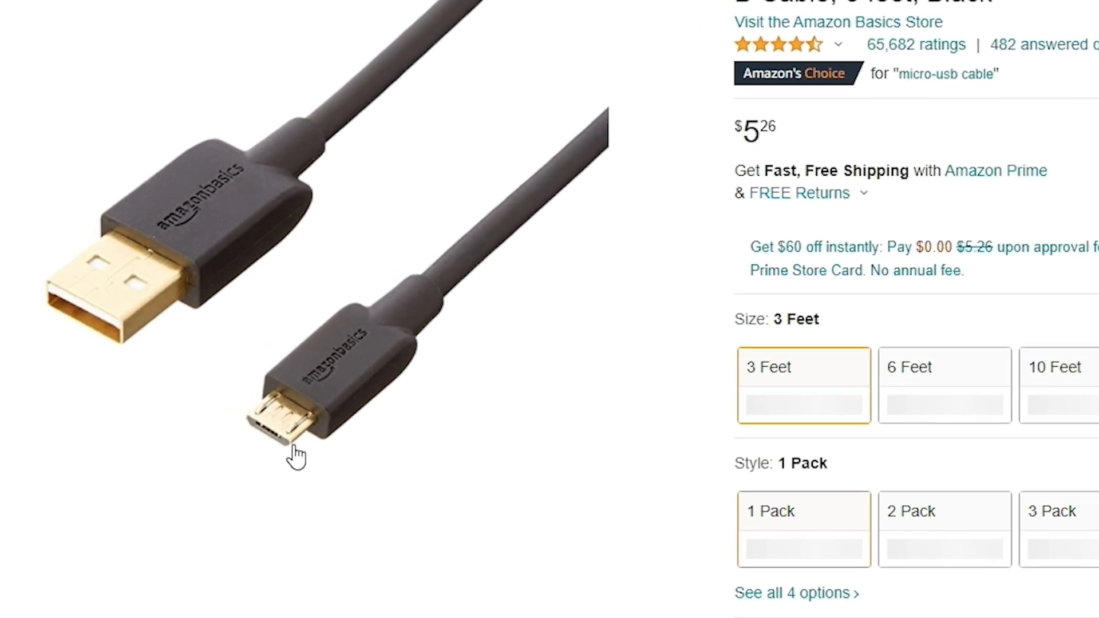
{"action": "scroll", "scroll_direction": "down", "scroll_amount": 3}
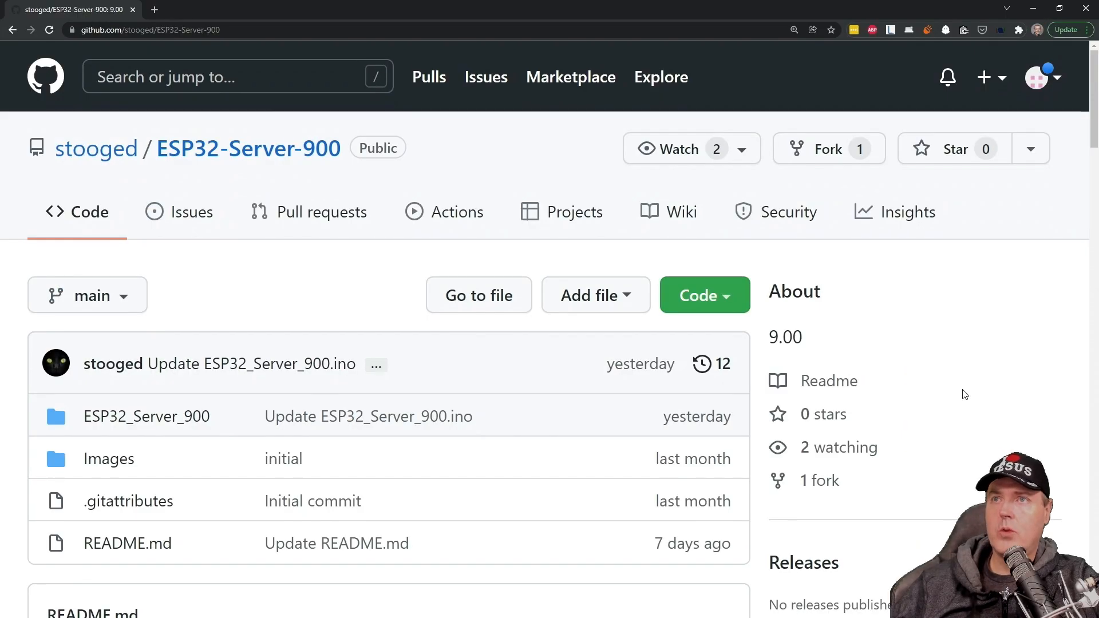
{"action": "scroll", "scroll_direction": "down", "scroll_amount": 3}
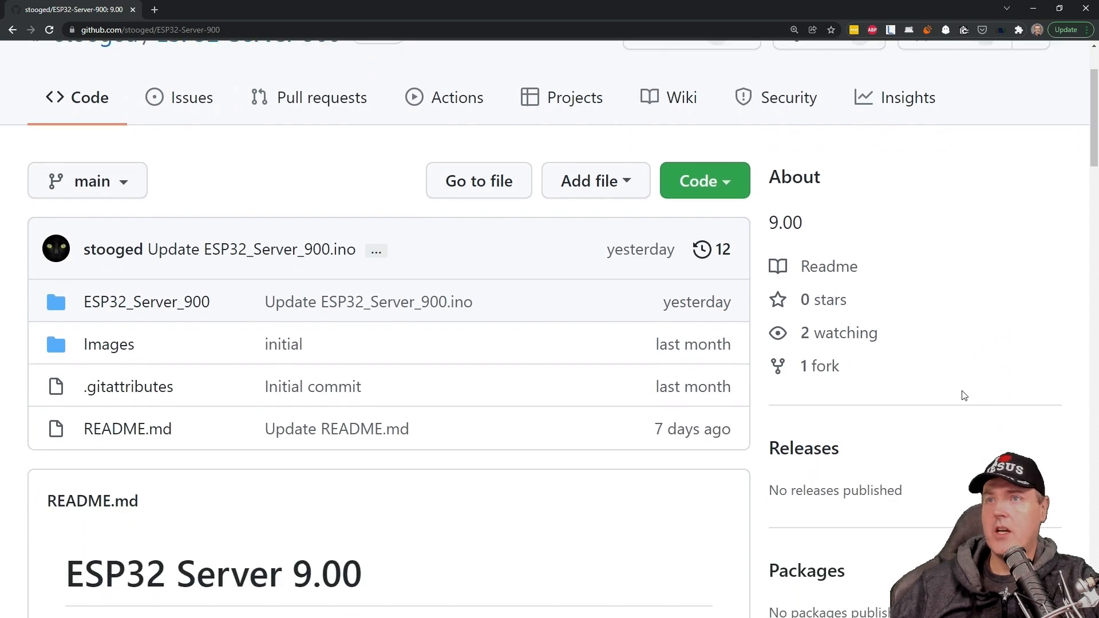
{"action": "scroll", "scroll_direction": "down", "scroll_amount": 3}
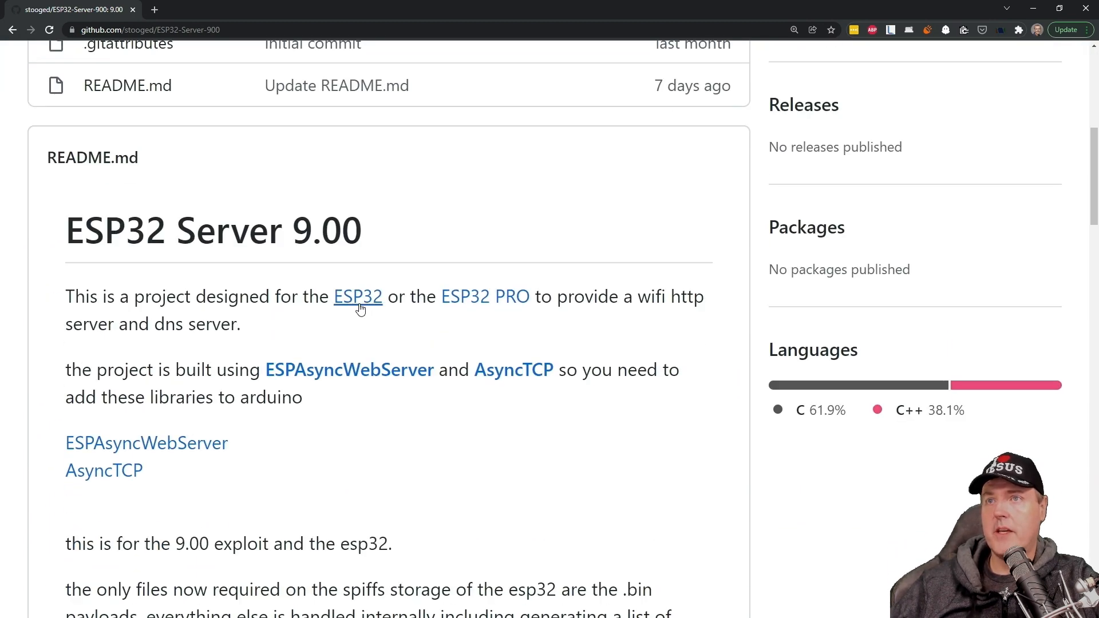
{"action": "mouse_move", "coordinate": [485, 297]}
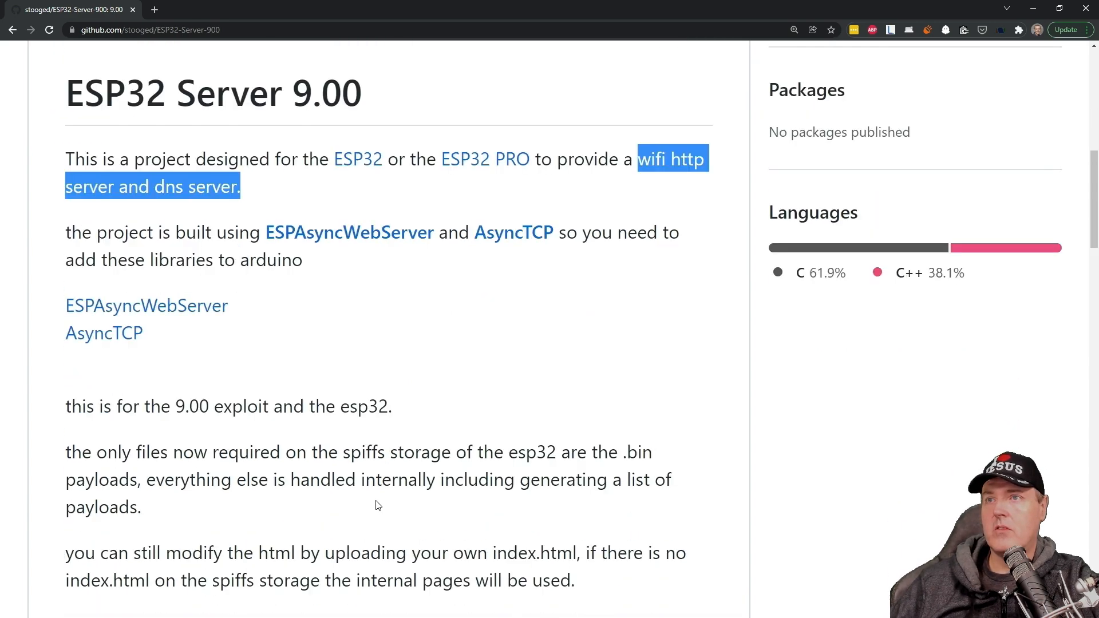
{"action": "scroll", "scroll_direction": "down", "scroll_amount": 3}
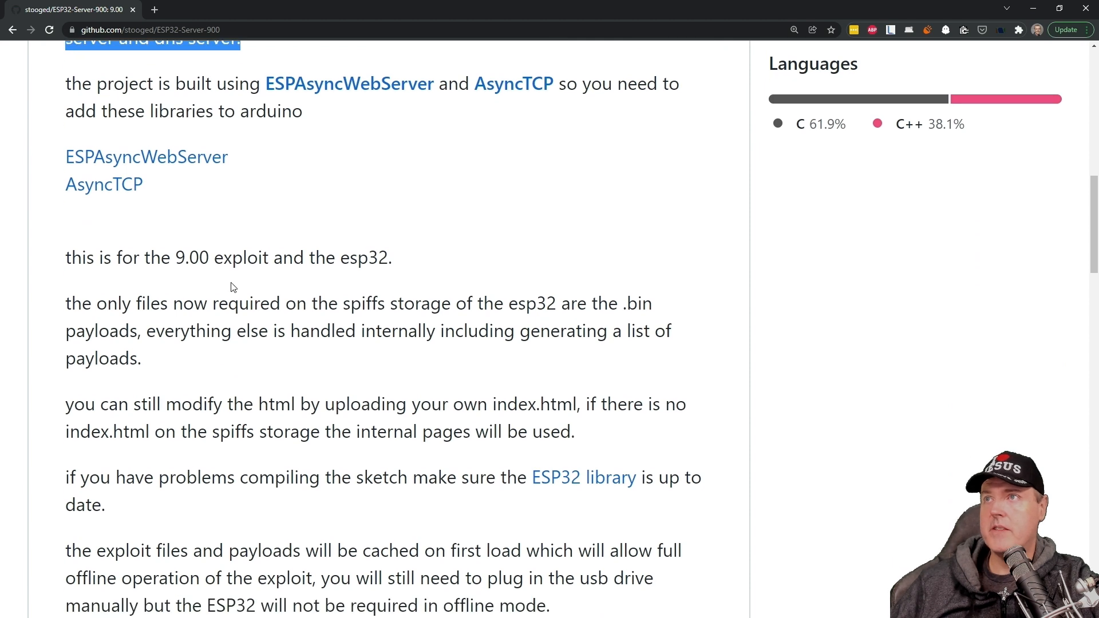
{"action": "mouse_move", "coordinate": [384, 460]}
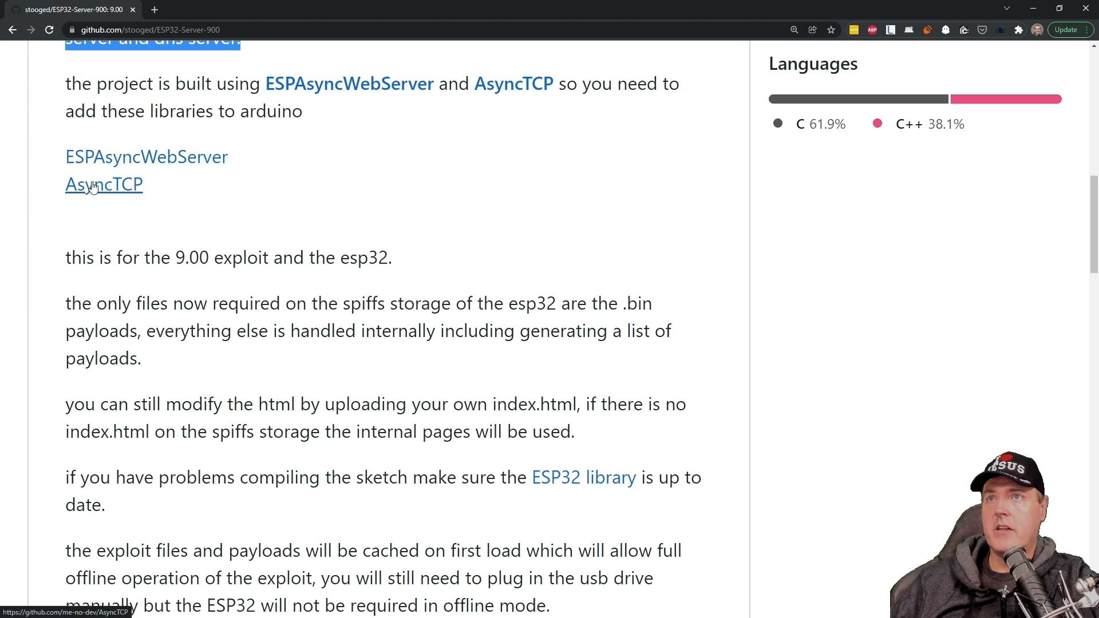
{"action": "mouse_move", "coordinate": [79, 194]}
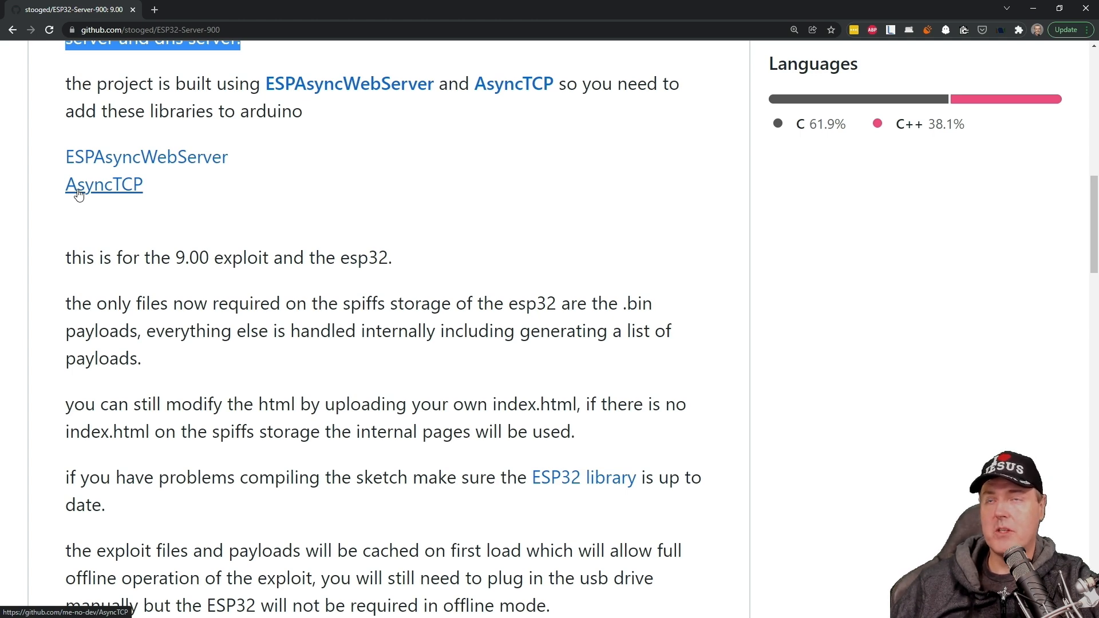
{"action": "scroll", "scroll_direction": "down", "scroll_amount": 3}
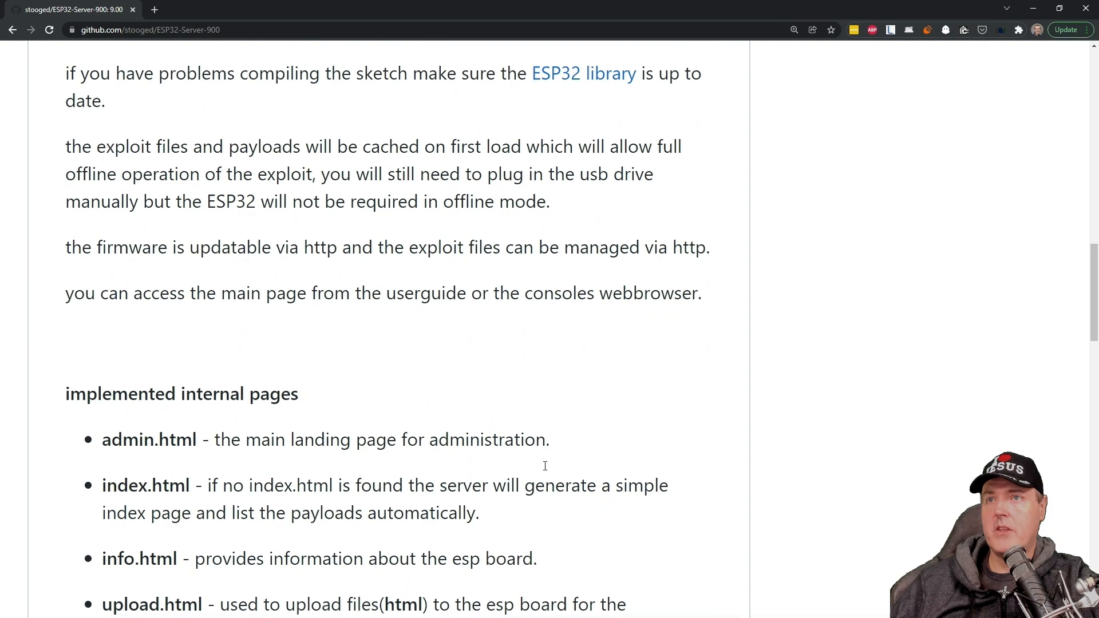
{"action": "scroll", "scroll_direction": "down", "scroll_amount": 3}
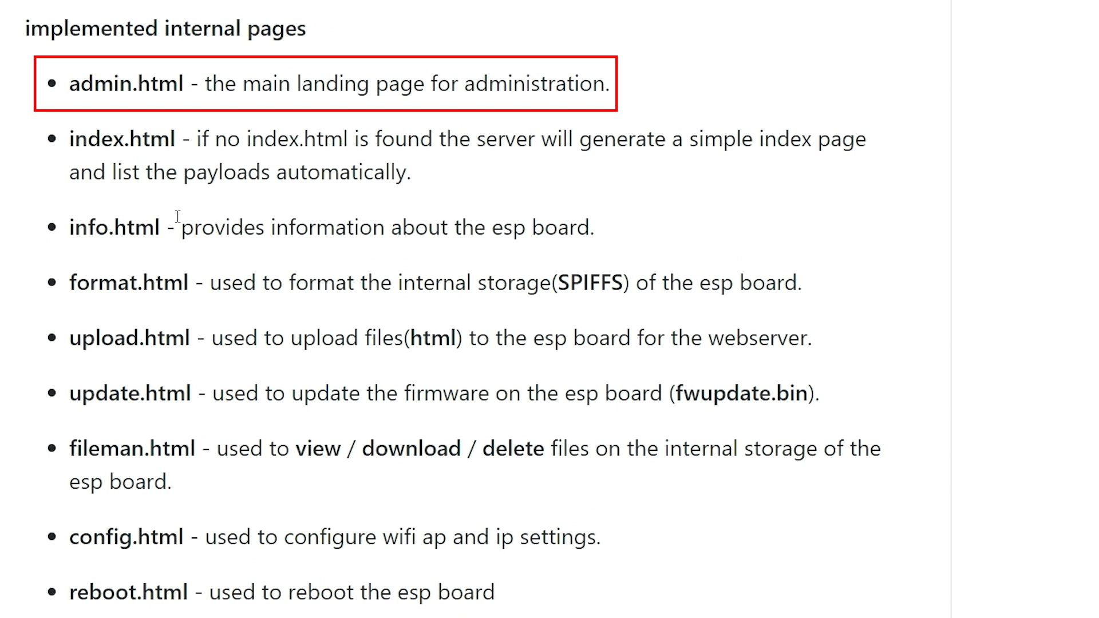
Open the repository's Code menu to reach the Download ZIP option
{"action": "left_click", "coordinate": [764, 179]}
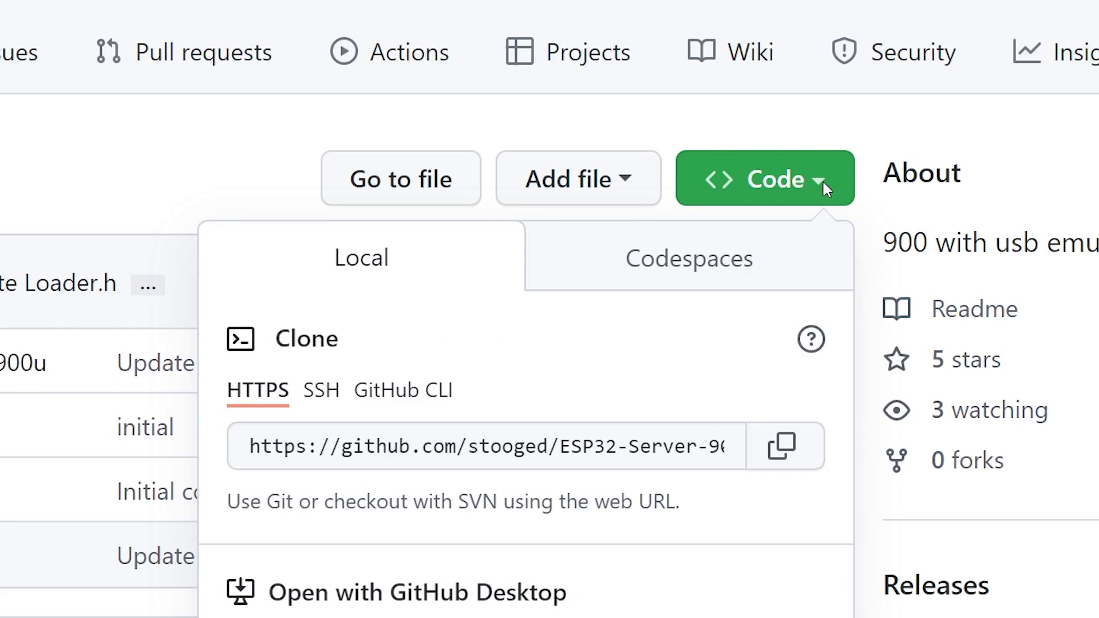
{"action": "scroll", "scroll_direction": "down", "scroll_amount": 3}
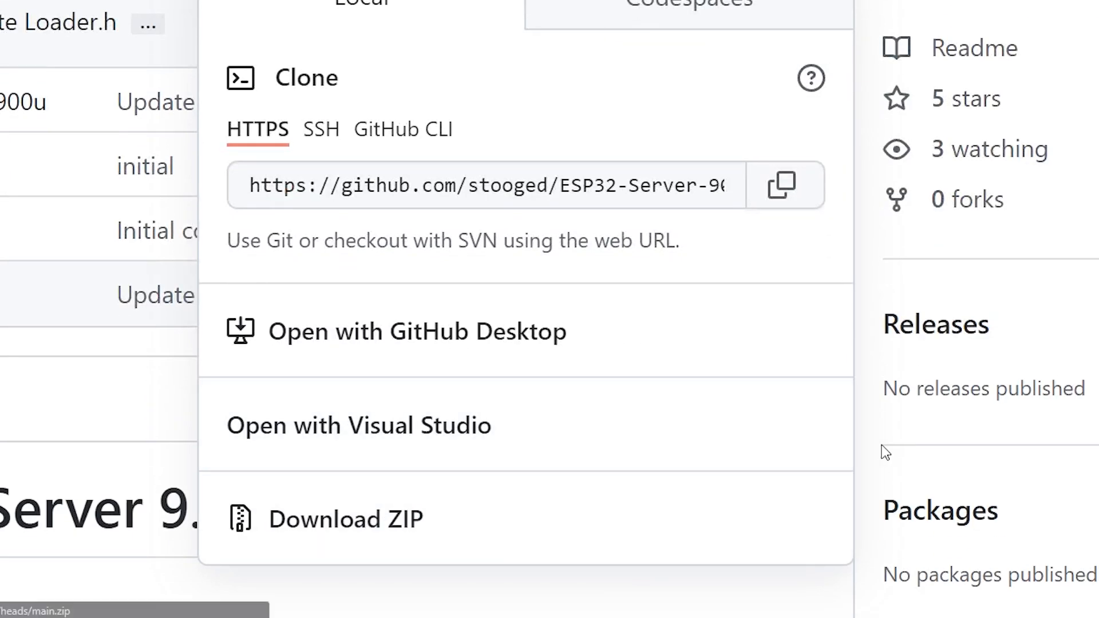
{"action": "mouse_move", "coordinate": [880, 453]}
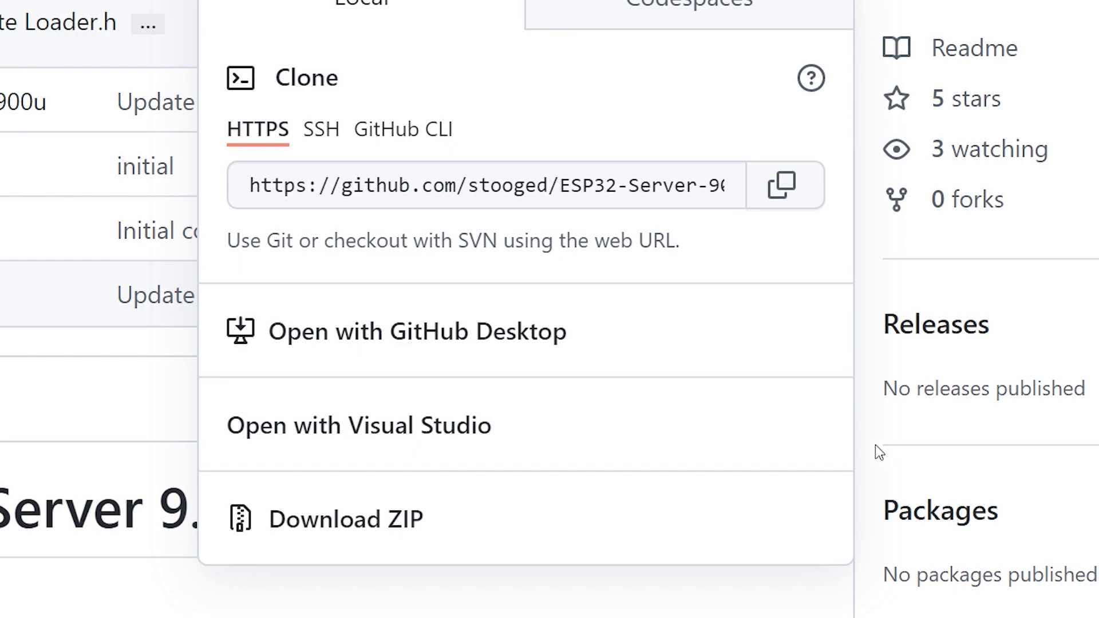
Download the repository ZIP and the Arduino IDE Windows hourly build via JUST DOWNLOAD
{"action": "left_click", "coordinate": [484, 8]}
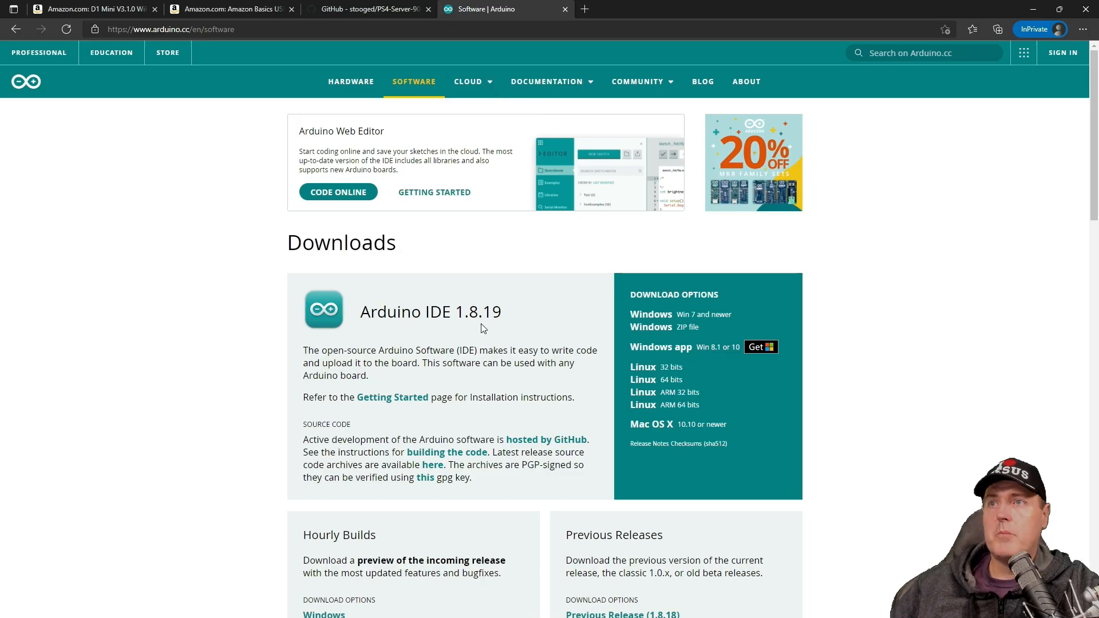
{"action": "mouse_move", "coordinate": [476, 383]}
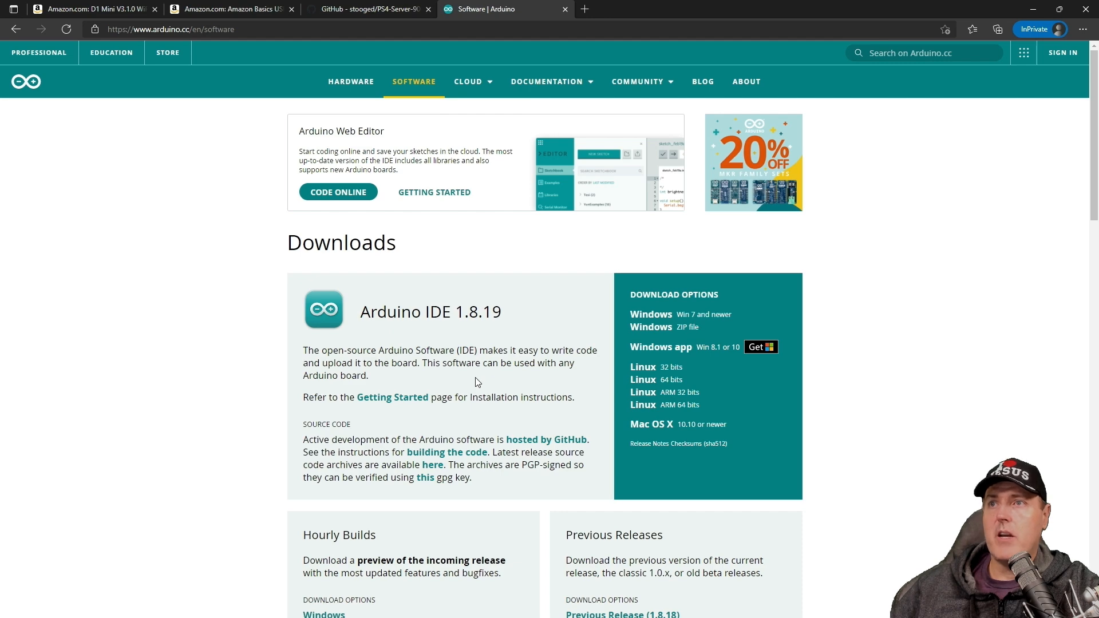
{"action": "scroll", "scroll_direction": "down", "scroll_amount": 3}
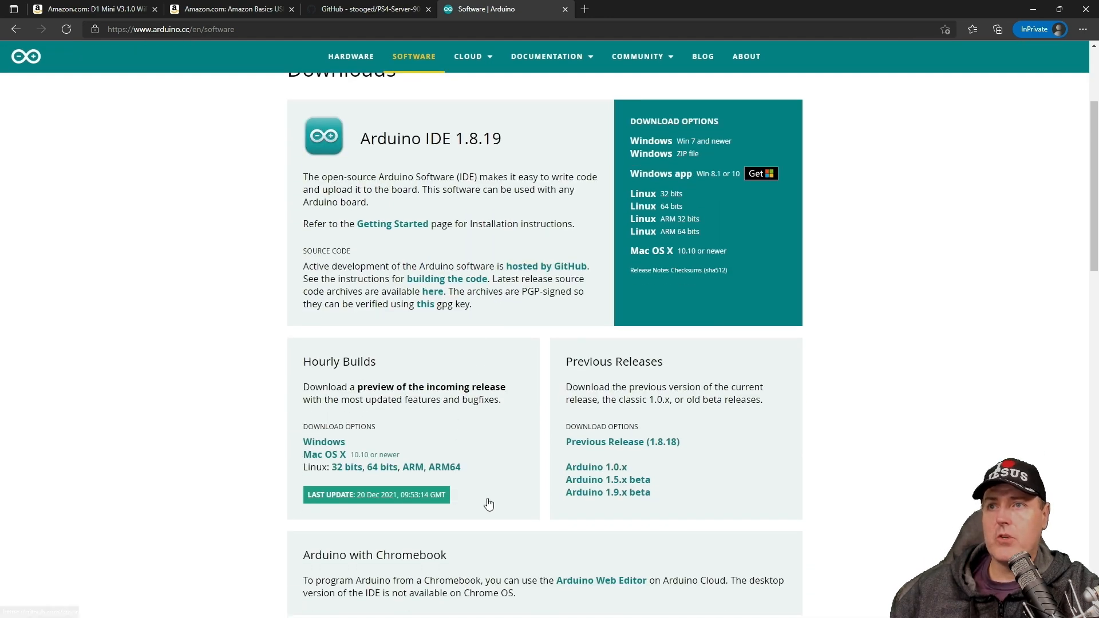
{"action": "mouse_move", "coordinate": [324, 441]}
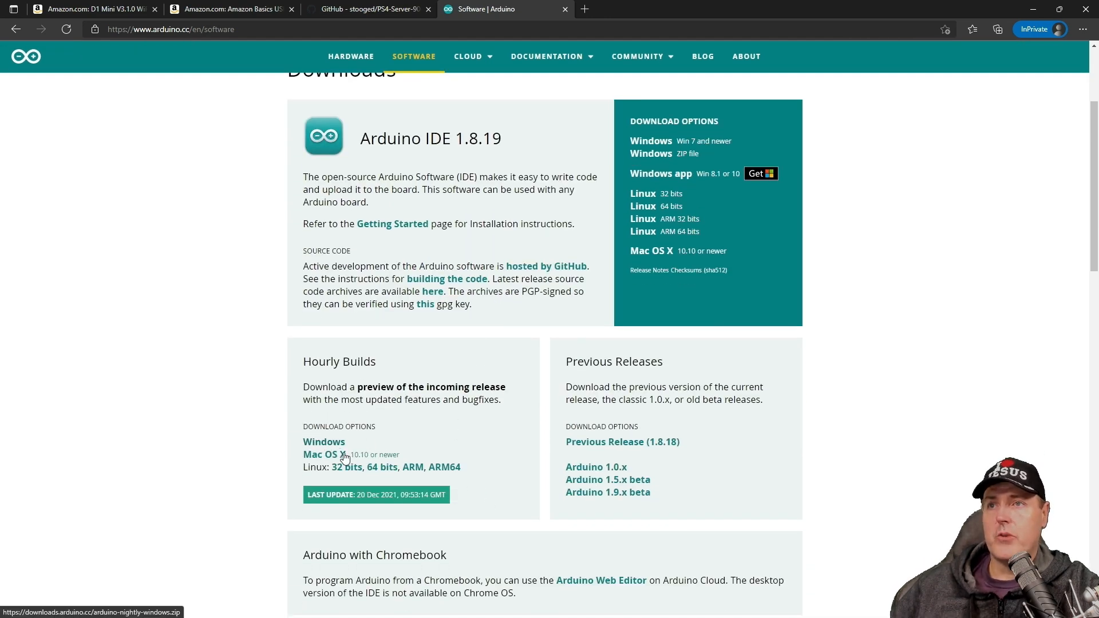
{"action": "mouse_move", "coordinate": [383, 473]}
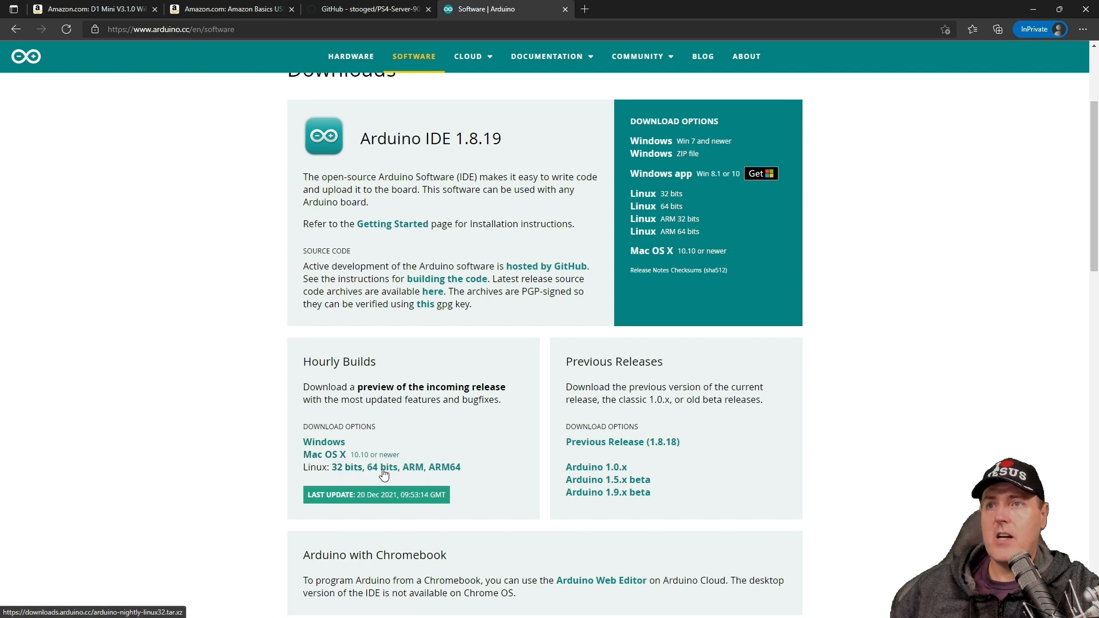
{"action": "mouse_move", "coordinate": [429, 467]}
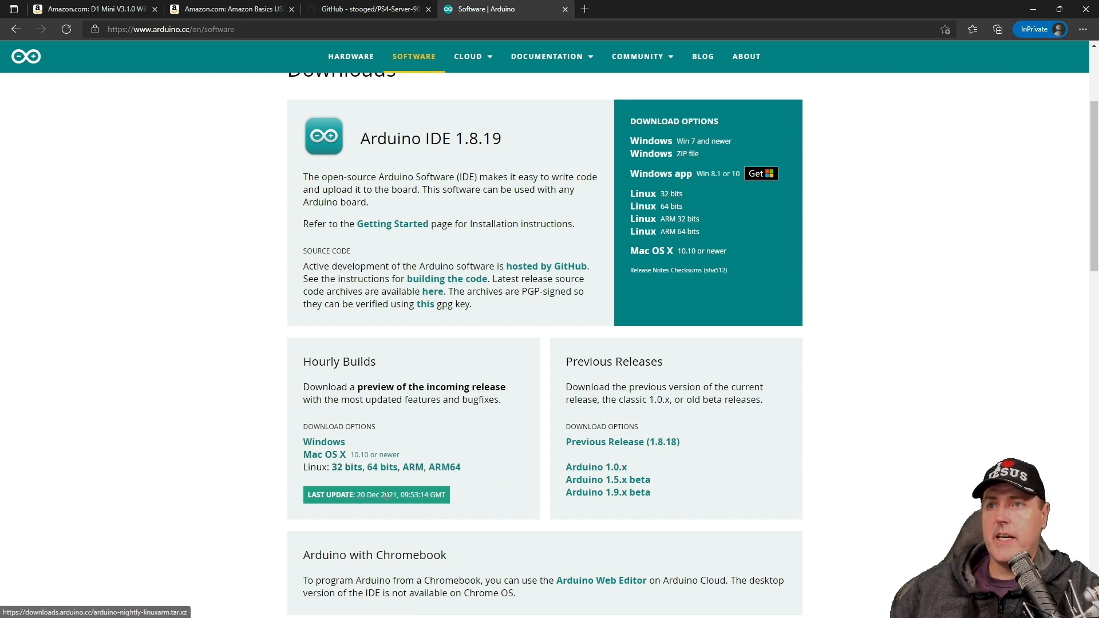
{"action": "mouse_move", "coordinate": [437, 413]}
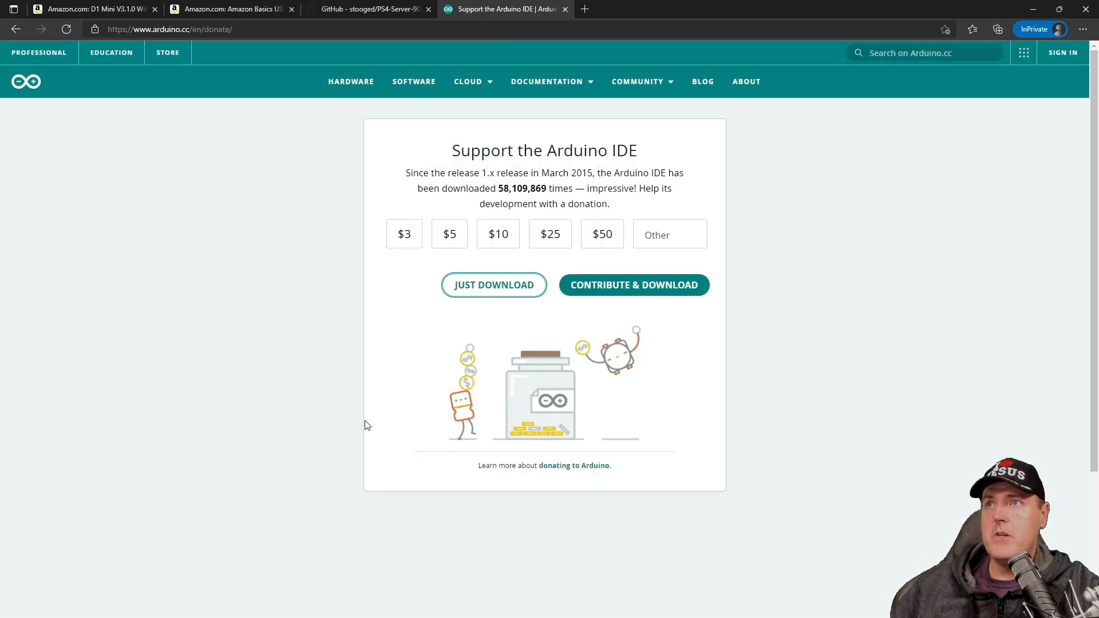
{"action": "left_click", "coordinate": [1003, 29]}
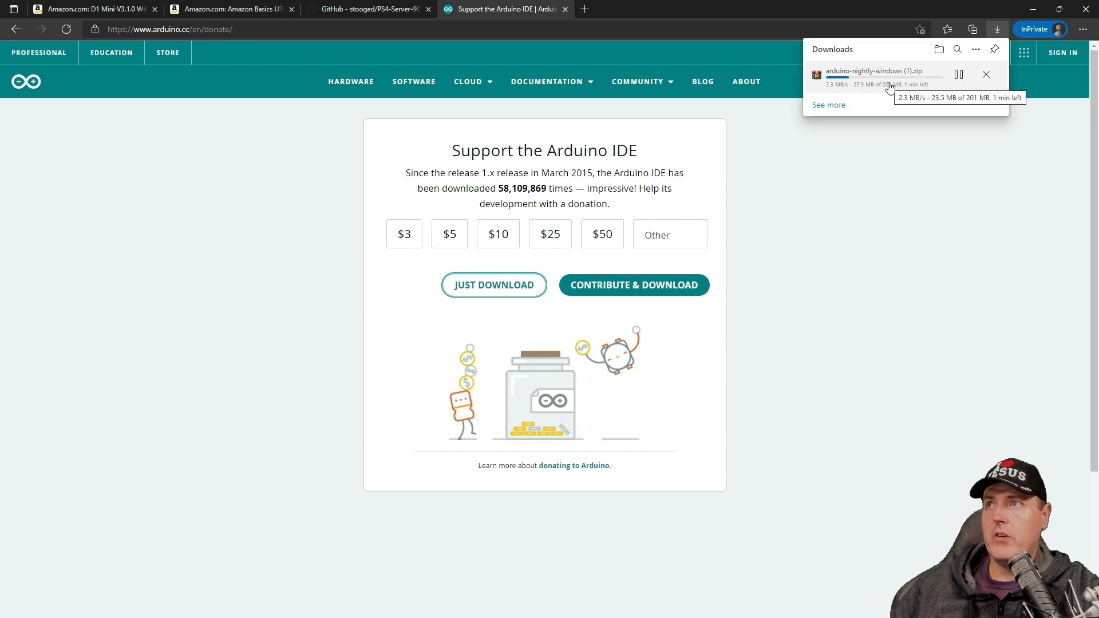
{"action": "mouse_move", "coordinate": [14, 44]}
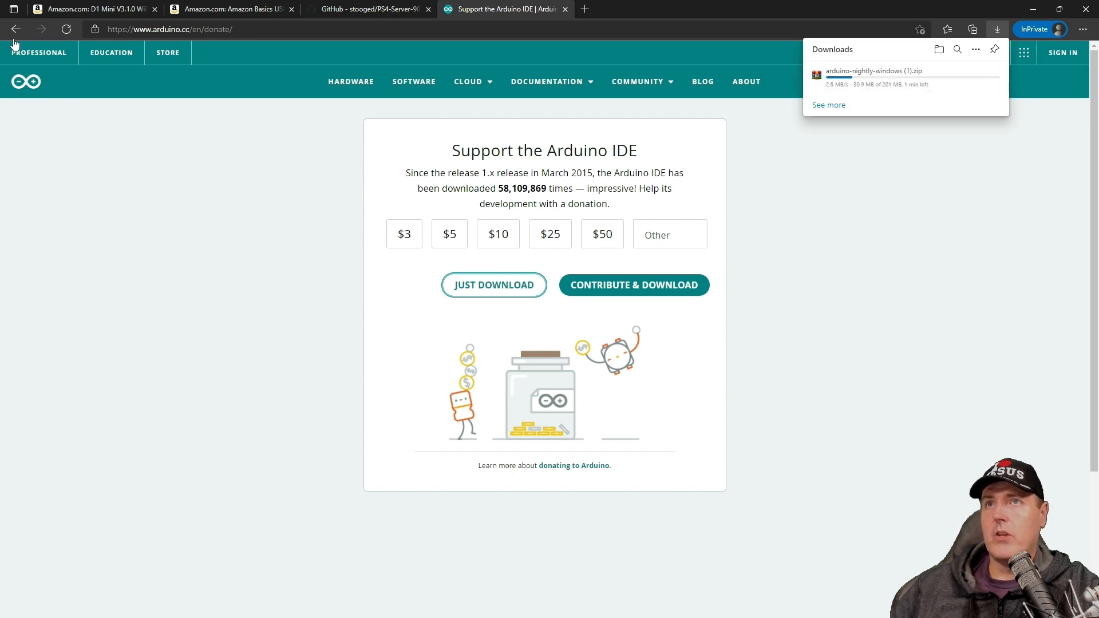
{"action": "left_click", "coordinate": [15, 29]}
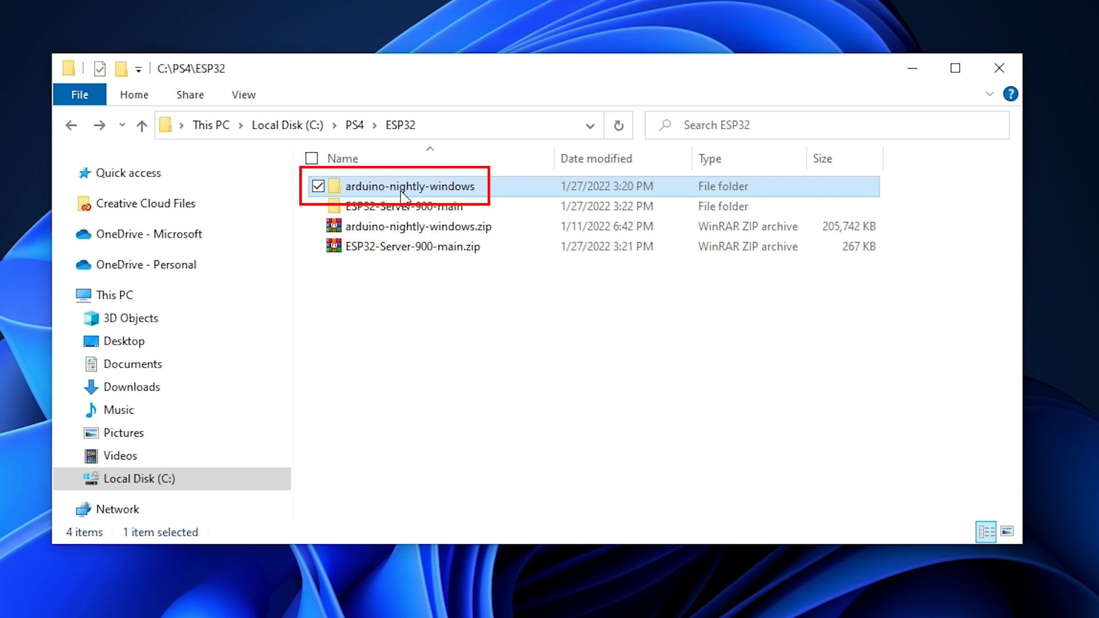
Browse into the extracted arduino-nightly-windows/arduino-nightly folder containing arduino.exe
{"action": "double_click", "coordinate": [411, 185]}
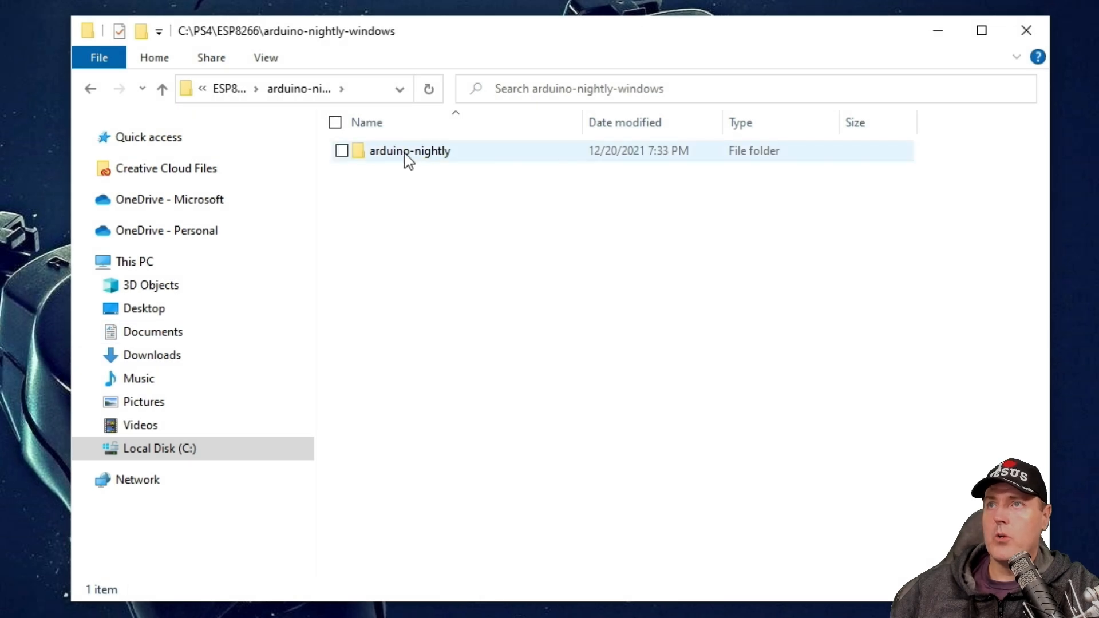
{"action": "double_click", "coordinate": [410, 150]}
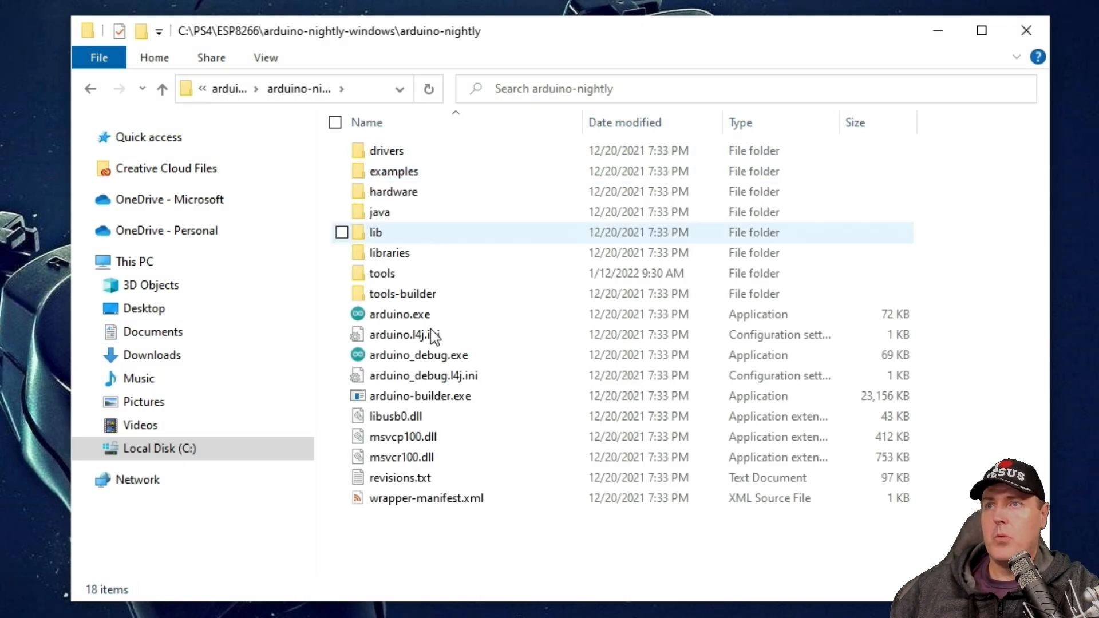
{"action": "left_click", "coordinate": [401, 314]}
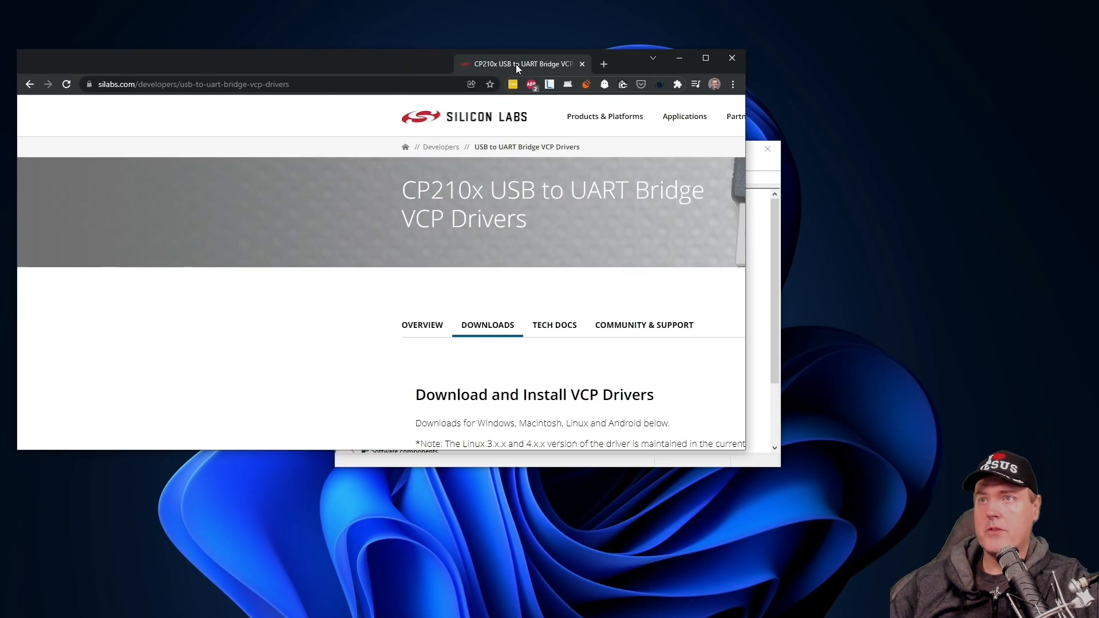
Download the CP210x Universal Windows Driver ZIP from the Silicon Labs VCP downloads
{"action": "left_click", "coordinate": [705, 57]}
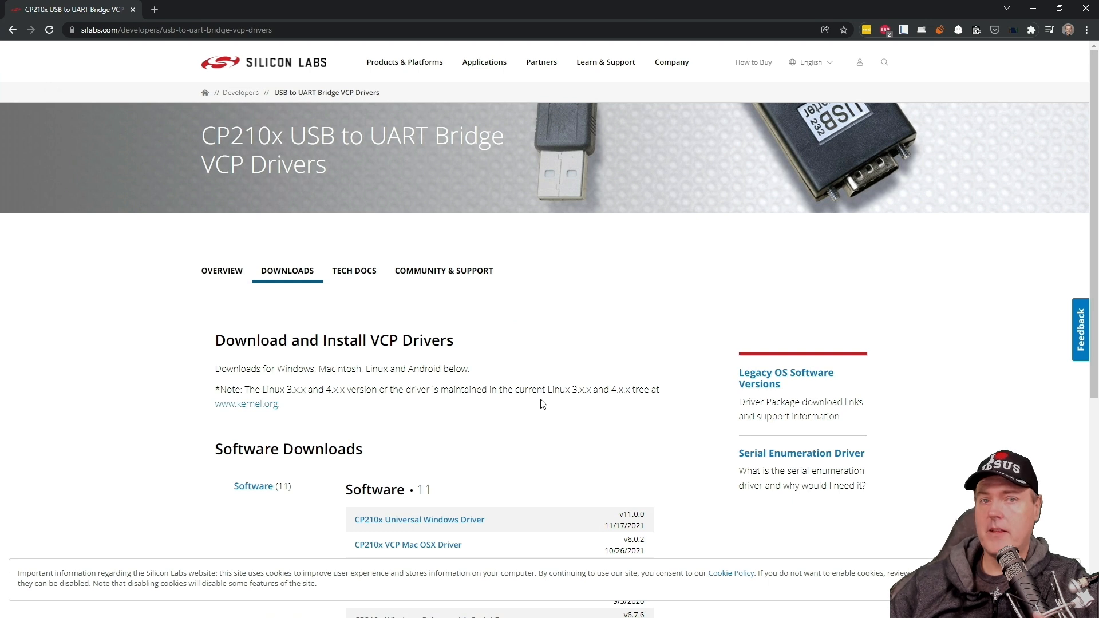
{"action": "mouse_move", "coordinate": [548, 396]}
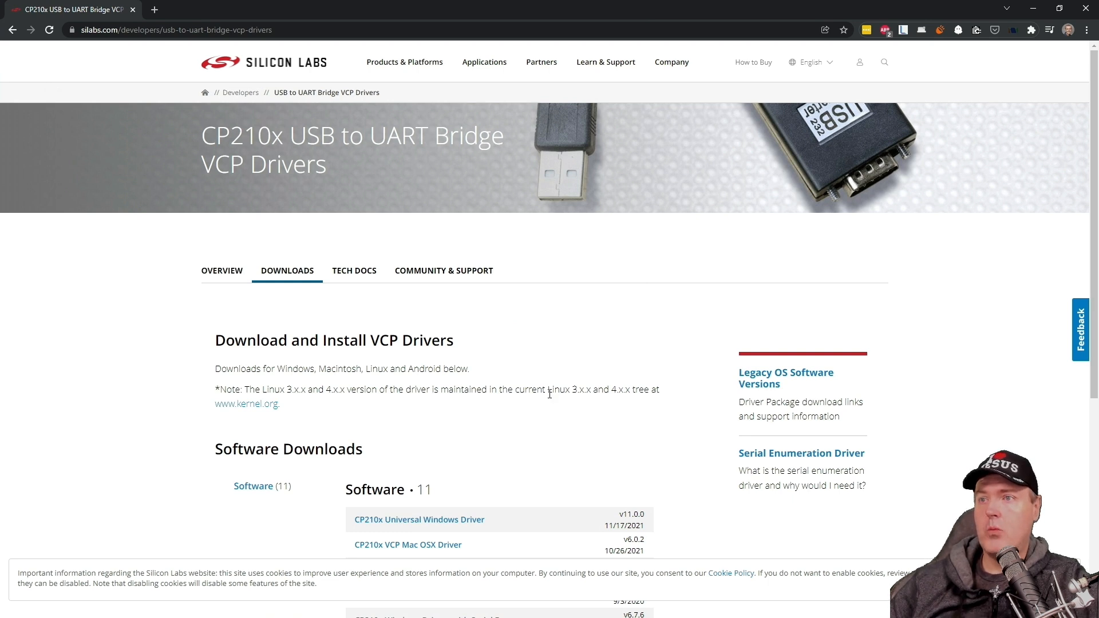
{"action": "scroll", "scroll_direction": "down", "scroll_amount": 3}
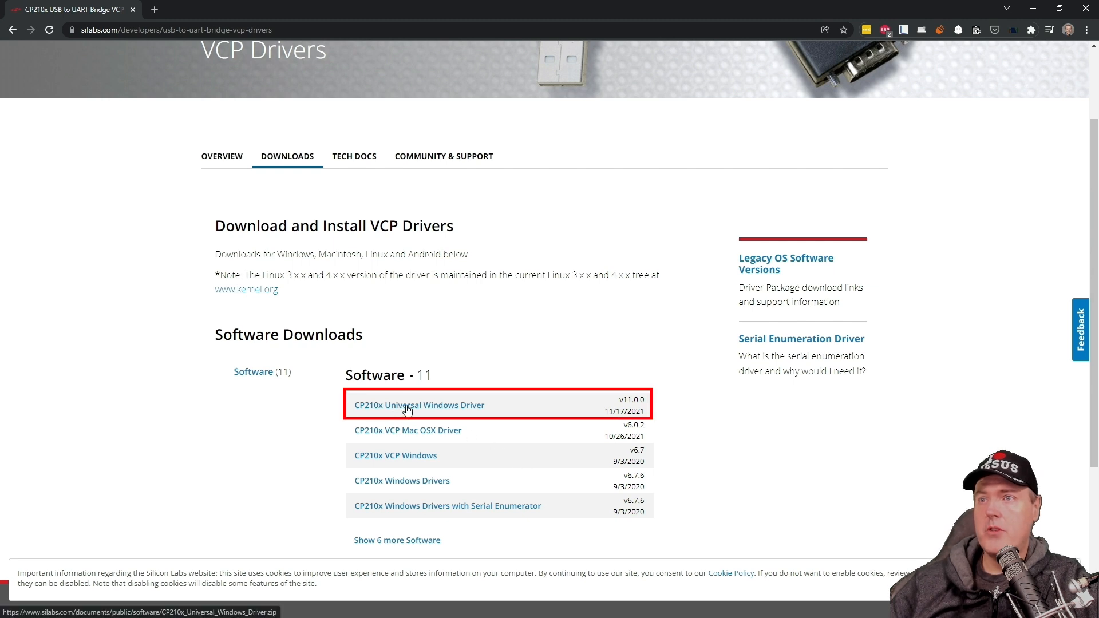
{"action": "mouse_move", "coordinate": [435, 408]}
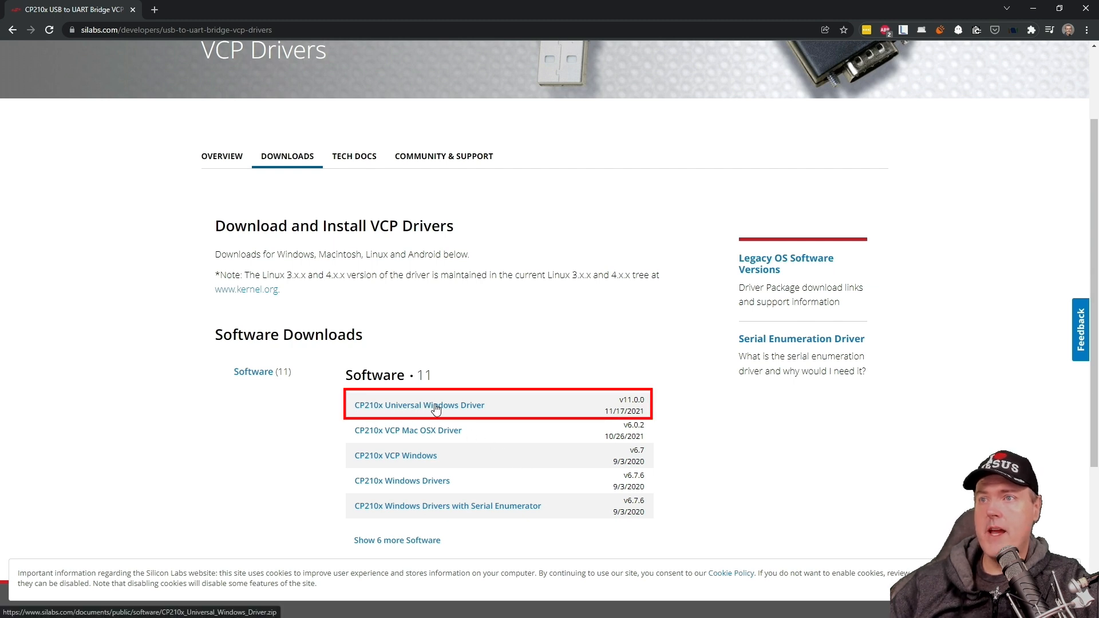
{"action": "mouse_move", "coordinate": [510, 474]}
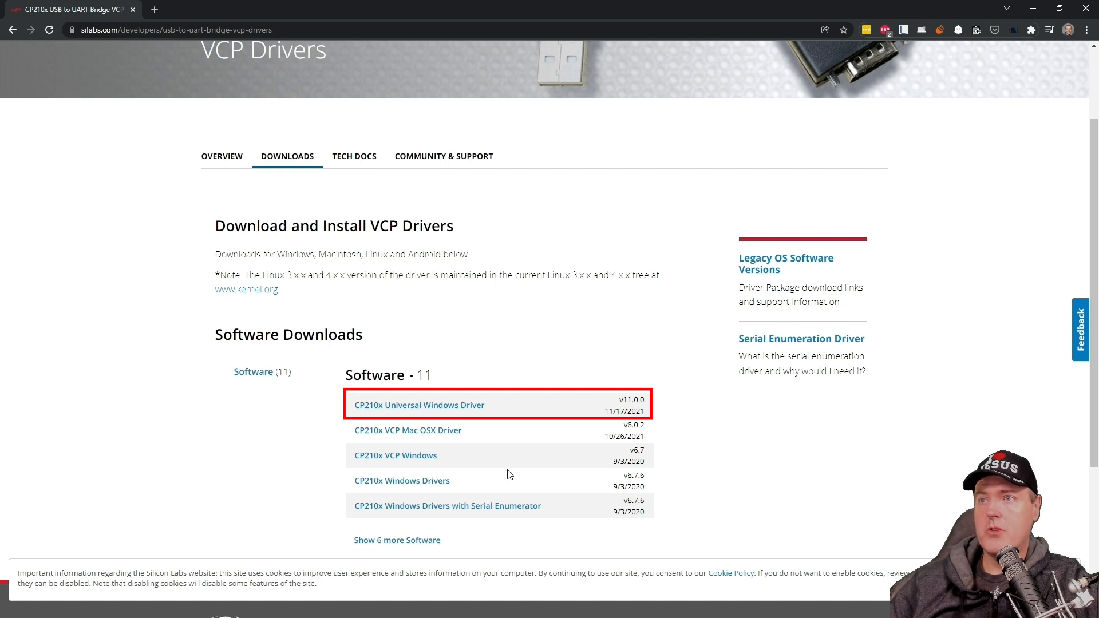
{"action": "left_click", "coordinate": [419, 404]}
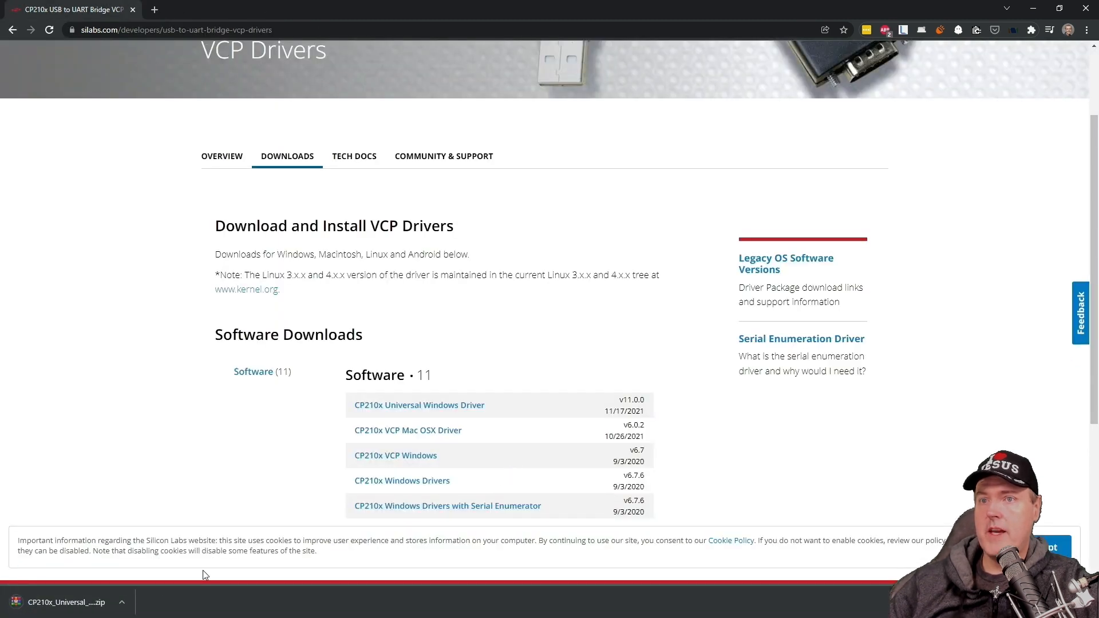
{"action": "mouse_move", "coordinate": [67, 602]}
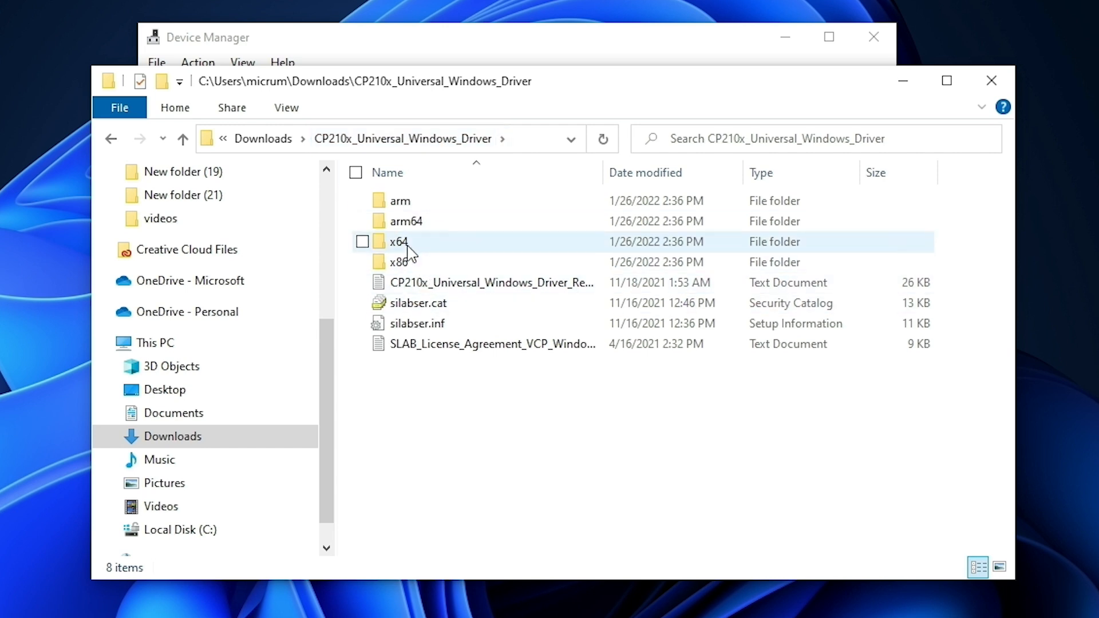
Open the extracted driver's x64 folder holding silabser.sys
{"action": "double_click", "coordinate": [398, 241]}
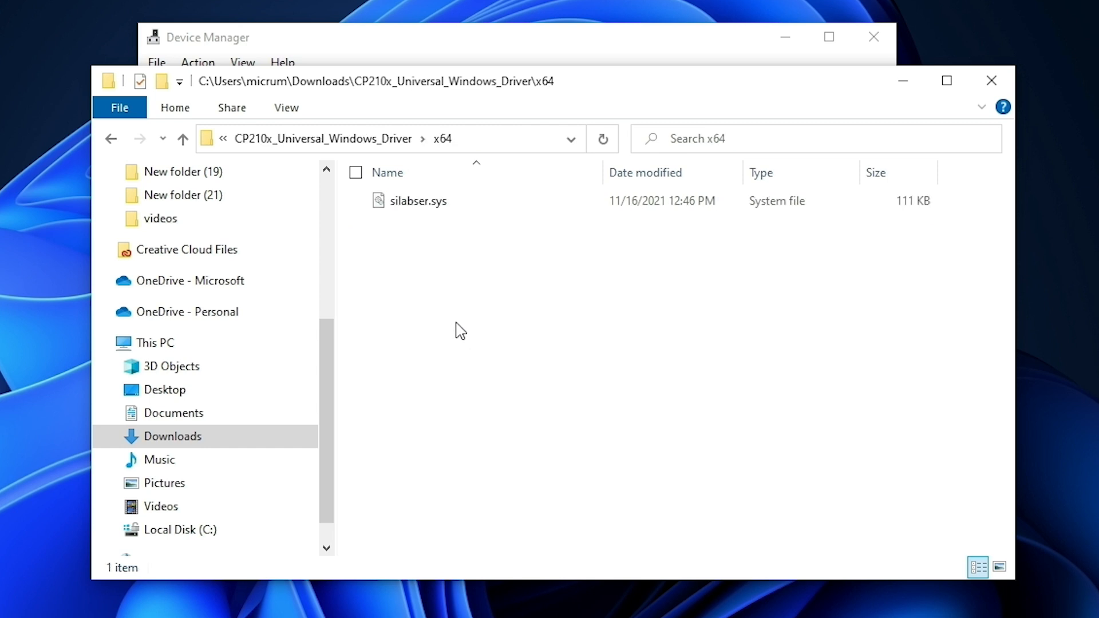
{"action": "mouse_move", "coordinate": [388, 89]}
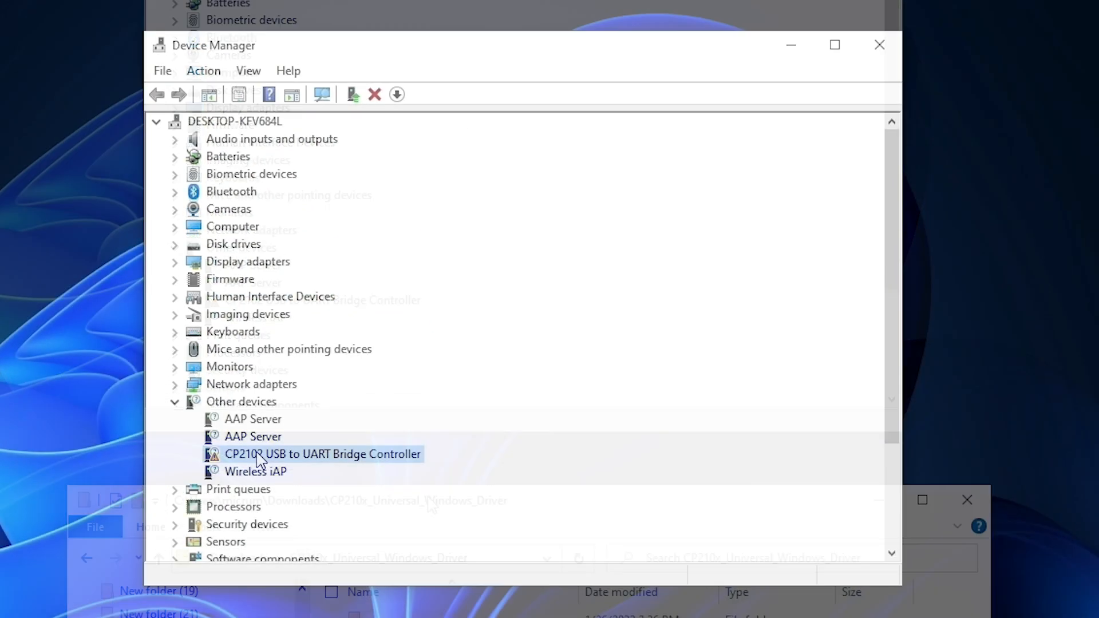
Update the CP2102 bridge driver from C:\Users\micrum\Downloads\CP210x_Universal_Windows_Driver and refresh Device Manager
{"action": "right_click", "coordinate": [323, 454]}
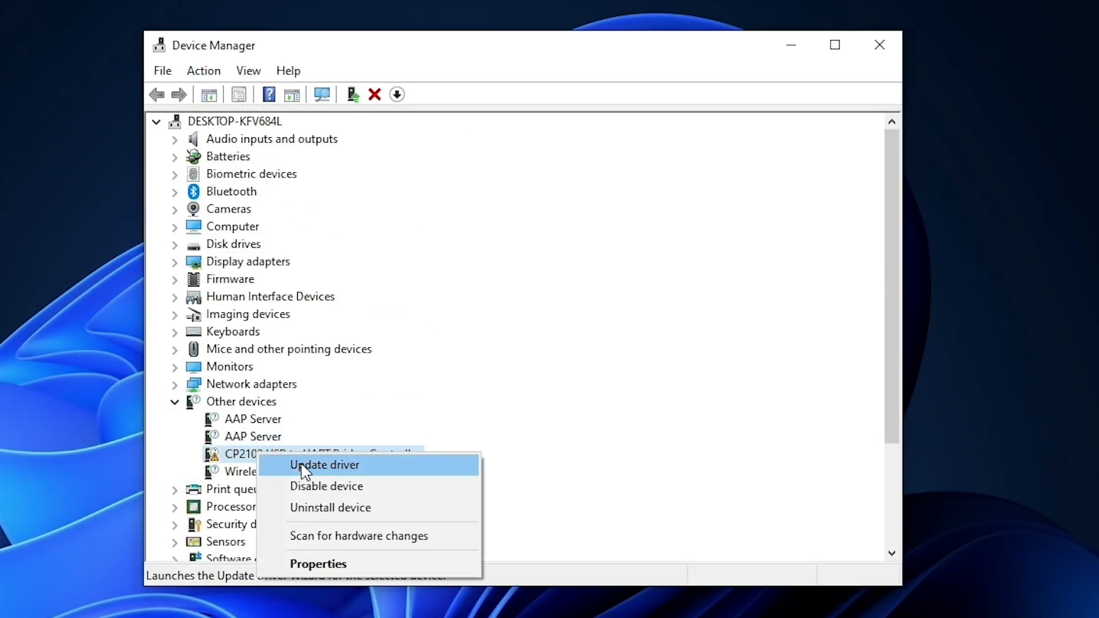
{"action": "left_click", "coordinate": [324, 465]}
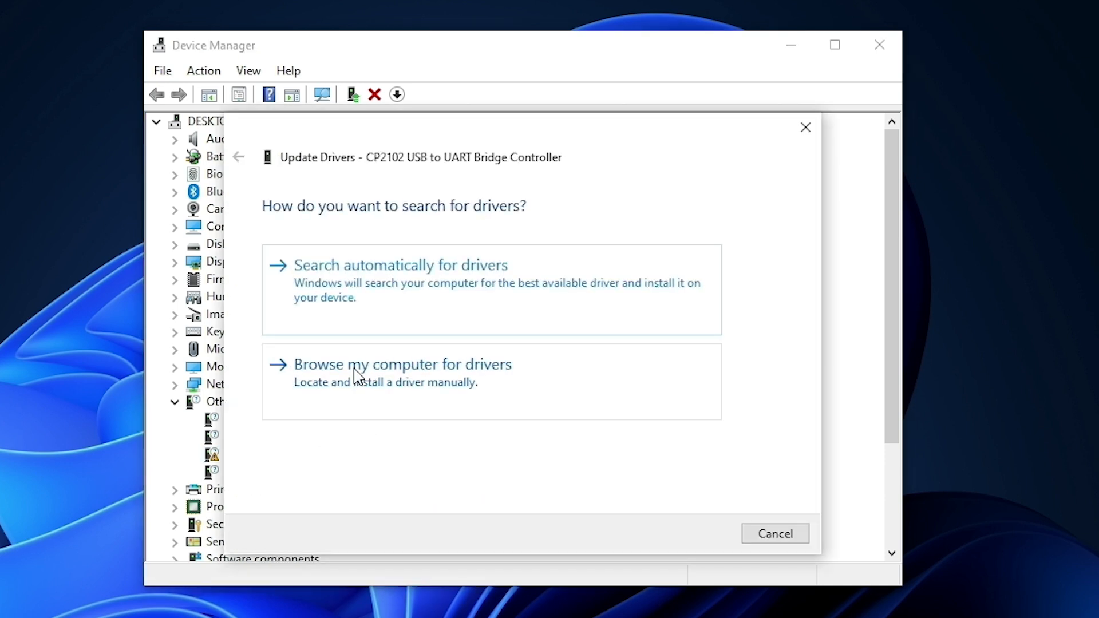
{"action": "left_click", "coordinate": [402, 364]}
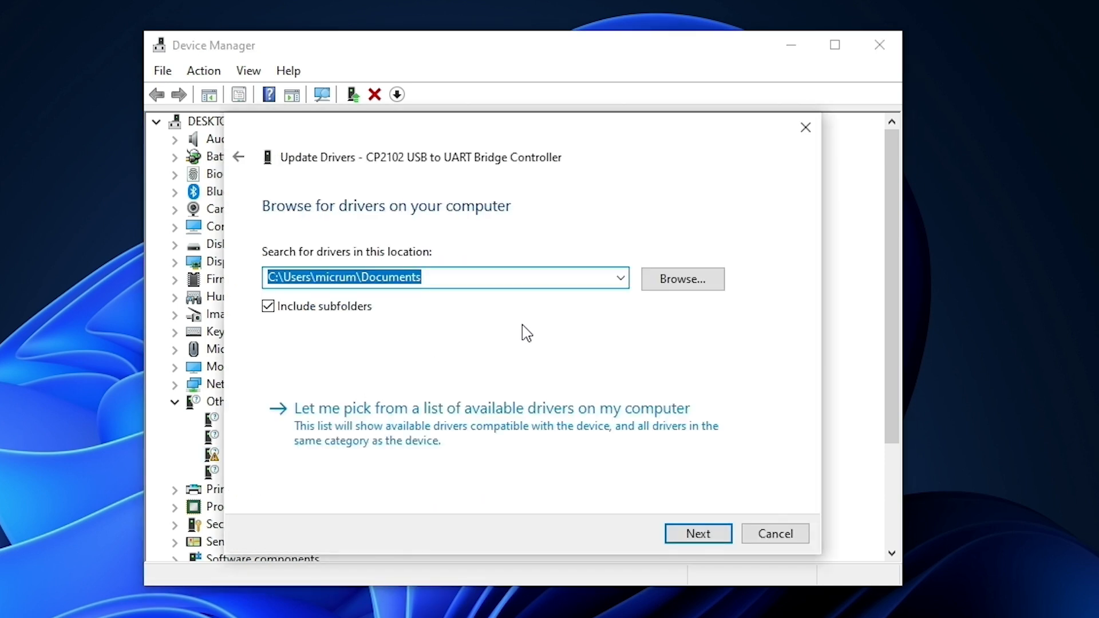
{"action": "type", "text": "C:\\Users\\micrum\\Downloads\\CP210x_Universal_Windows_Driver"}
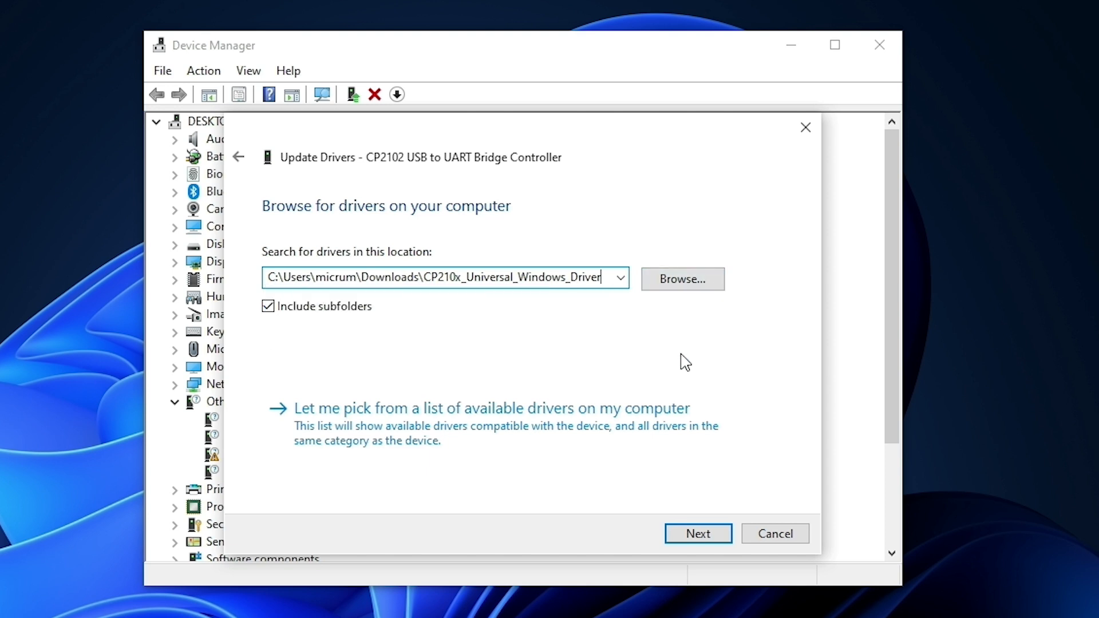
{"action": "left_click", "coordinate": [697, 534]}
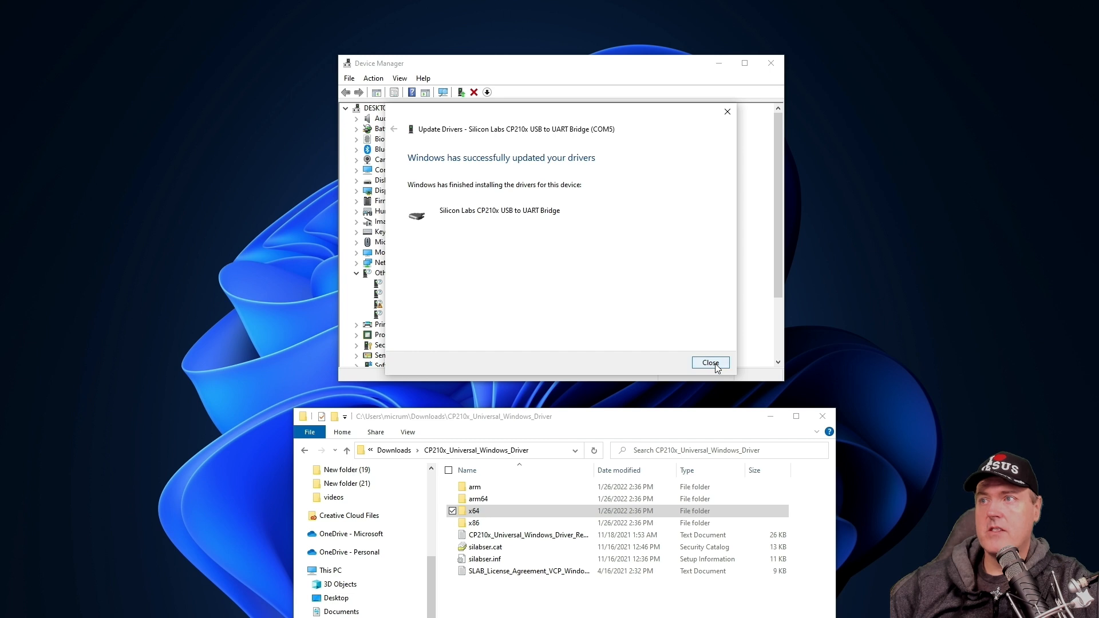
{"action": "left_click", "coordinate": [710, 363]}
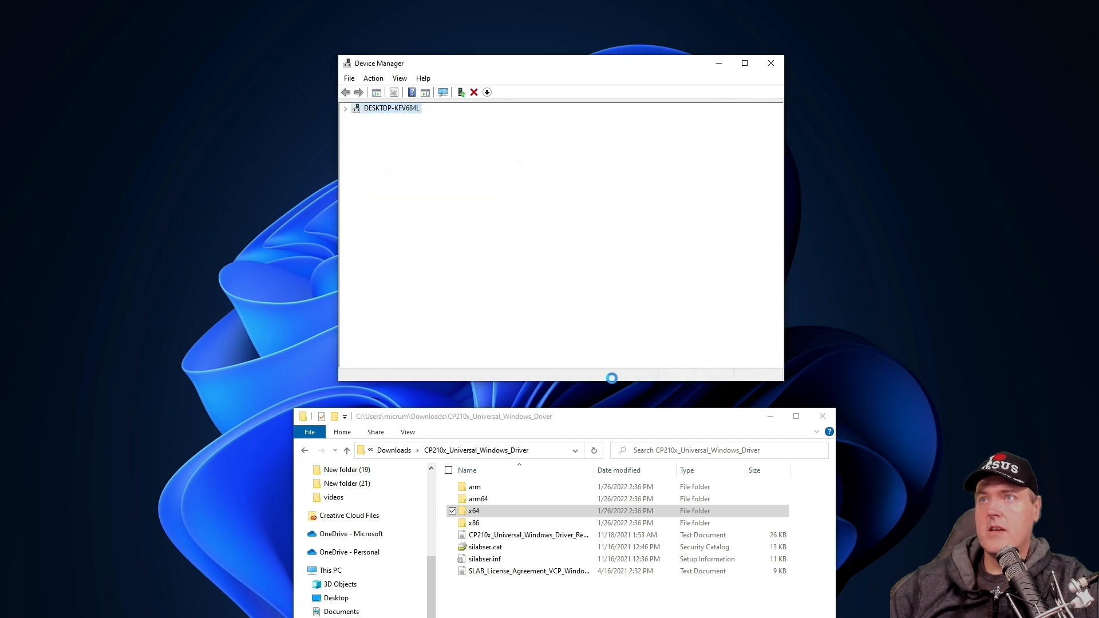
{"action": "left_click", "coordinate": [345, 108]}
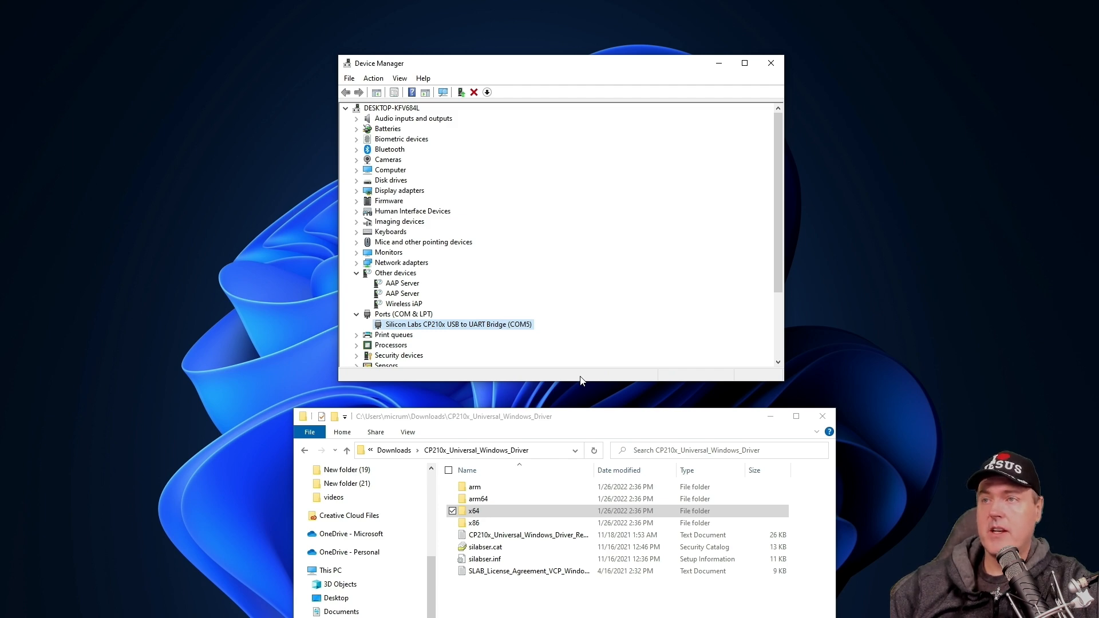
Select the Silicon Labs CP210x USB to UART Bridge on COM5 under Ports
{"action": "left_click", "coordinate": [744, 62]}
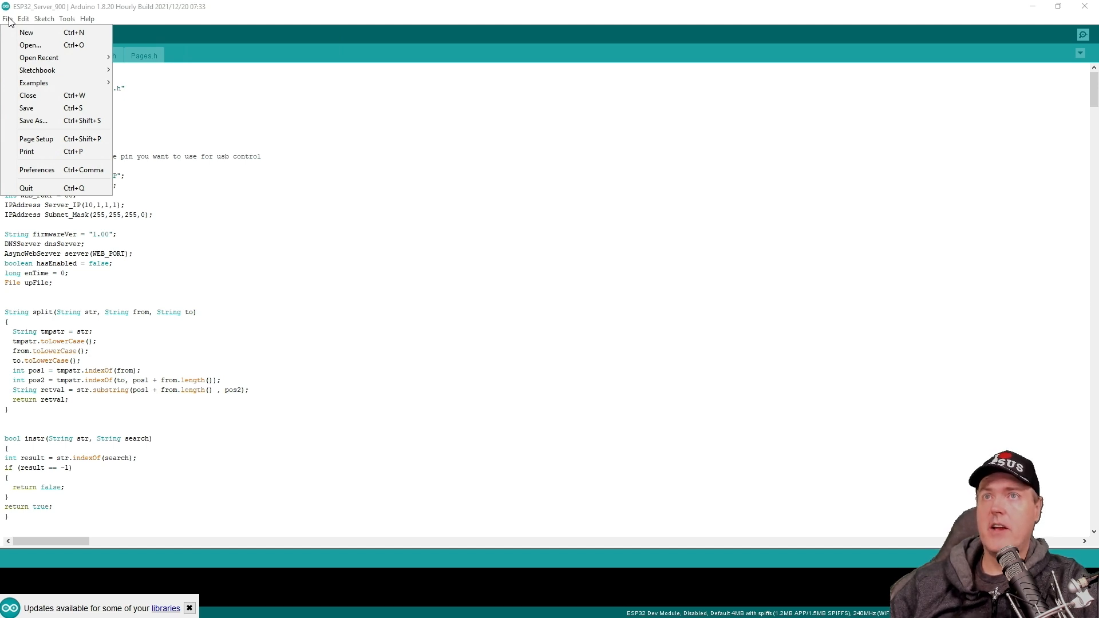
Confirm the Espressif arduino-esp32 package URL in Additional Boards Manager URLs and accept Preferences
{"action": "left_click", "coordinate": [35, 169]}
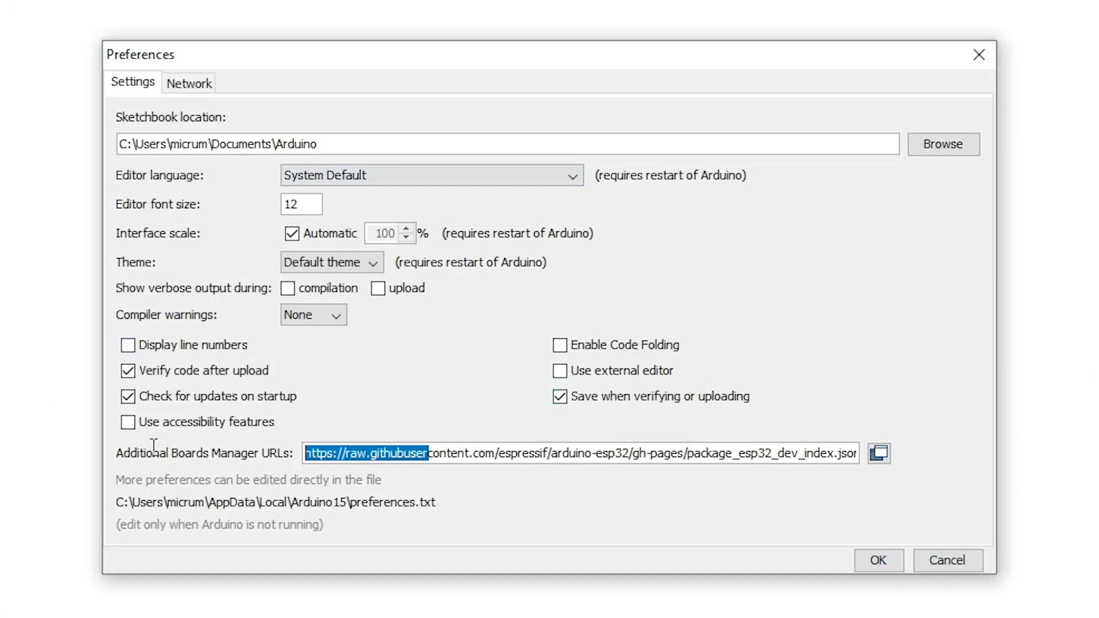
{"action": "left_click", "coordinate": [316, 453]}
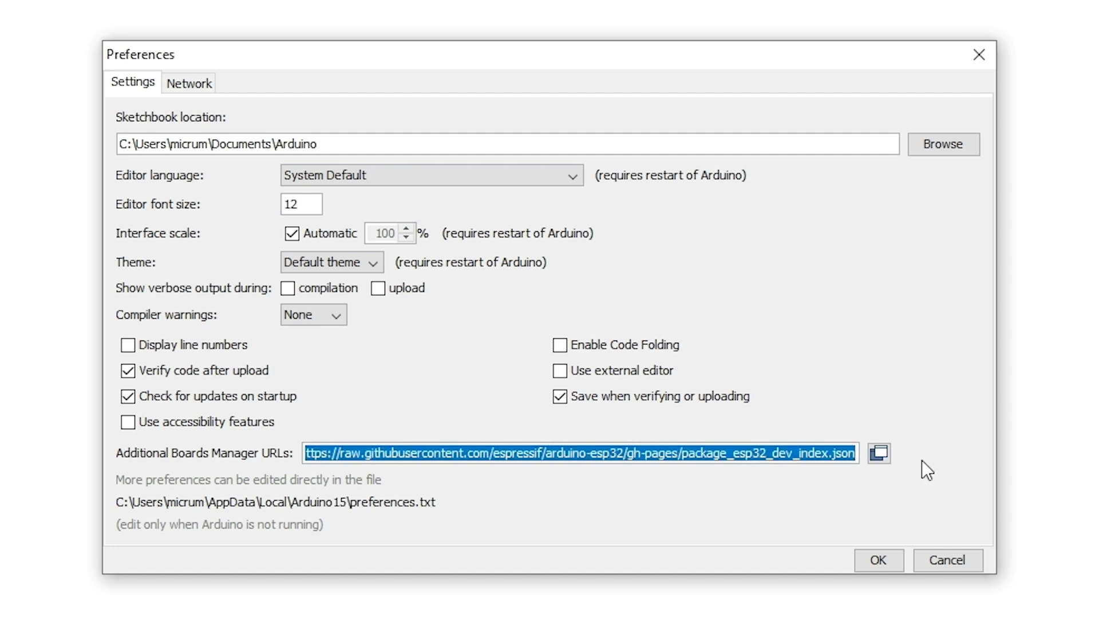
{"action": "mouse_move", "coordinate": [925, 511]}
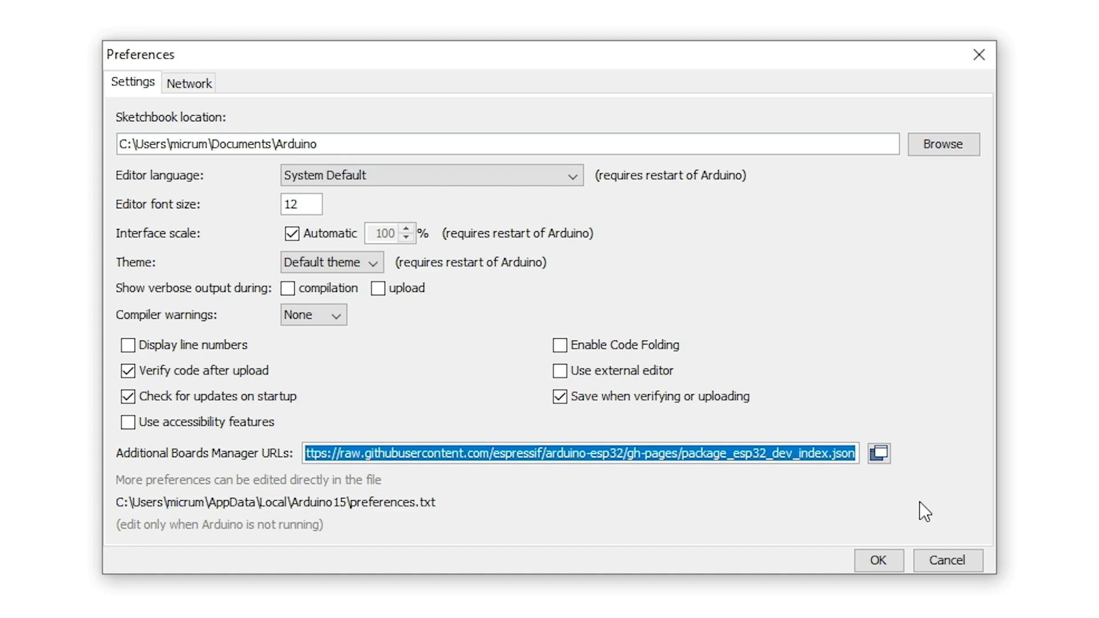
{"action": "left_click", "coordinate": [66, 19]}
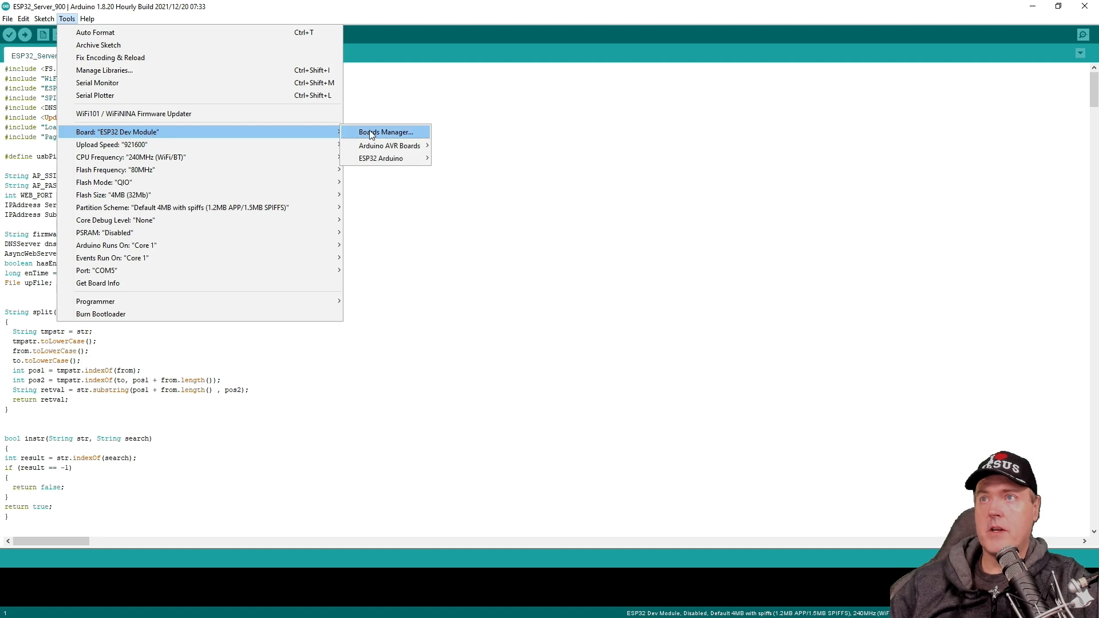
In Boards Manager filtered by 'esp', confirm esp32 by Espressif Systems 2.0.2 is installed
{"action": "left_click", "coordinate": [384, 132]}
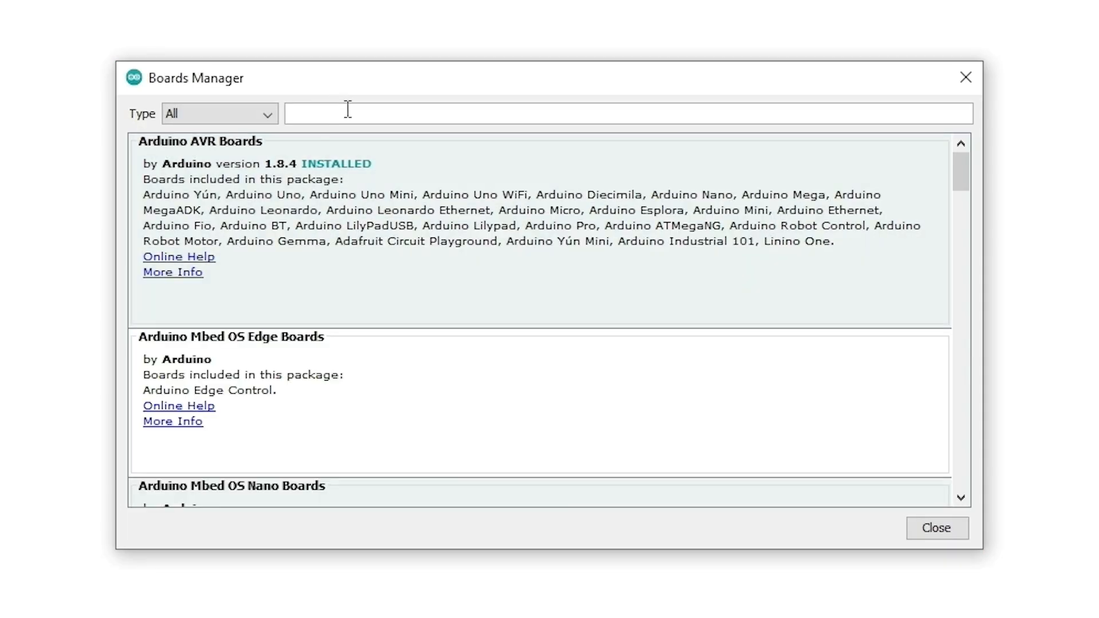
{"action": "type", "text": "esp"}
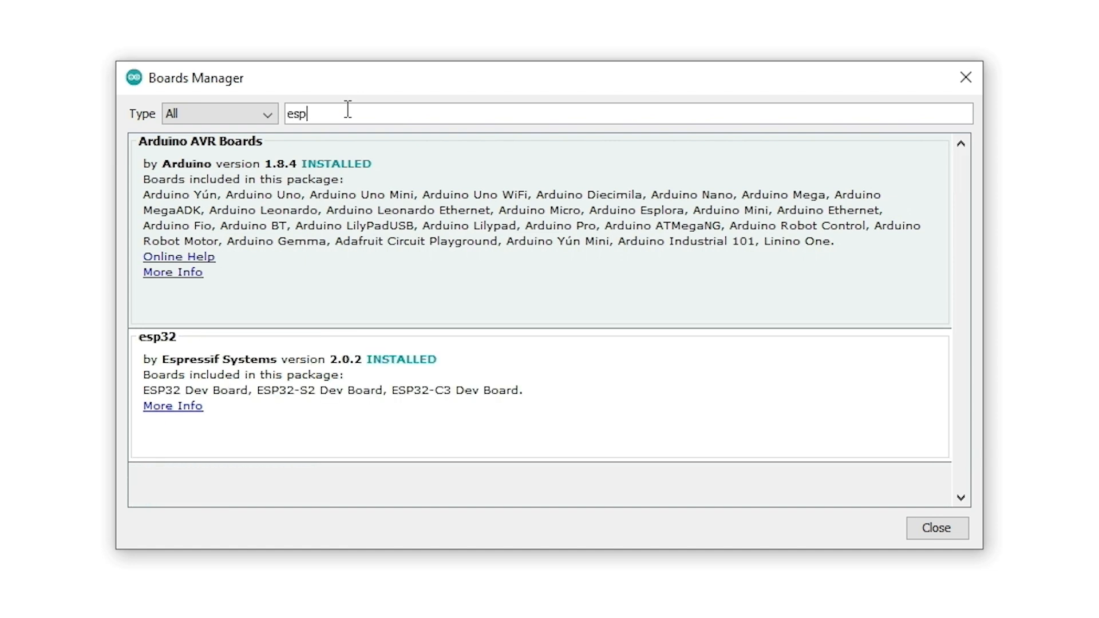
{"action": "left_click", "coordinate": [420, 211]}
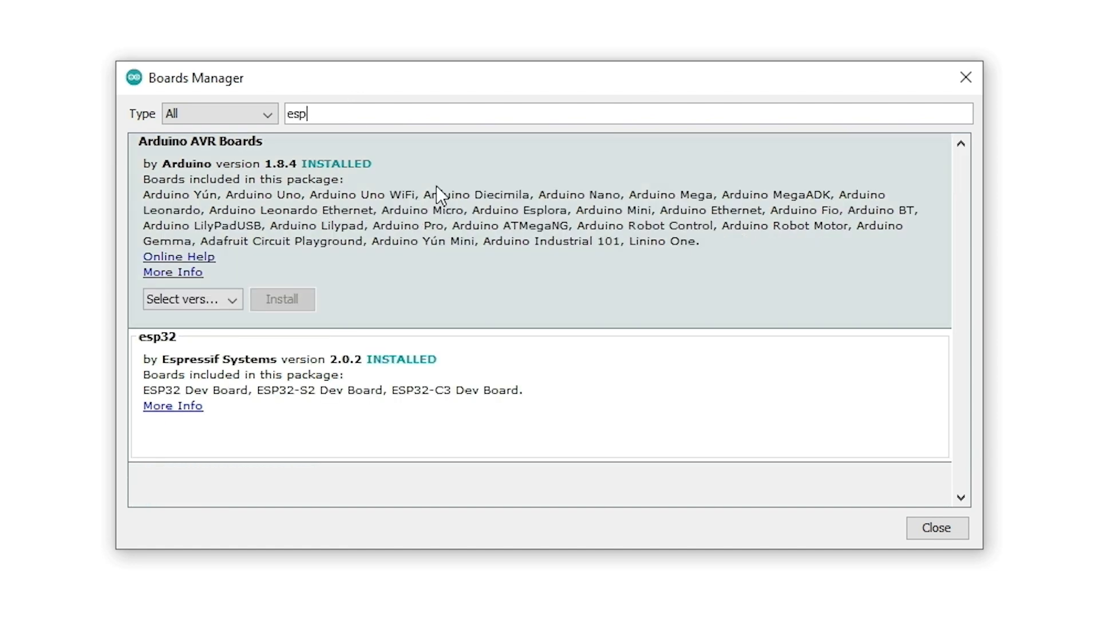
{"action": "left_click", "coordinate": [280, 393]}
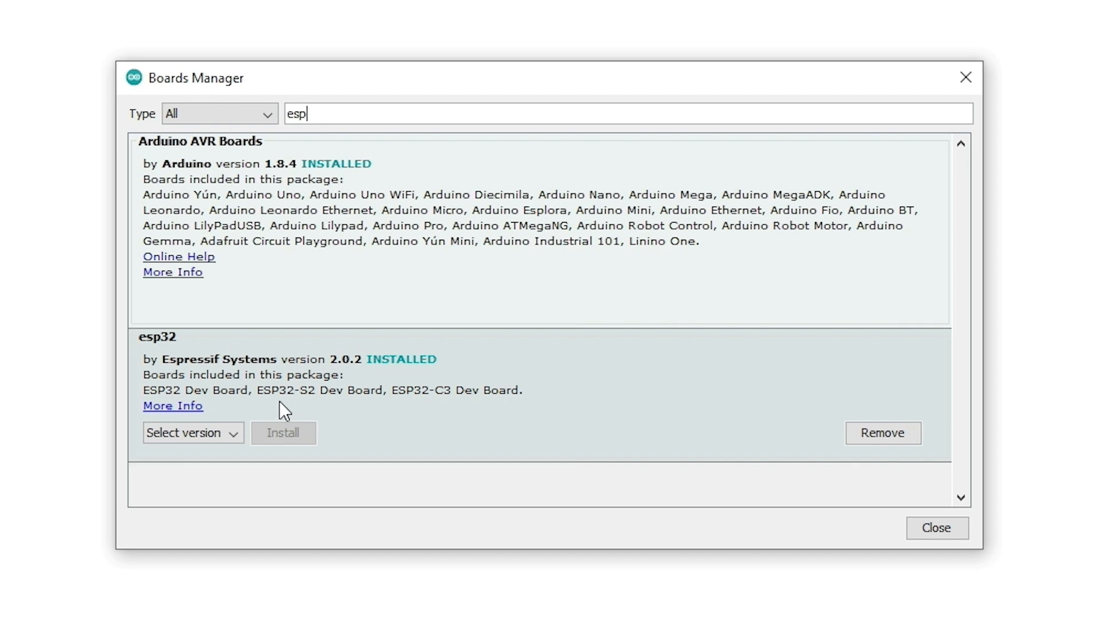
{"action": "mouse_move", "coordinate": [178, 405]}
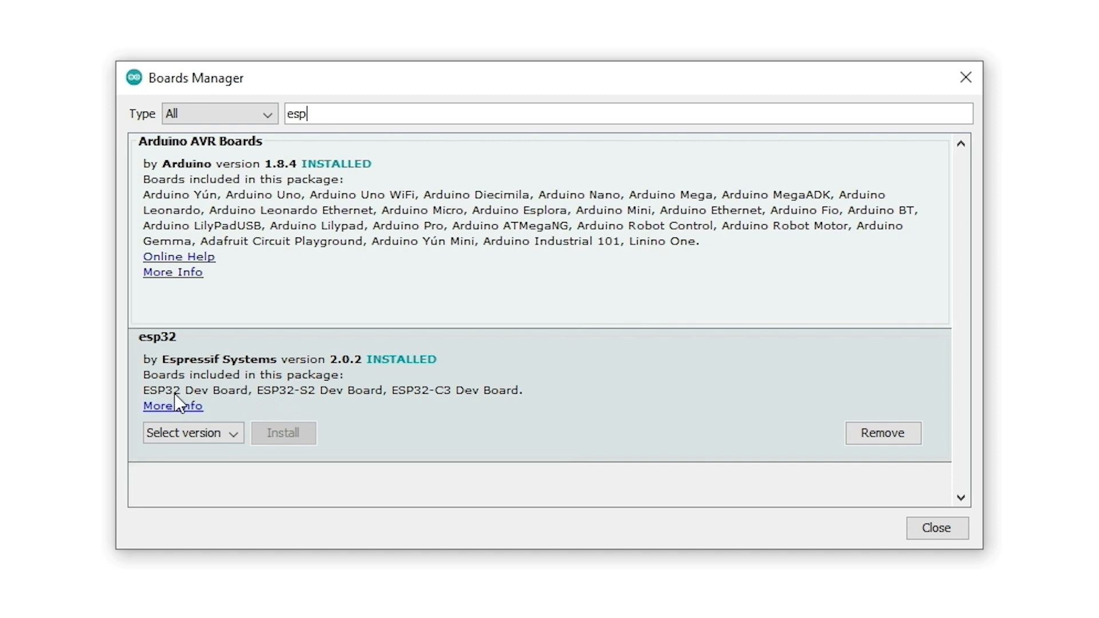
{"action": "mouse_move", "coordinate": [454, 373]}
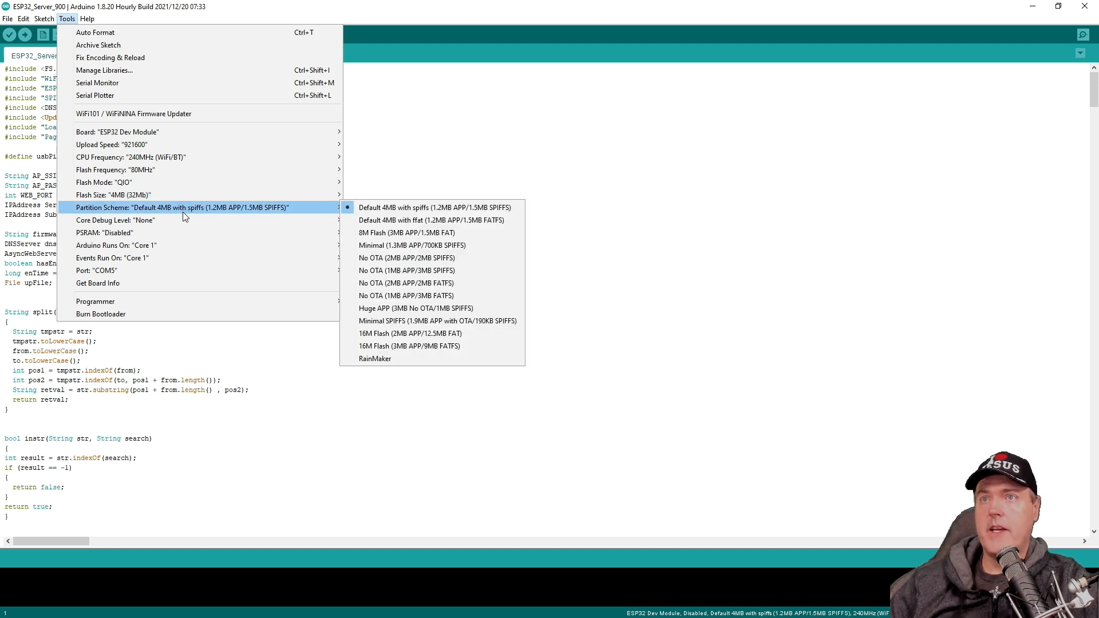
{"action": "mouse_move", "coordinate": [337, 214]}
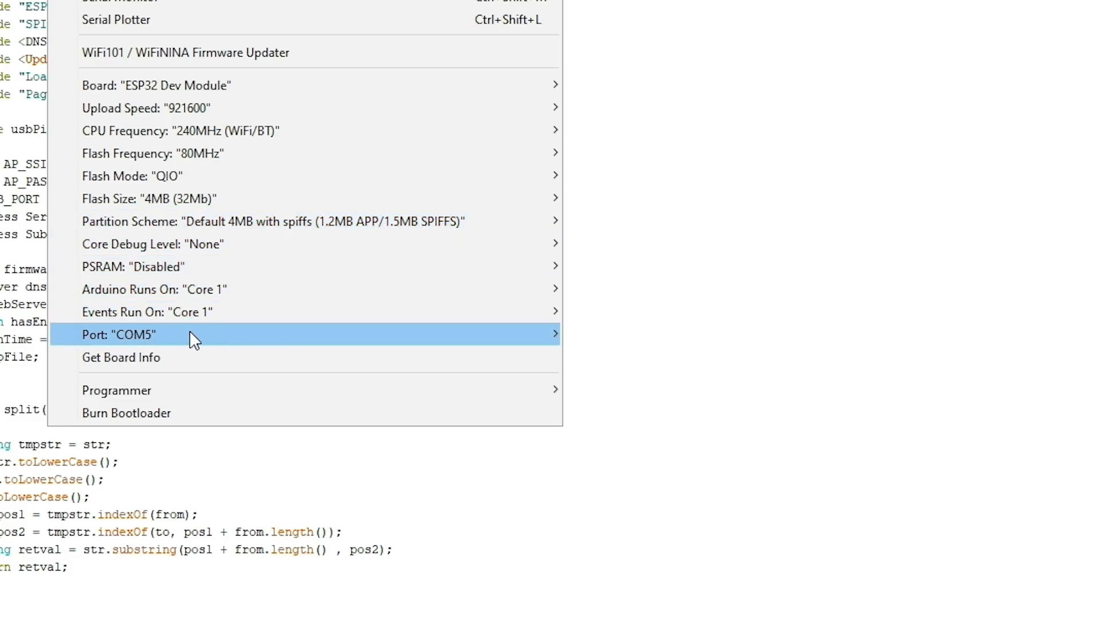
{"action": "mouse_move", "coordinate": [480, 347]}
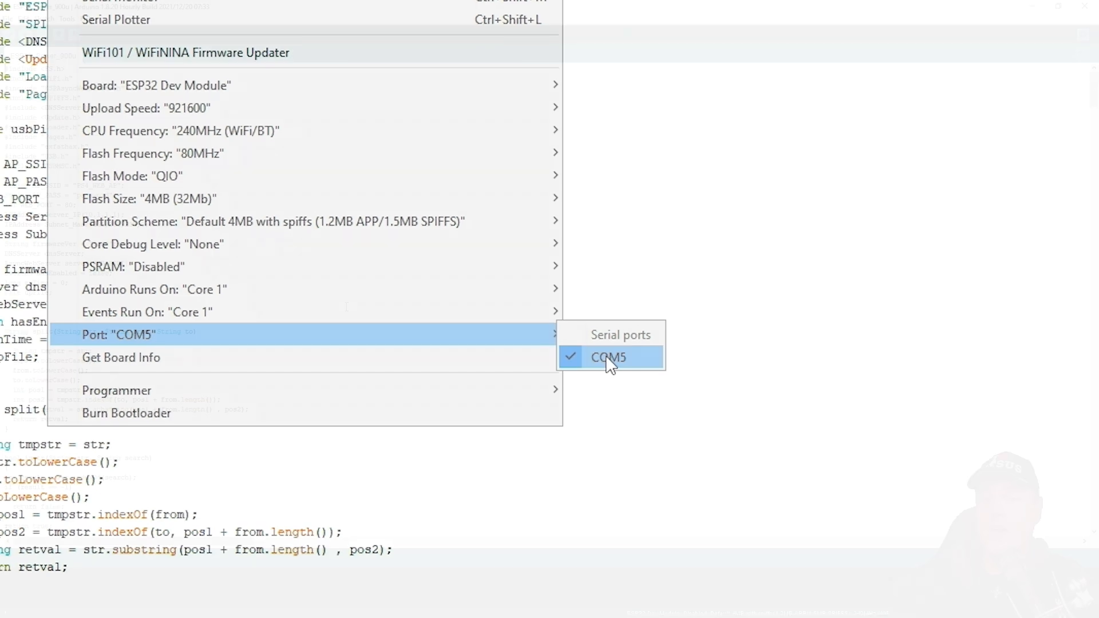
Set the ESP32 Dev Module upload port to COM5
{"action": "left_click", "coordinate": [607, 357]}
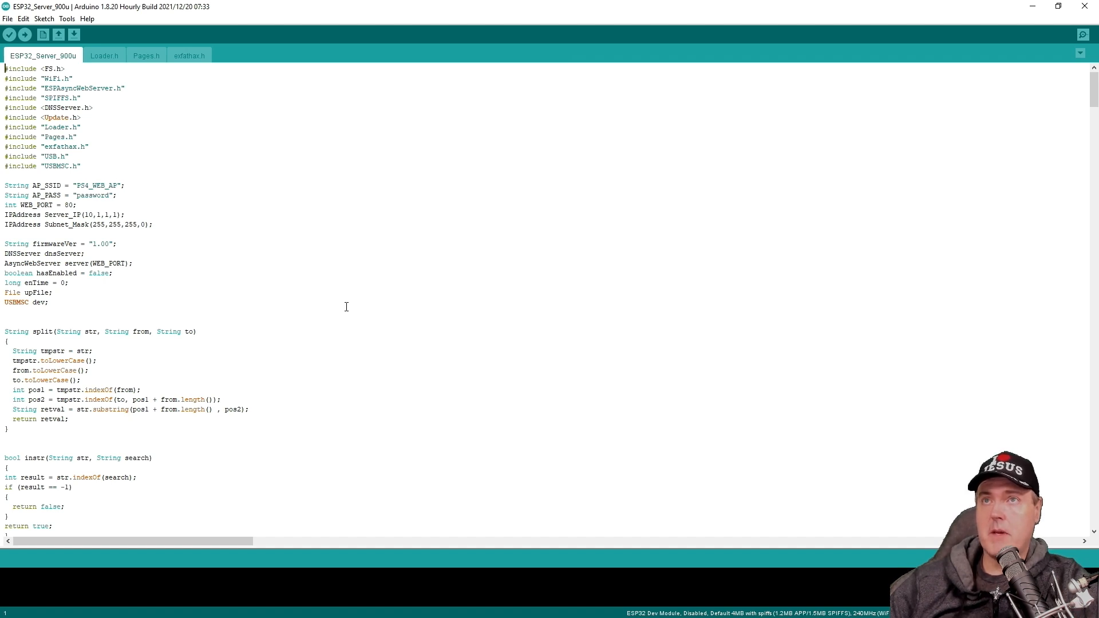
{"action": "mouse_move", "coordinate": [39, 74]}
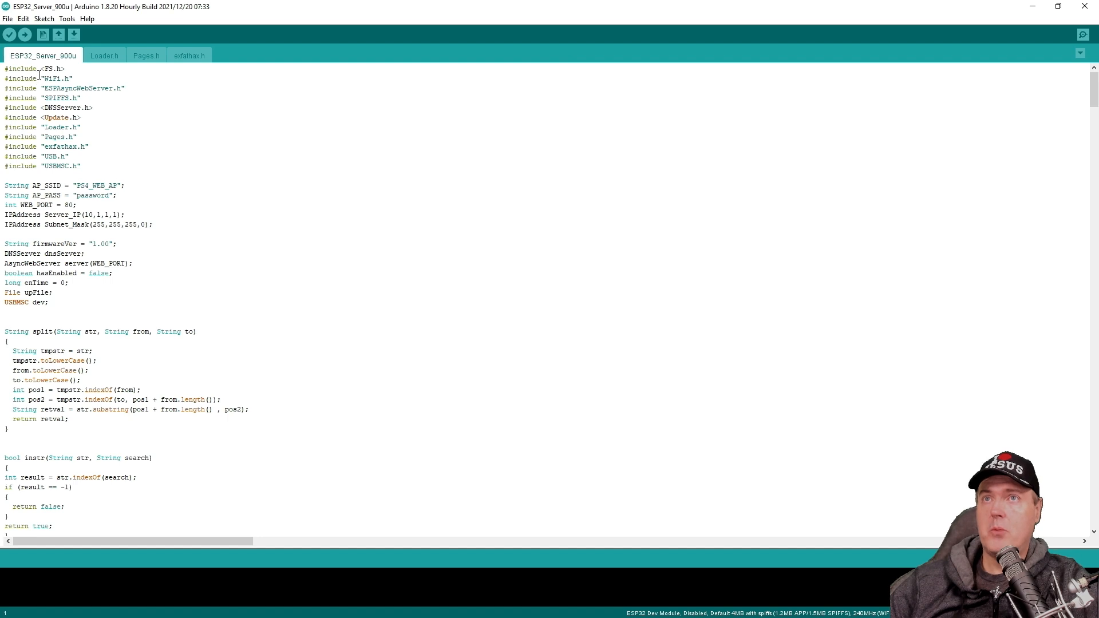
Open the ESP32_Server_900 sketch from the ESP32-Server-900-main folder via File > Open
{"action": "left_click", "coordinate": [8, 19]}
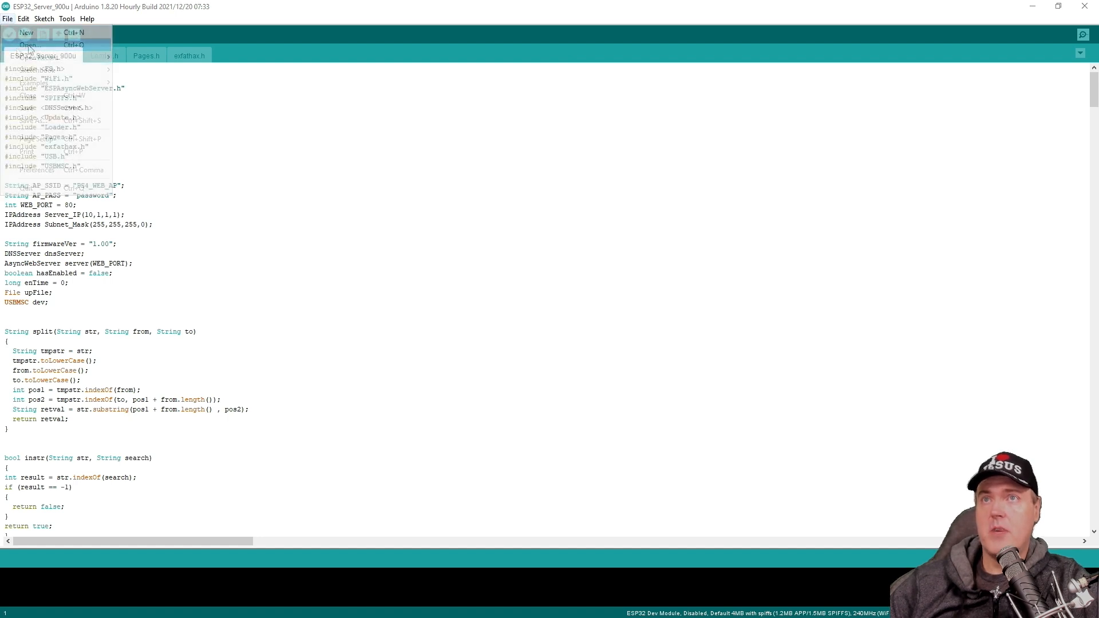
{"action": "left_click", "coordinate": [27, 44]}
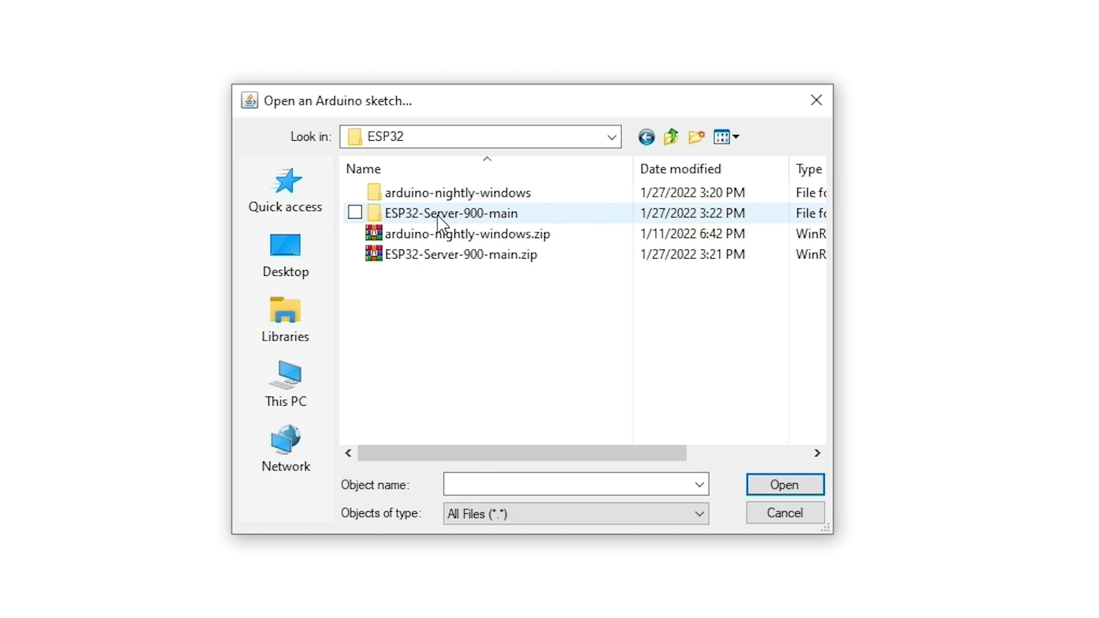
{"action": "double_click", "coordinate": [451, 213]}
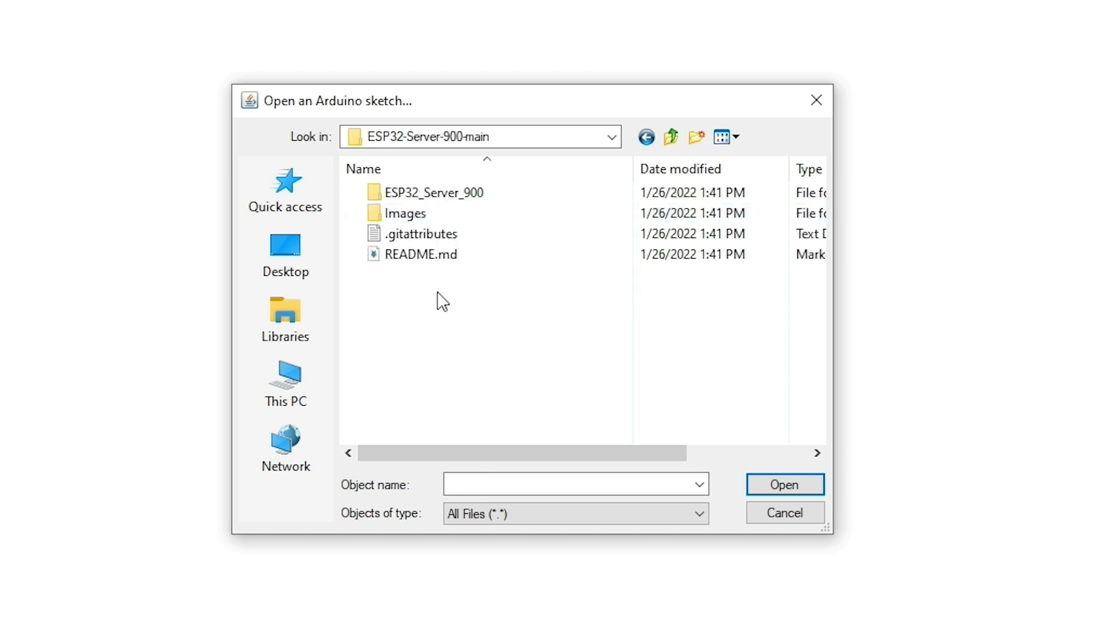
{"action": "mouse_move", "coordinate": [435, 193]}
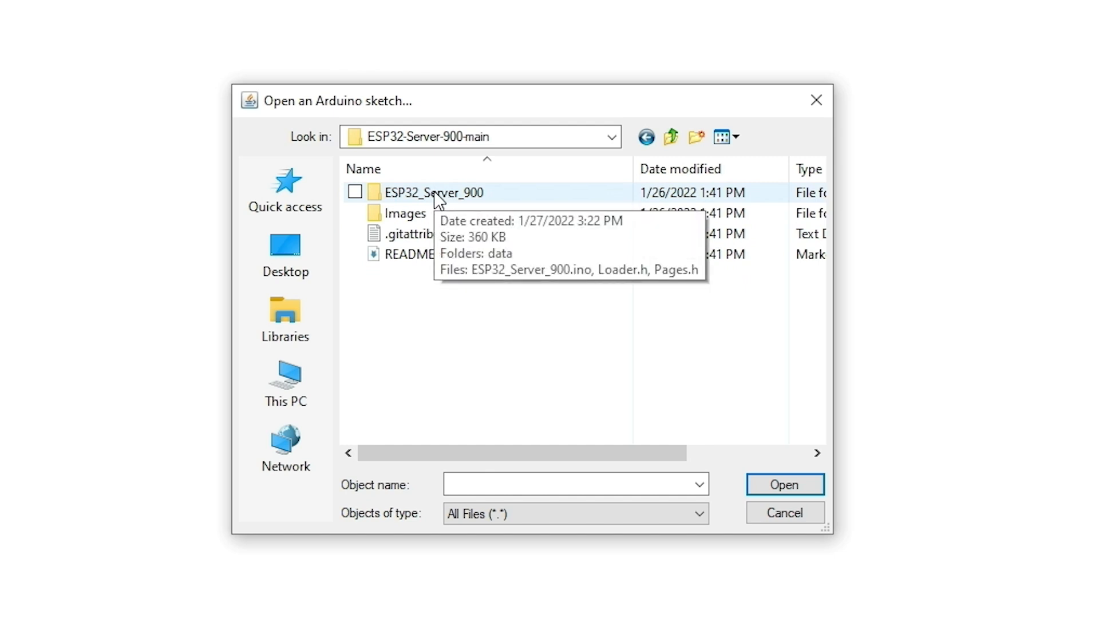
{"action": "double_click", "coordinate": [435, 193]}
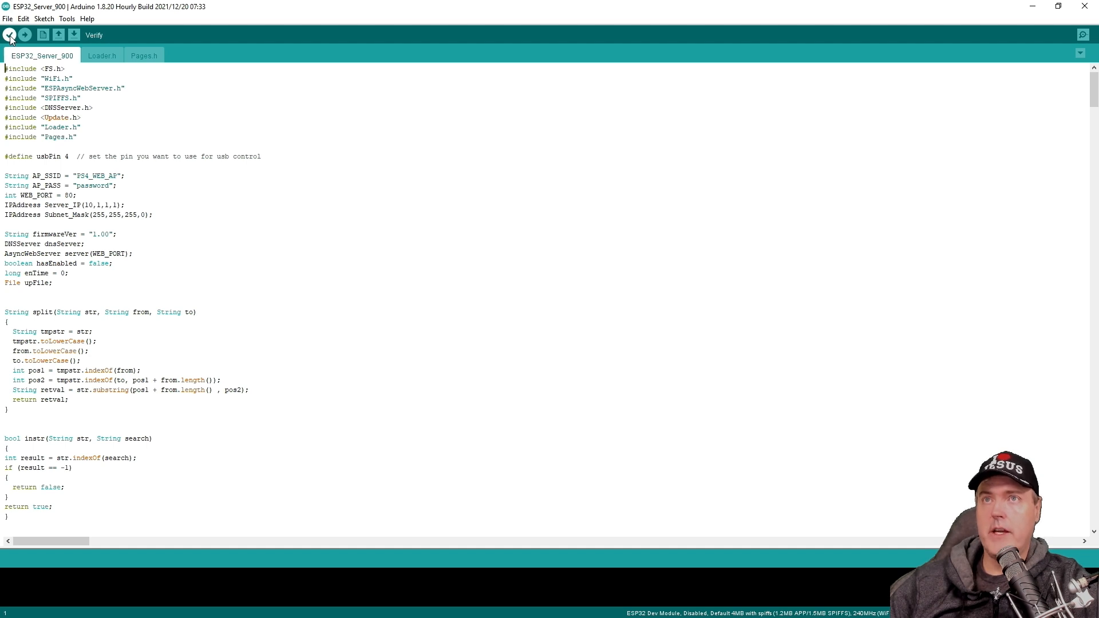
{"action": "left_click", "coordinate": [11, 34]}
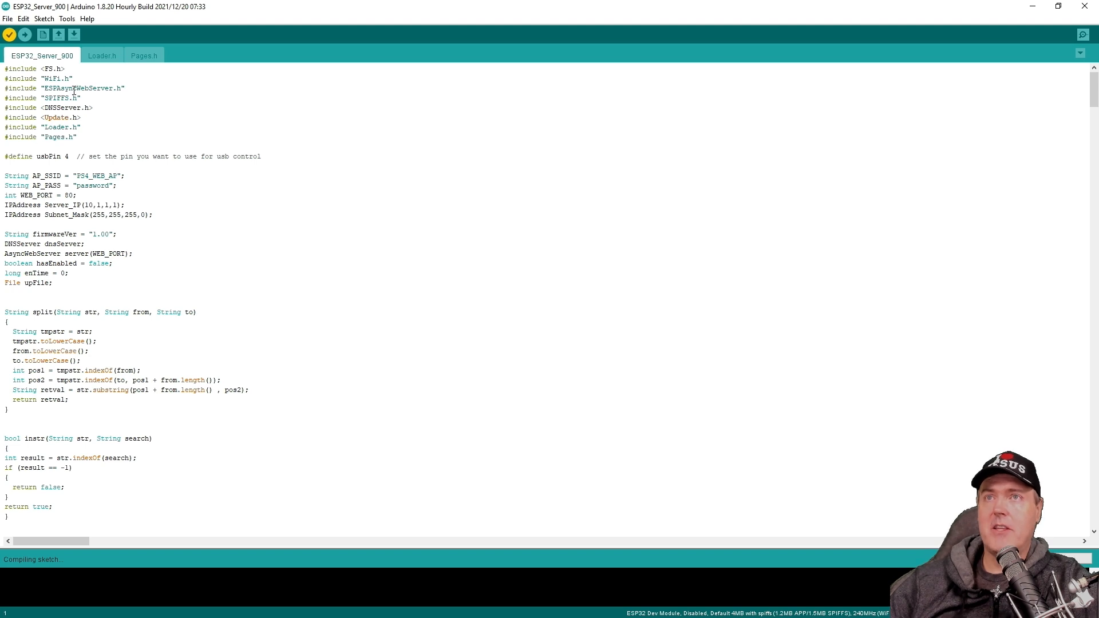
{"action": "double_click", "coordinate": [77, 88]}
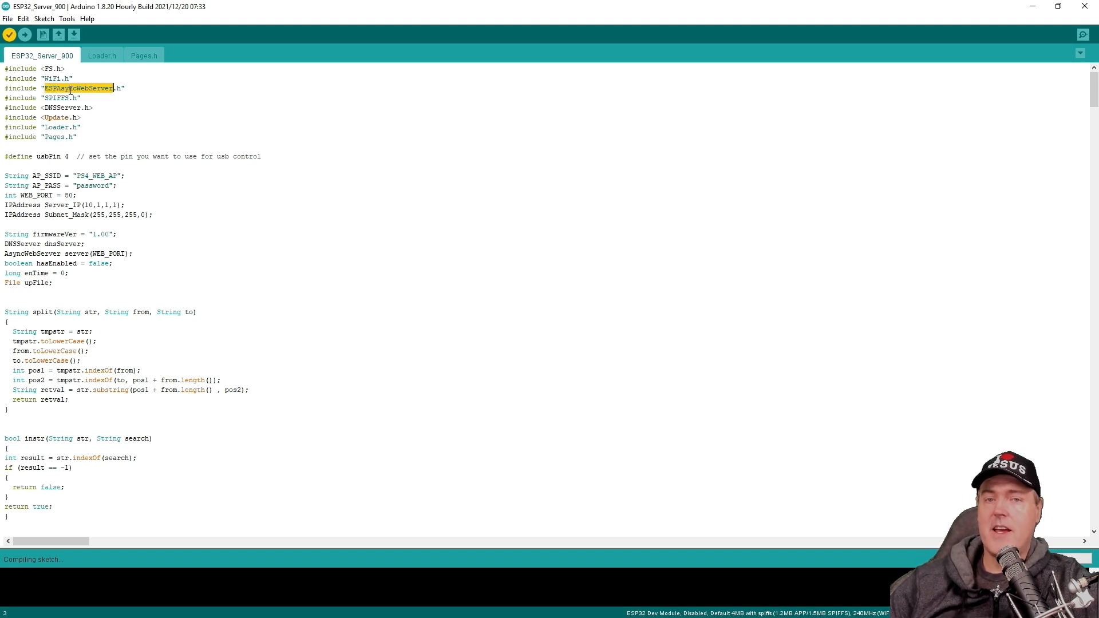
{"action": "right_click", "coordinate": [76, 88]}
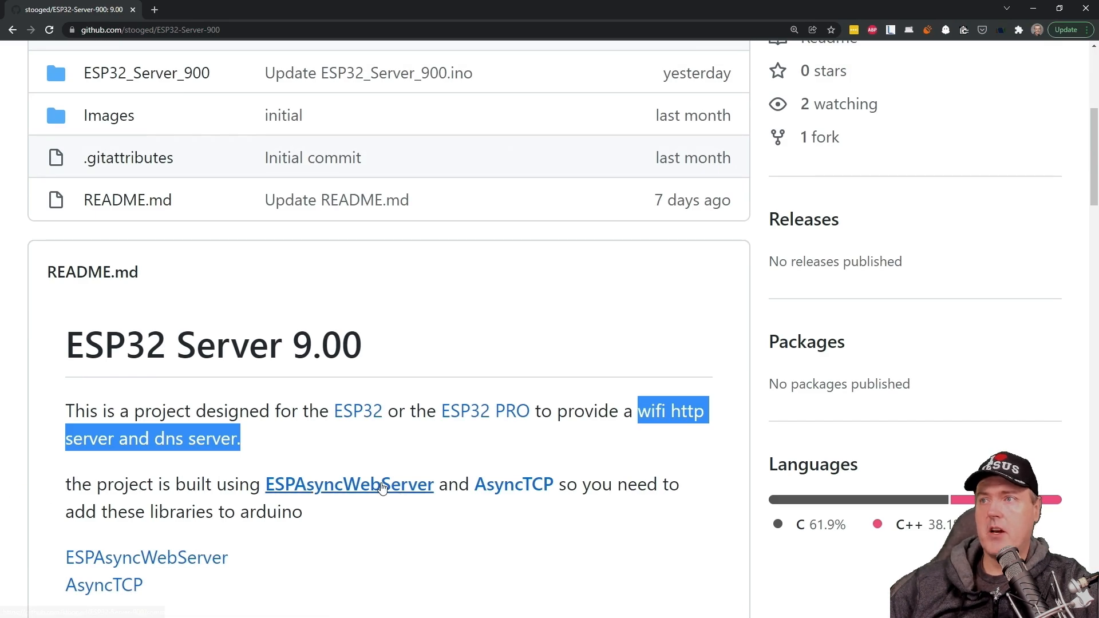
Open the ESPAsyncWebServer and AsyncTCP GitHub repositories in new tabs
{"action": "scroll", "scroll_direction": "down", "scroll_amount": 3}
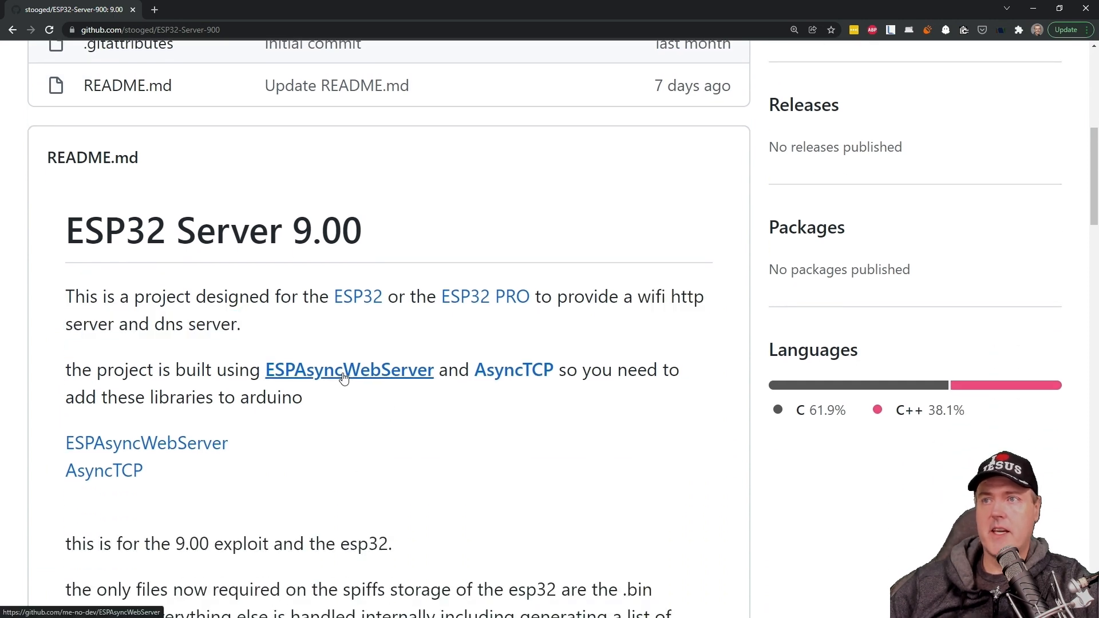
{"action": "left_click", "coordinate": [348, 370]}
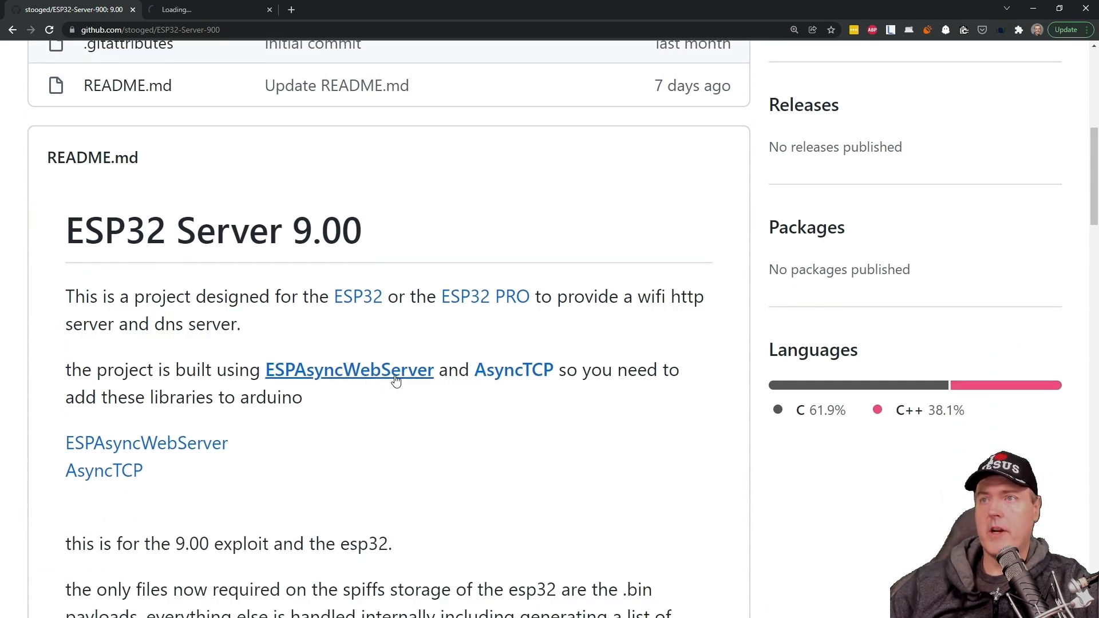
{"action": "right_click", "coordinate": [513, 369]}
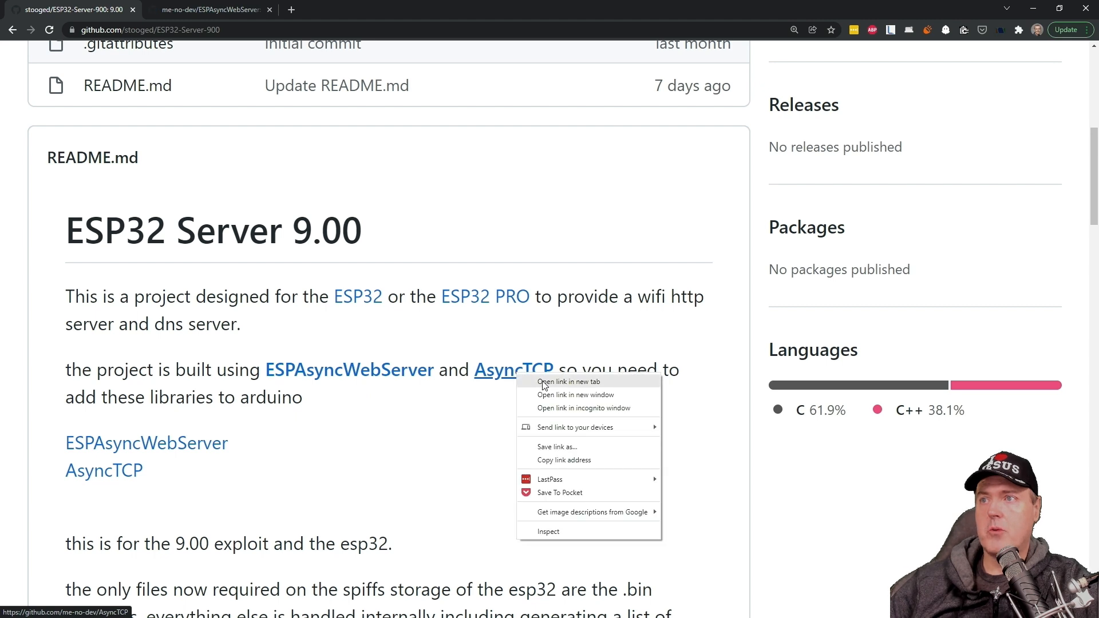
{"action": "left_click", "coordinate": [569, 381]}
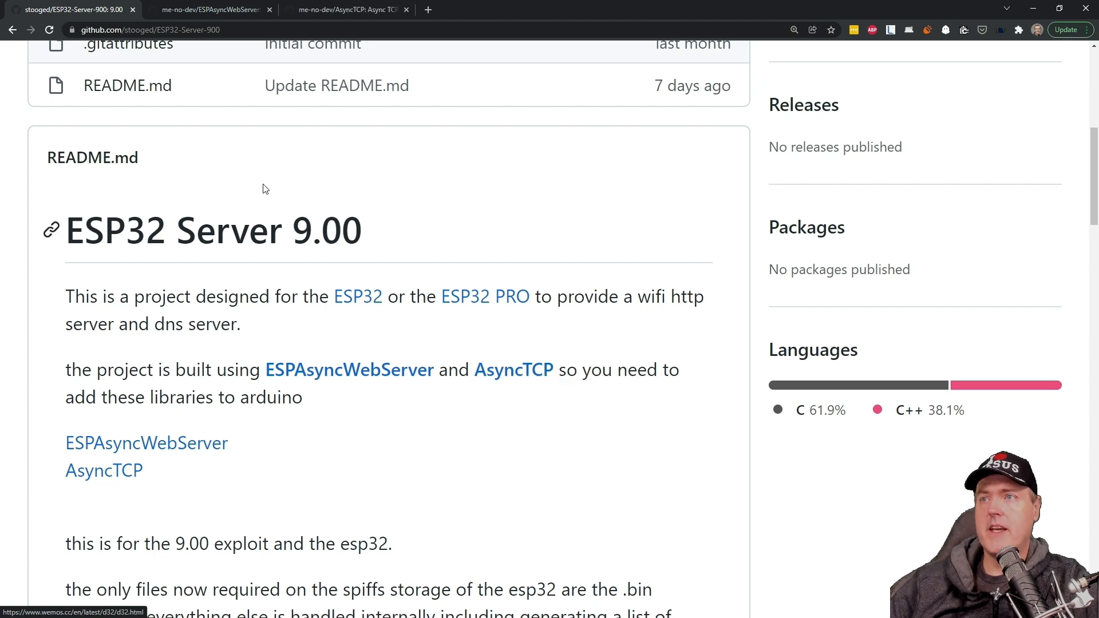
Download both ESPAsyncWebServer and AsyncTCP as ZIP archives from Code > Download ZIP
{"action": "left_click", "coordinate": [211, 9]}
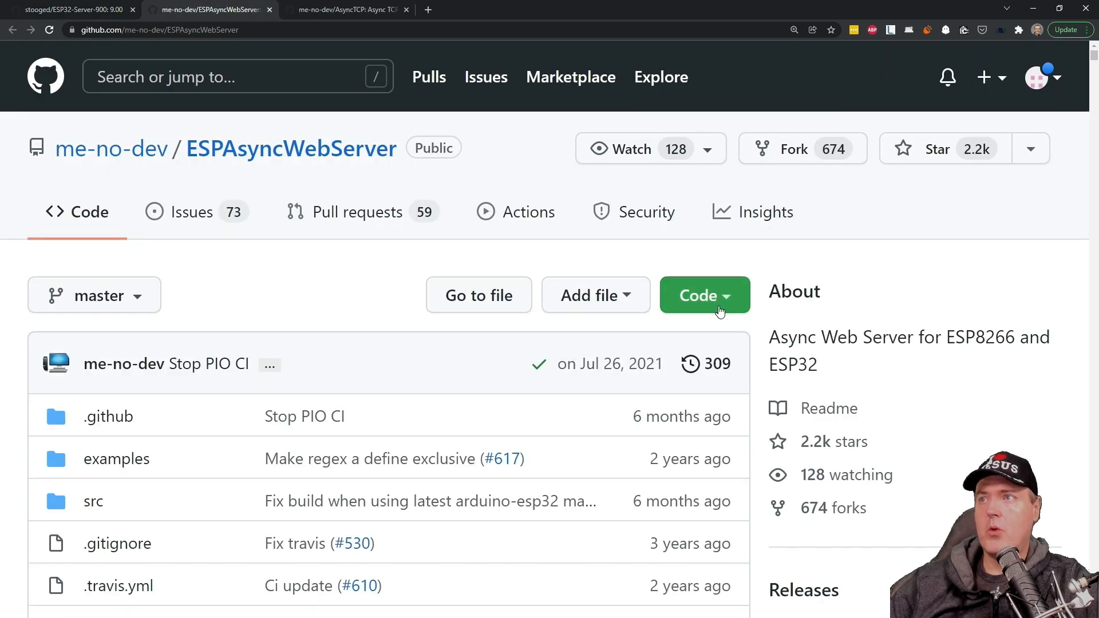
{"action": "left_click", "coordinate": [704, 294]}
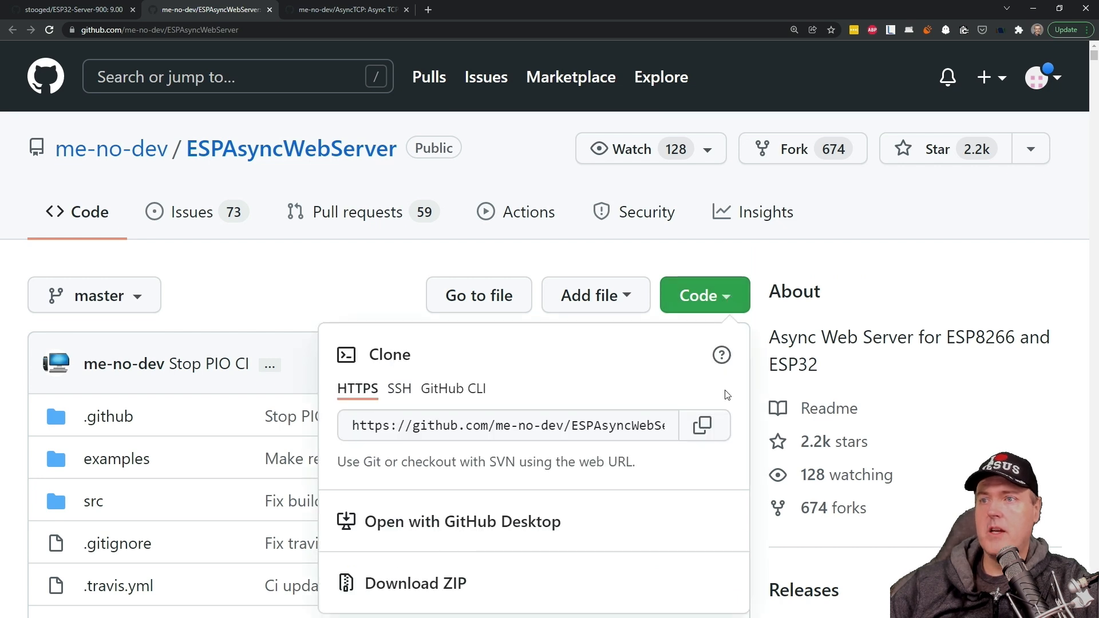
{"action": "scroll", "scroll_direction": "down", "scroll_amount": 3}
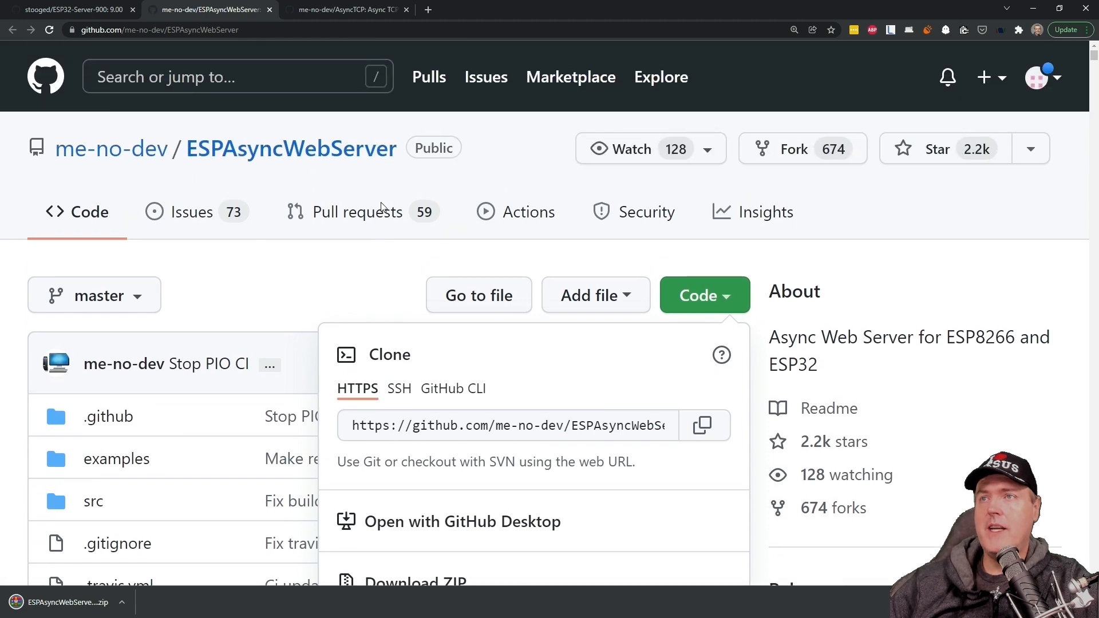
{"action": "left_click", "coordinate": [343, 9]}
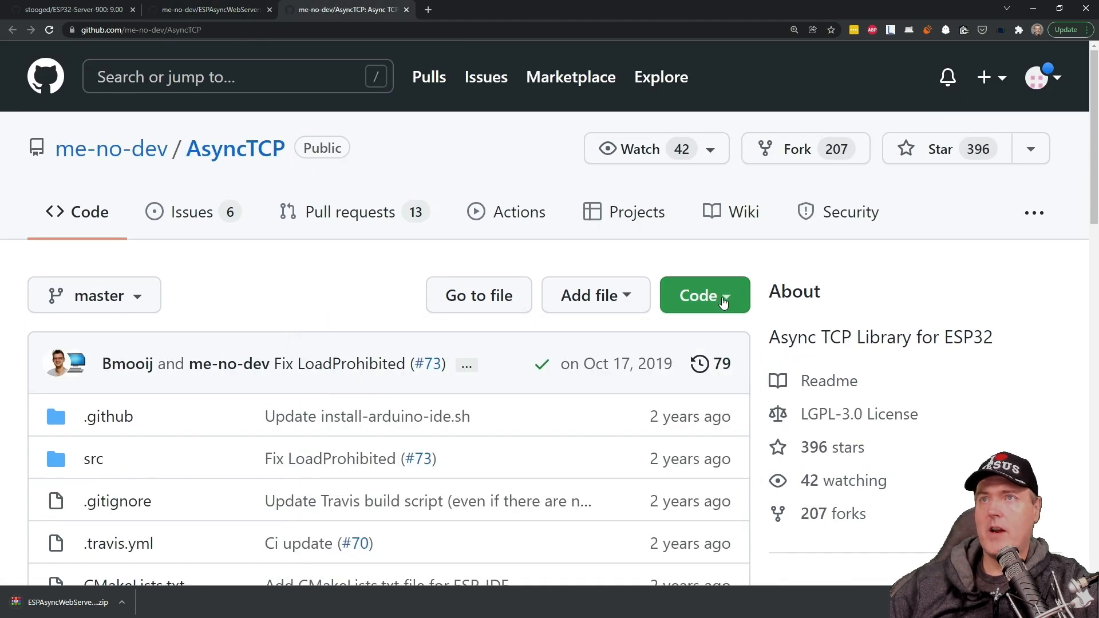
{"action": "left_click", "coordinate": [704, 294]}
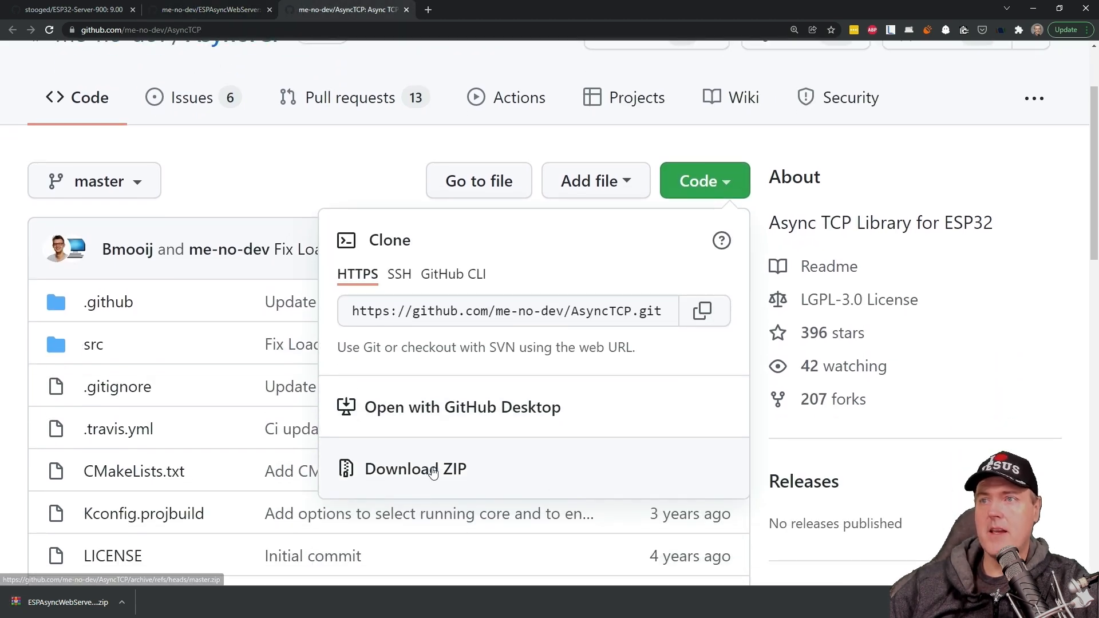
{"action": "left_click", "coordinate": [415, 468]}
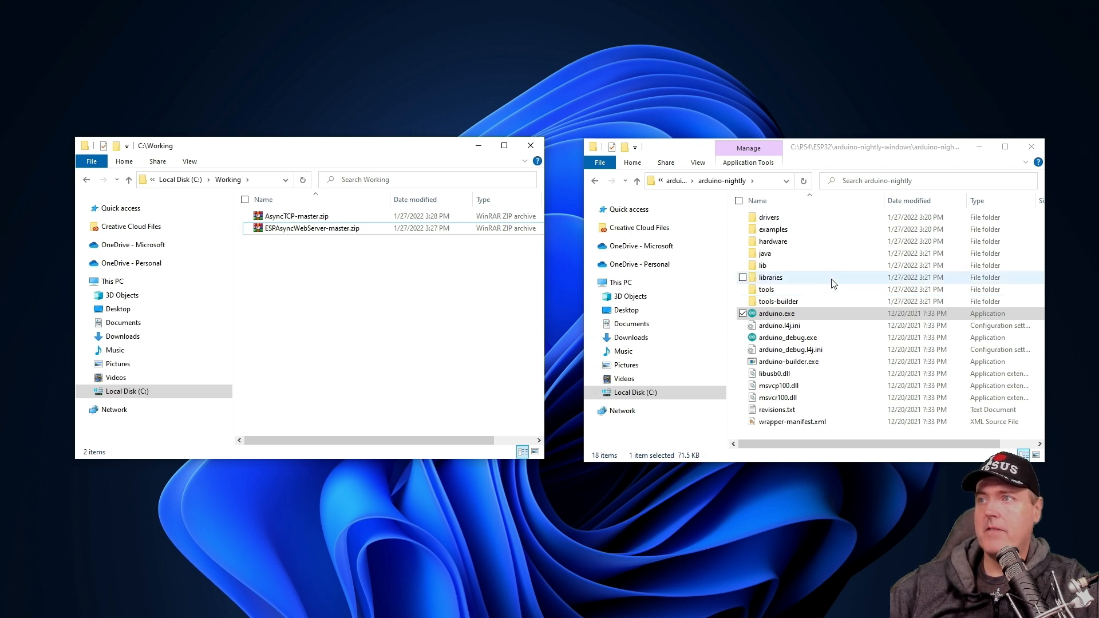
With Arduino's libraries folder open, extract AsyncTCP-master.zip and ESPAsyncWebServer-master.zip into their own folders
{"action": "double_click", "coordinate": [770, 277]}
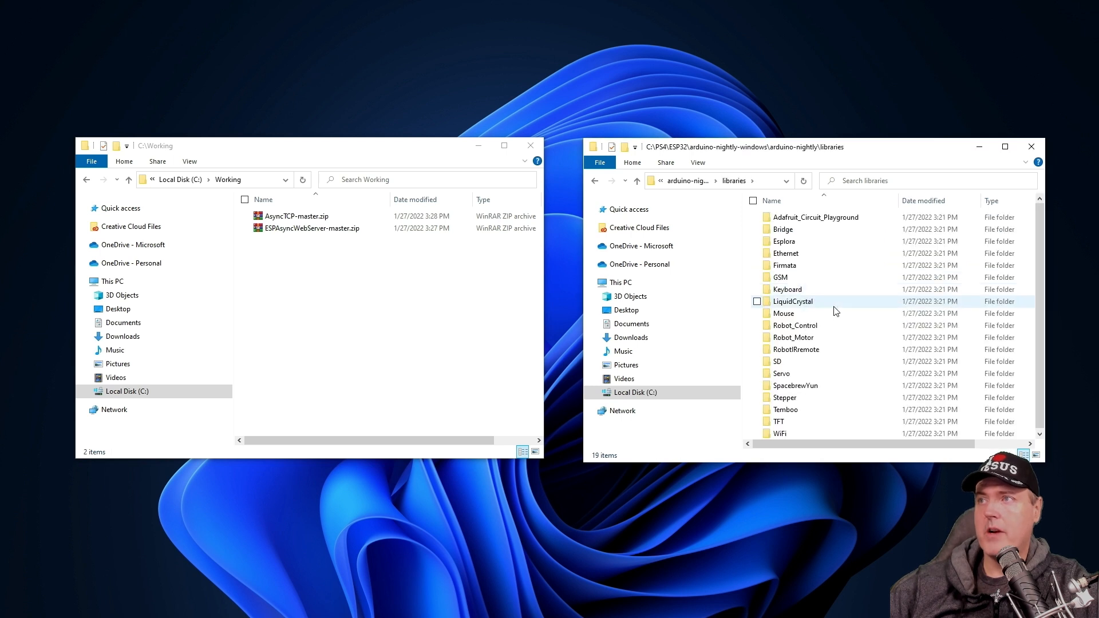
{"action": "right_click", "coordinate": [296, 217]}
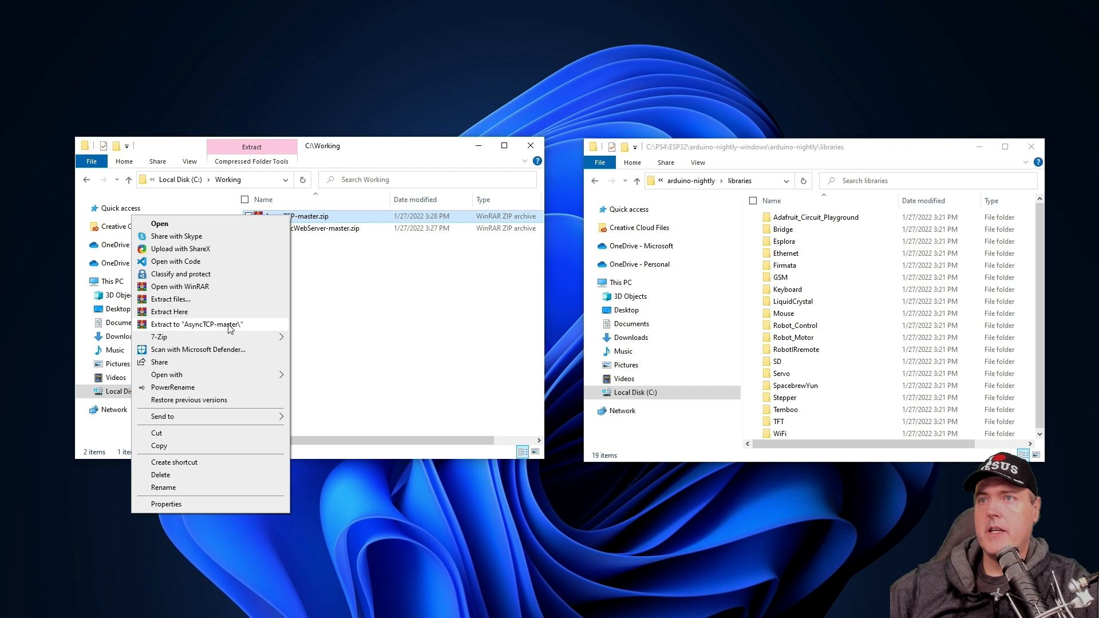
{"action": "left_click", "coordinate": [195, 324]}
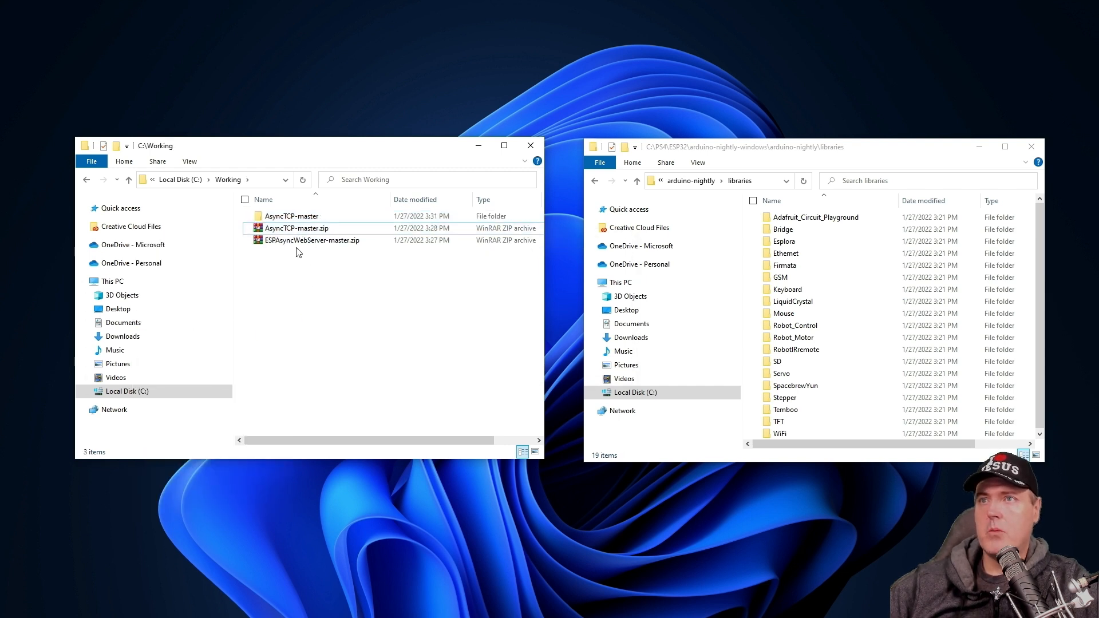
{"action": "right_click", "coordinate": [313, 240]}
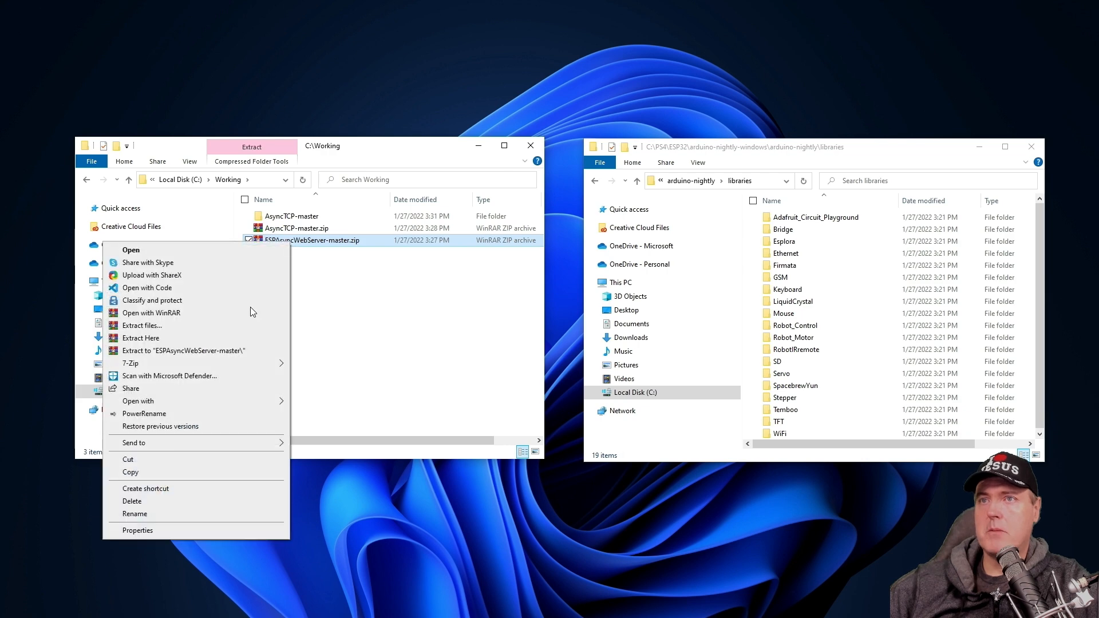
{"action": "left_click", "coordinate": [182, 350]}
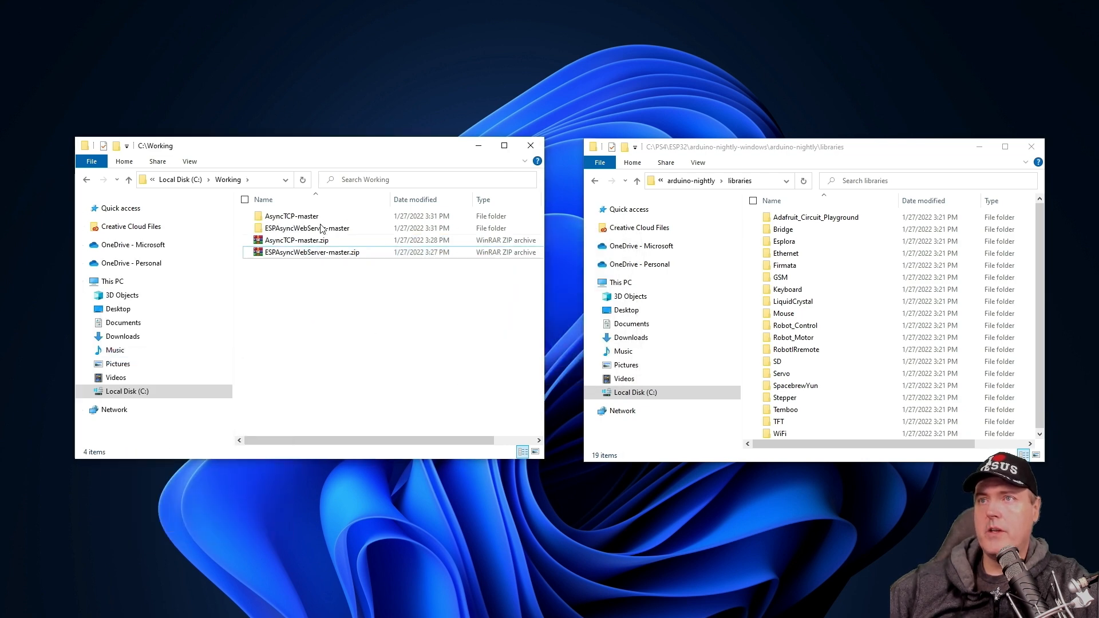
{"action": "double_click", "coordinate": [289, 216]}
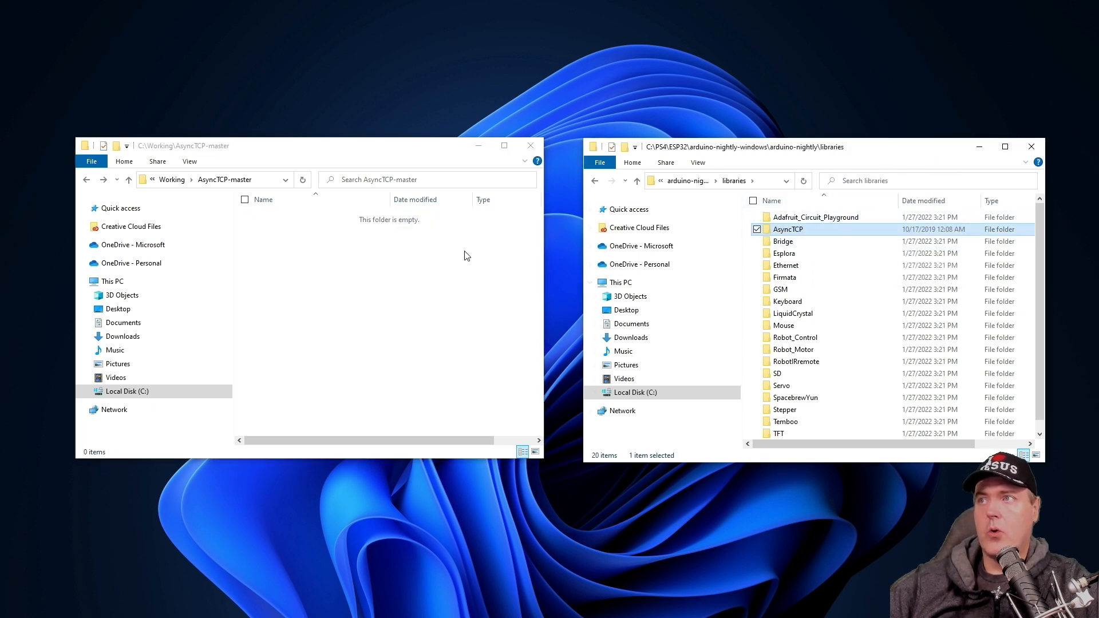
Move the inner ESPAsyncWebServer folder from ESPAsyncWebServer-master into arduino-nightly\libraries beside AsyncTCP
{"action": "left_click", "coordinate": [86, 180]}
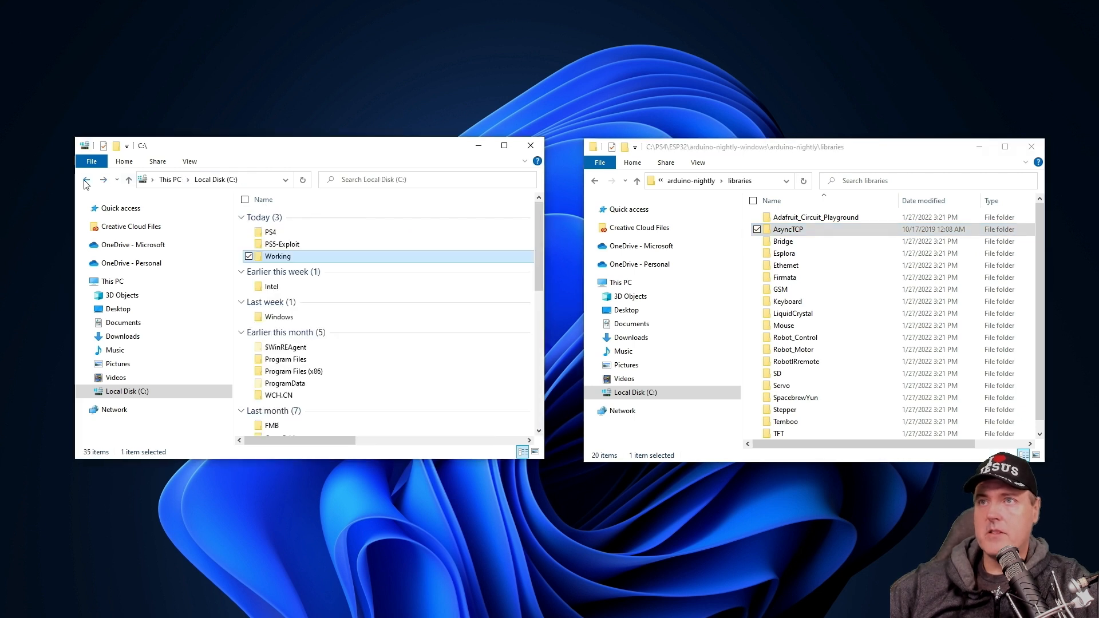
{"action": "double_click", "coordinate": [279, 255]}
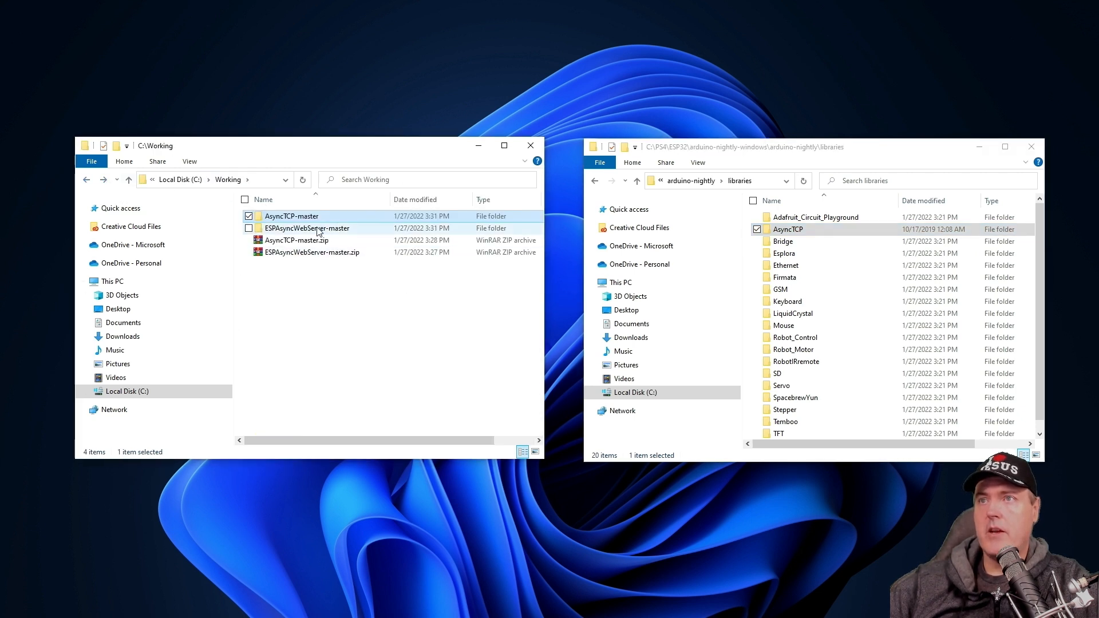
{"action": "double_click", "coordinate": [307, 228]}
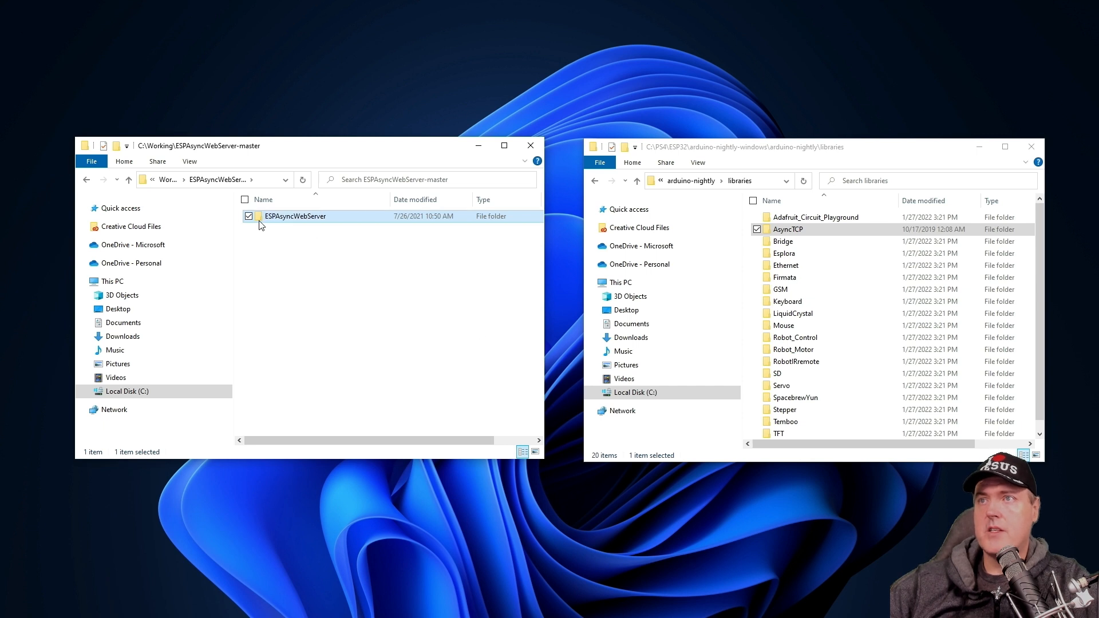
{"action": "mouse_move", "coordinate": [284, 220]}
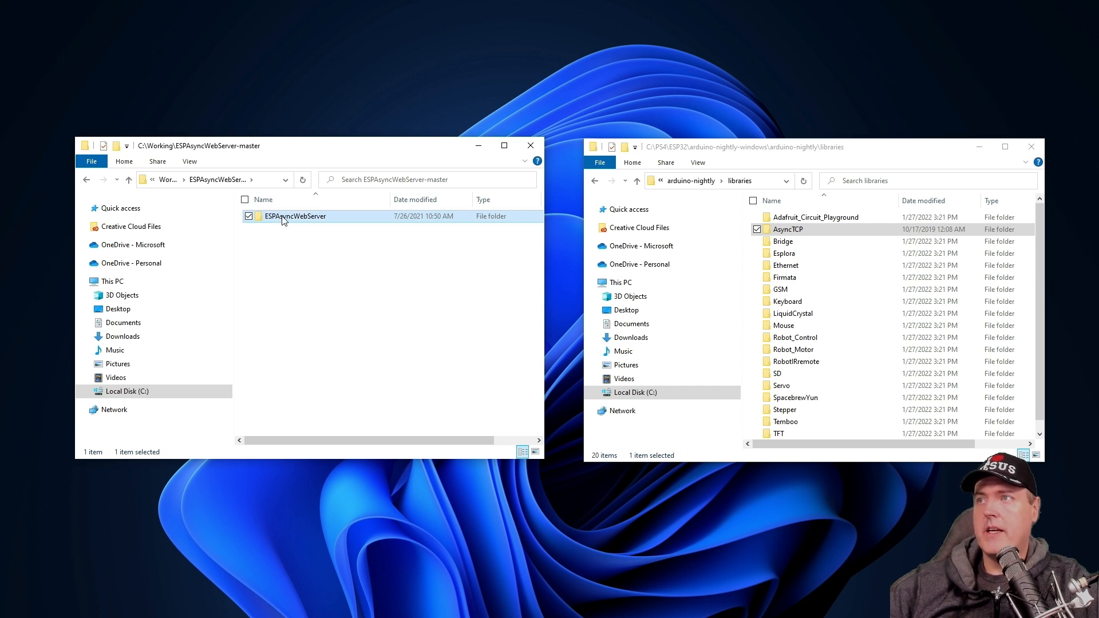
{"action": "double_click", "coordinate": [295, 216]}
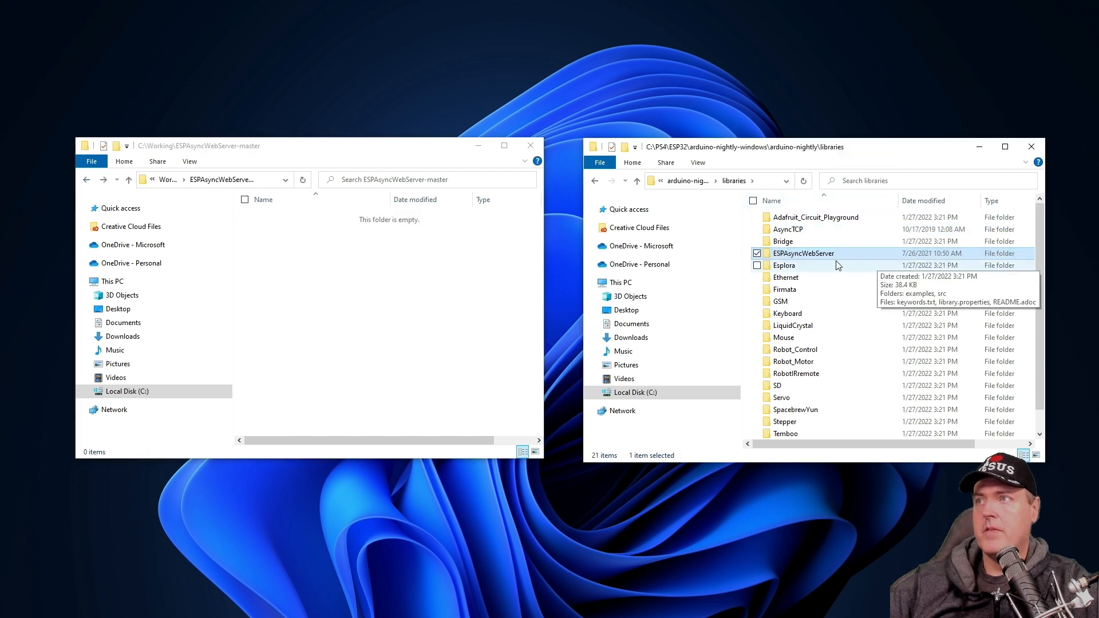
{"action": "mouse_move", "coordinate": [805, 290]}
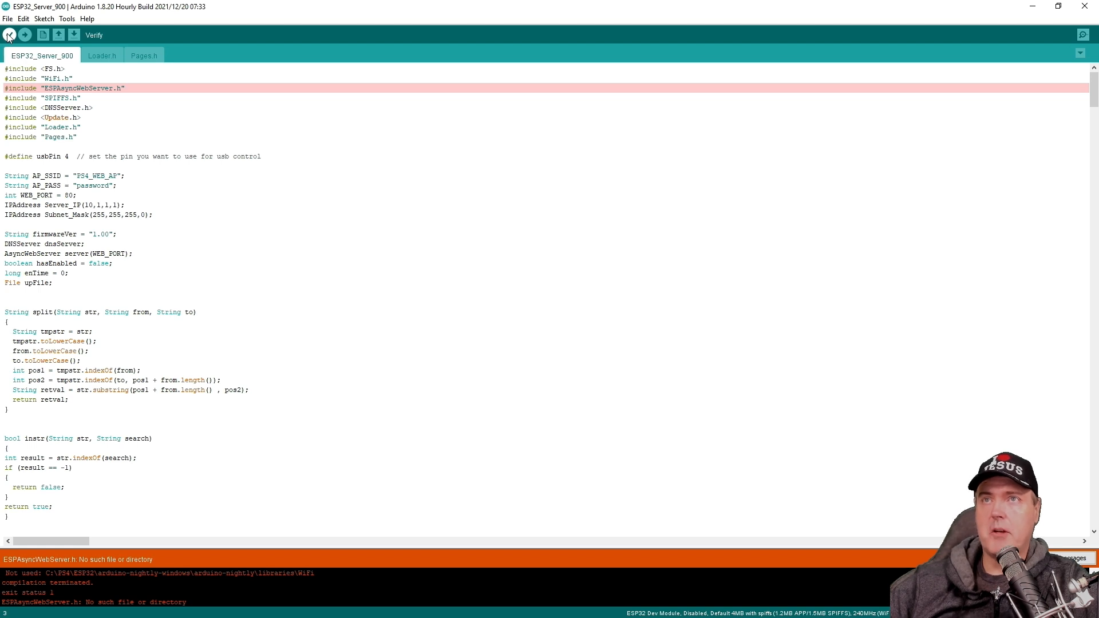
Verify the ESP32_Server_900 sketch compiles with the new libraries, then upload it to the board
{"action": "left_click", "coordinate": [9, 34]}
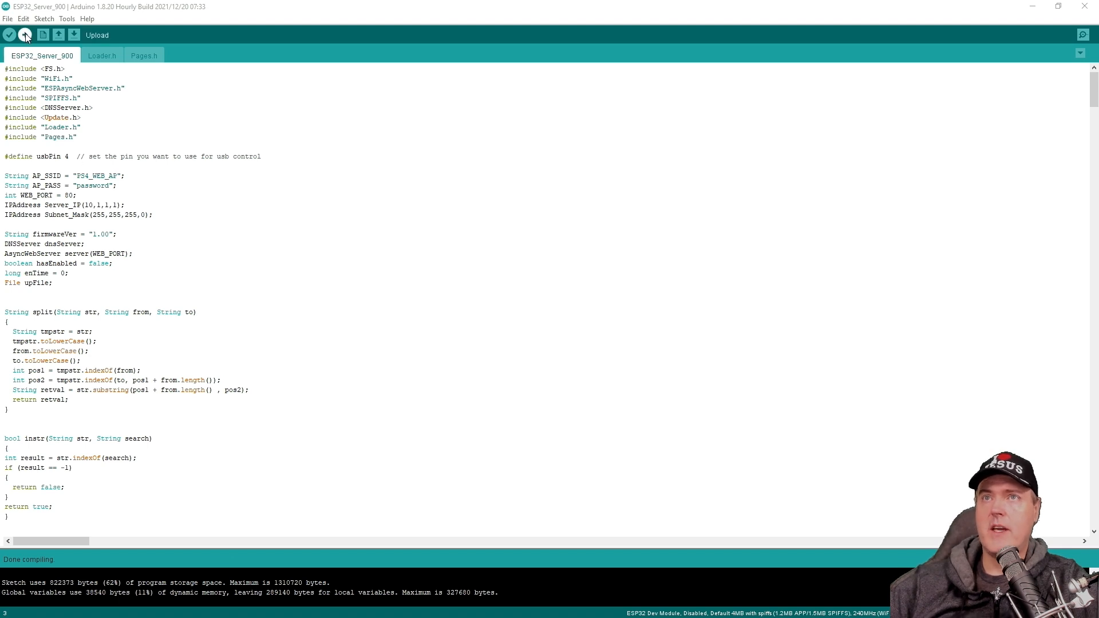
{"action": "left_click", "coordinate": [24, 34]}
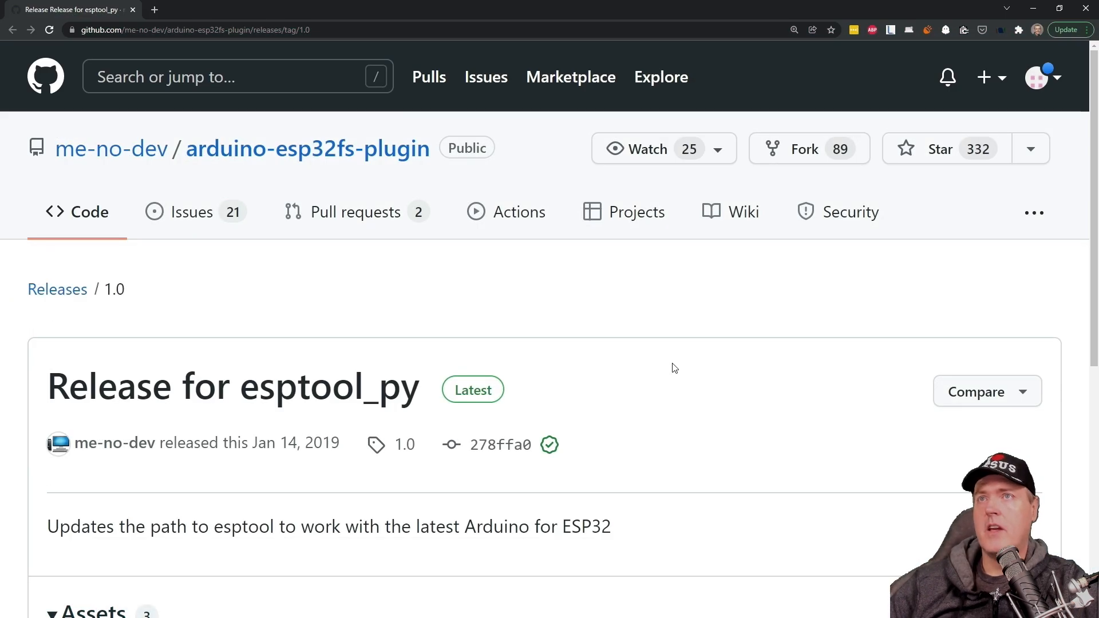
Download the ESP32FS-1.0.zip asset from the arduino-esp32fs-plugin 1.0 release
{"action": "scroll", "scroll_direction": "down", "scroll_amount": 3}
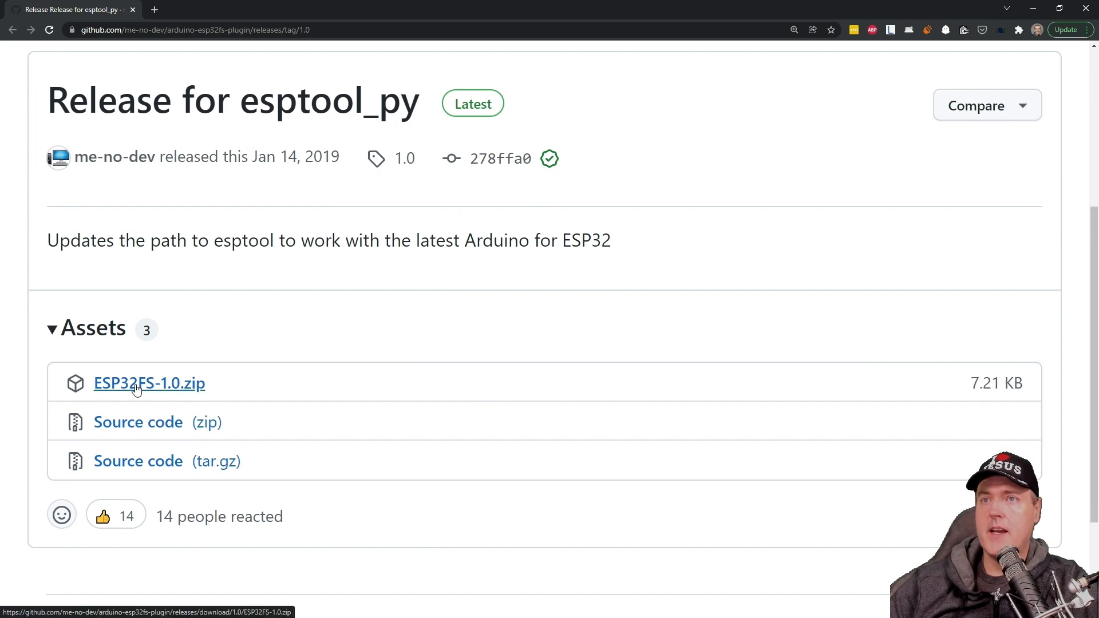
{"action": "left_click", "coordinate": [149, 384]}
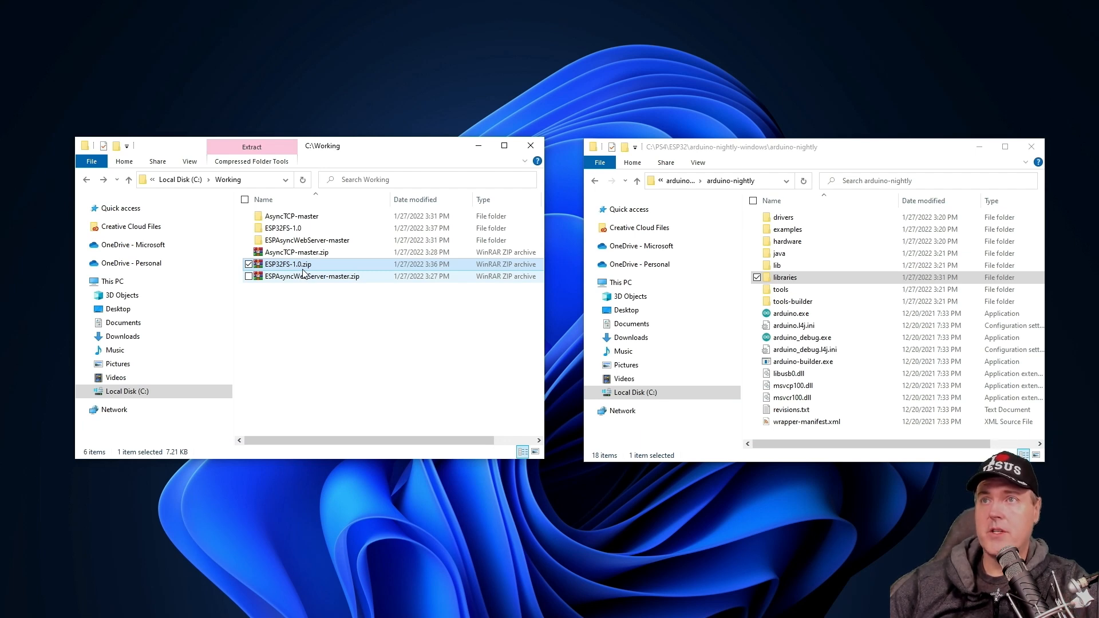
Open the extracted ESP32FS-1.0 folder alongside the arduino-nightly tools folder
{"action": "left_click", "coordinate": [281, 228]}
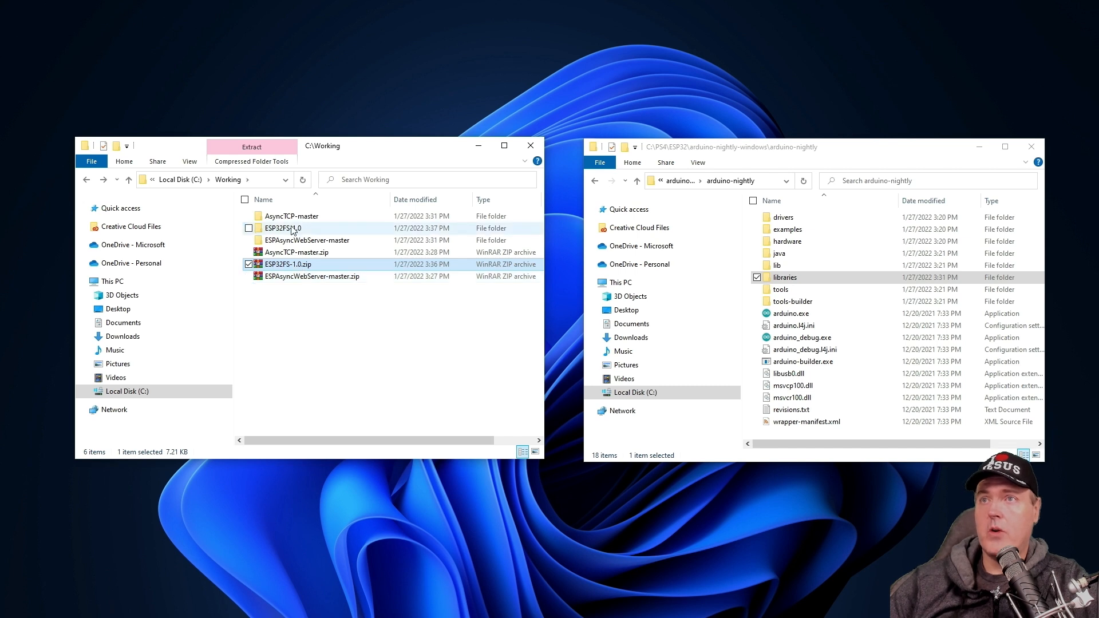
{"action": "double_click", "coordinate": [282, 228]}
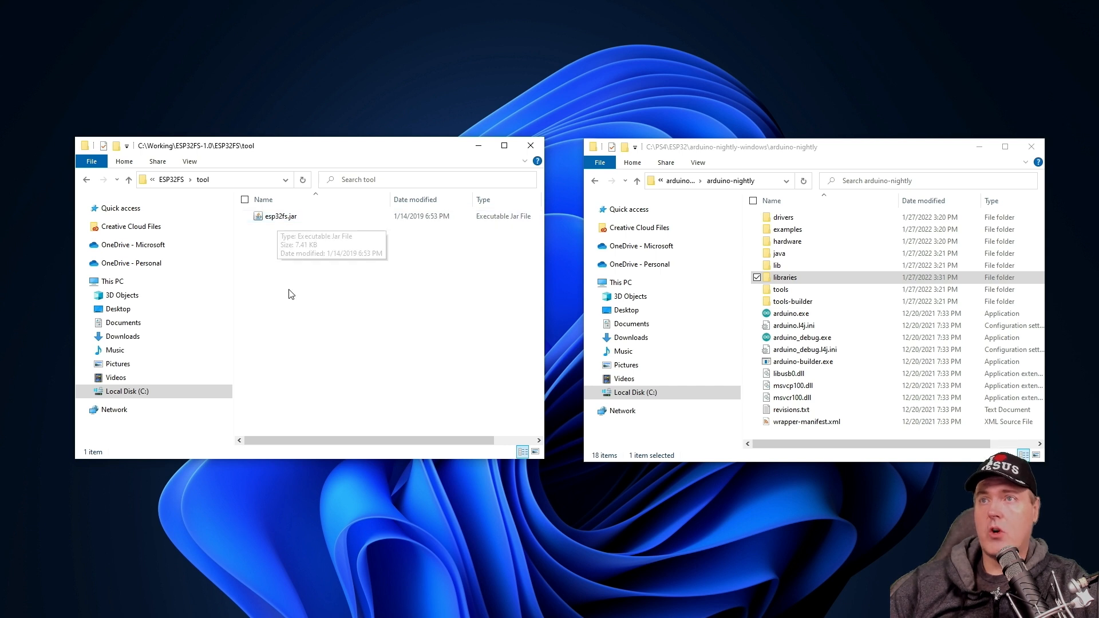
{"action": "double_click", "coordinate": [780, 290]}
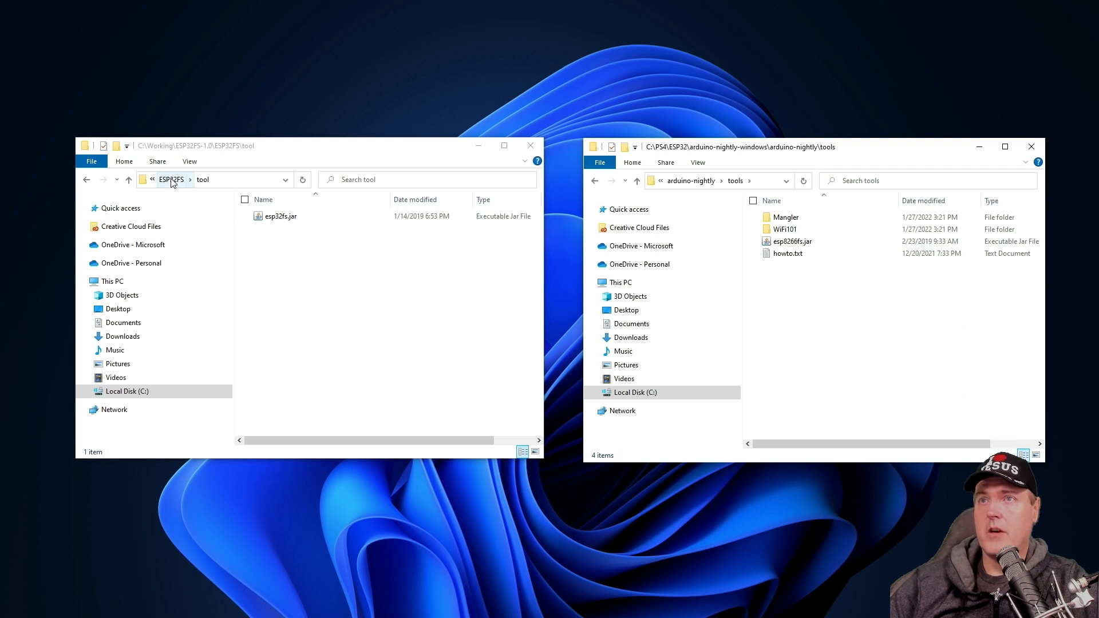
{"action": "left_click", "coordinate": [170, 180]}
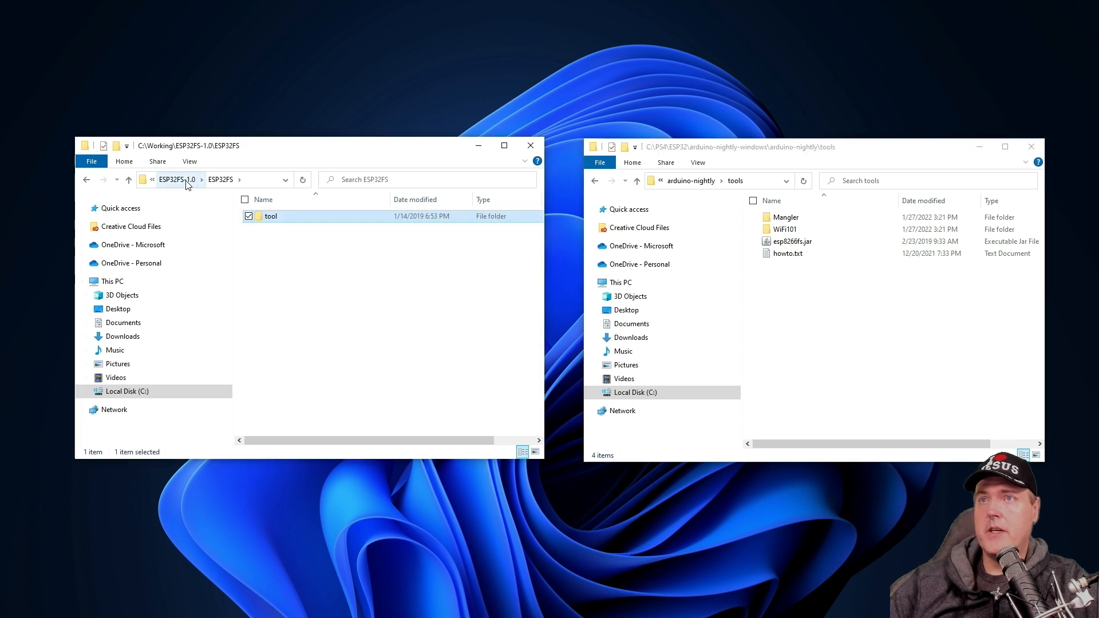
{"action": "left_click", "coordinate": [175, 180]}
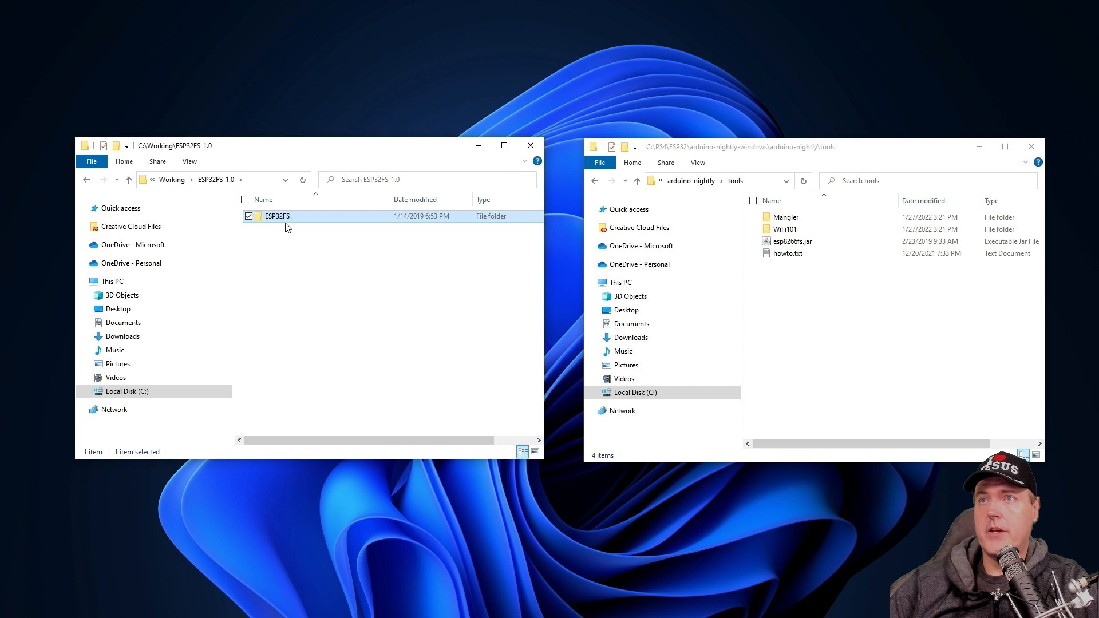
Paste the ESP32FS folder into tools and confirm tool\esp32fs.jar is inside
{"action": "right_click", "coordinate": [276, 217]}
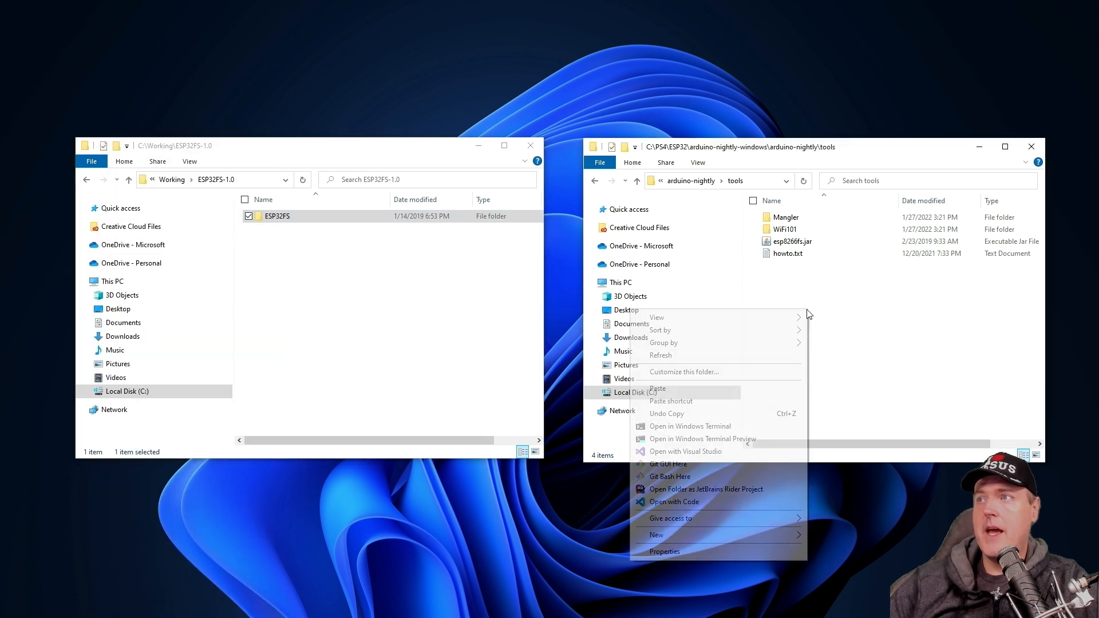
{"action": "left_click", "coordinate": [656, 389]}
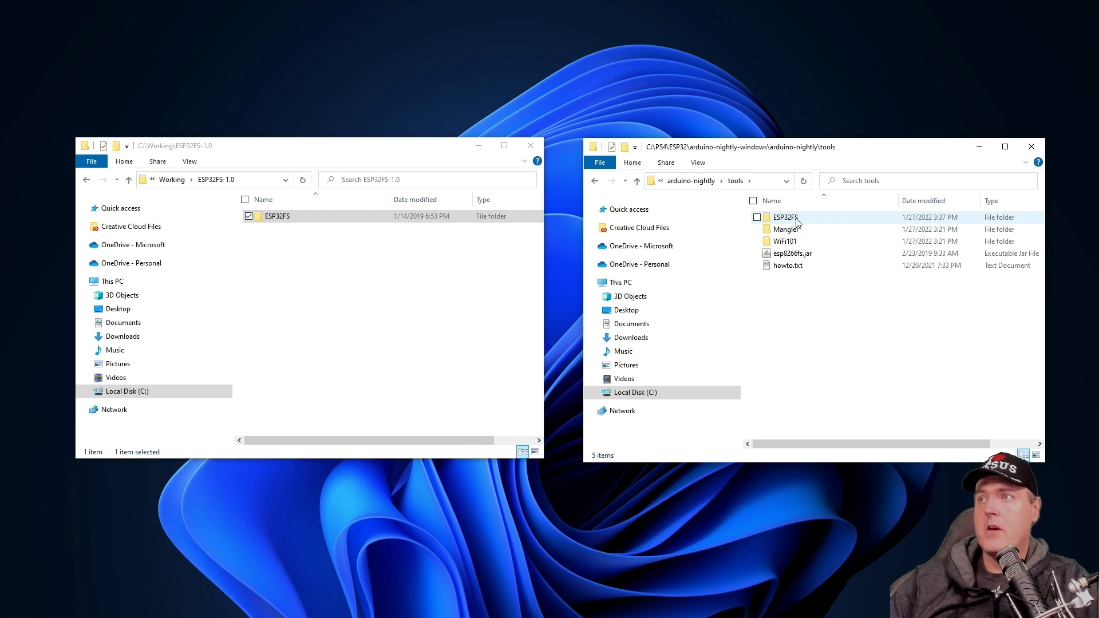
{"action": "double_click", "coordinate": [783, 217]}
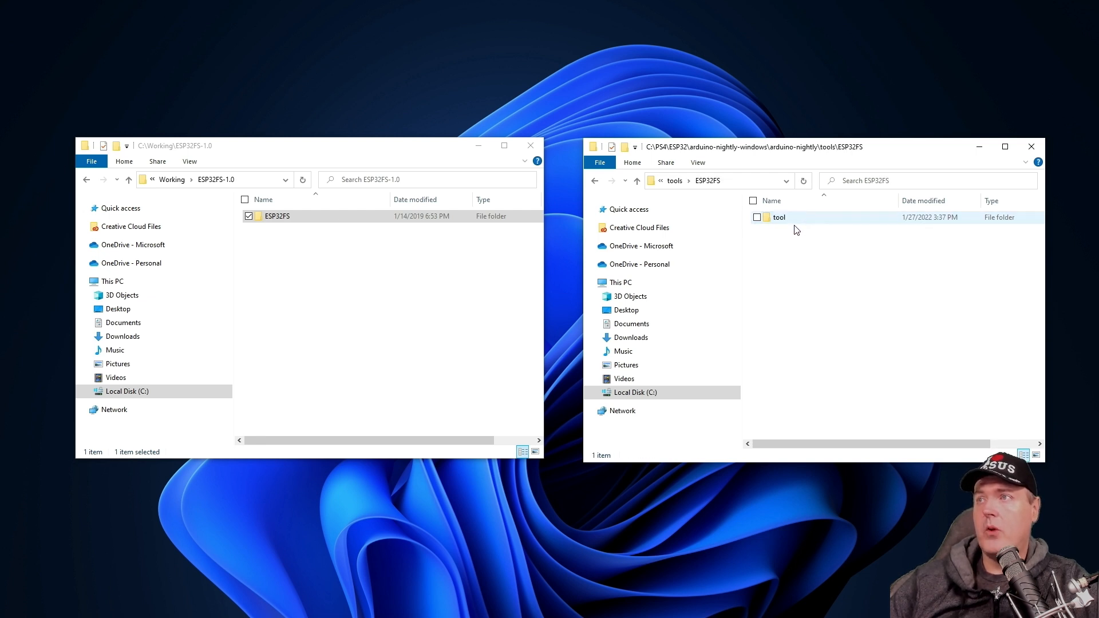
{"action": "double_click", "coordinate": [778, 218]}
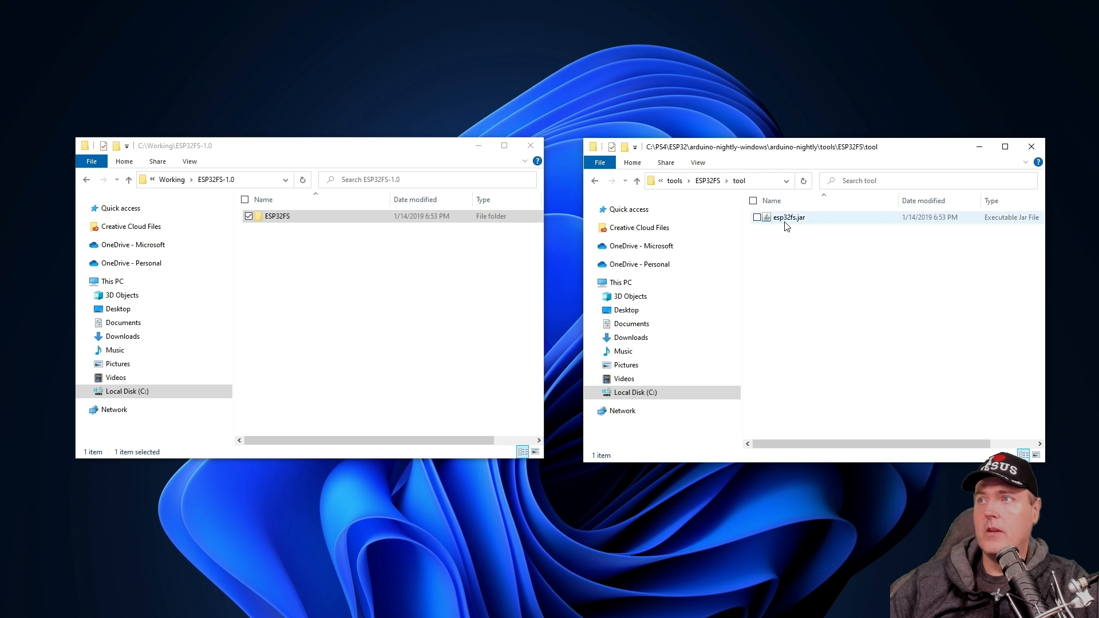
{"action": "mouse_move", "coordinate": [788, 221]}
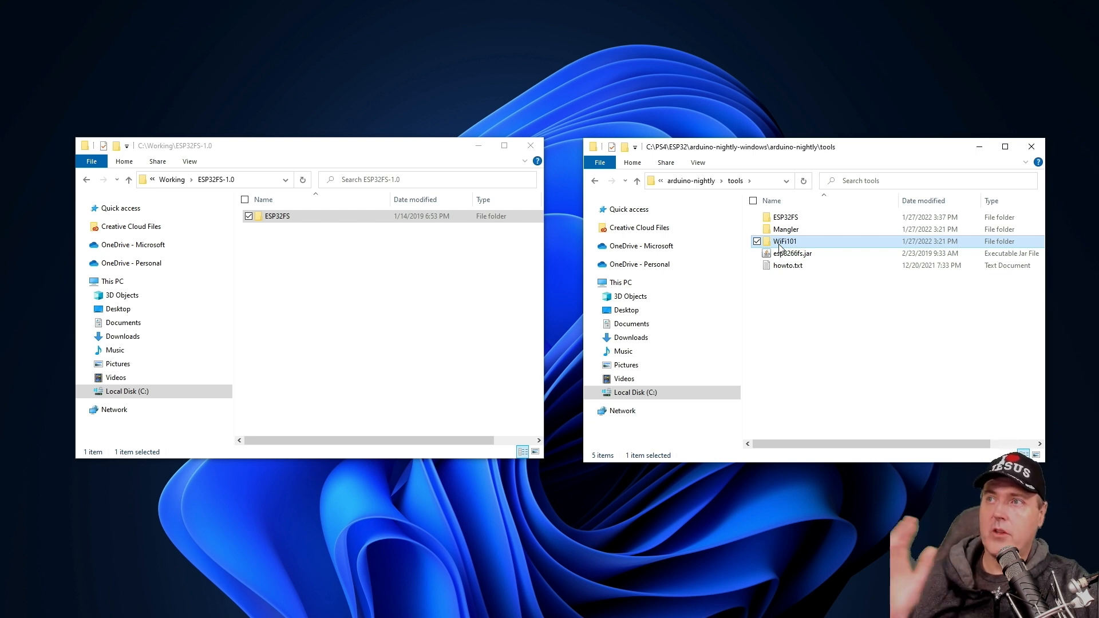
{"action": "mouse_move", "coordinate": [786, 229]}
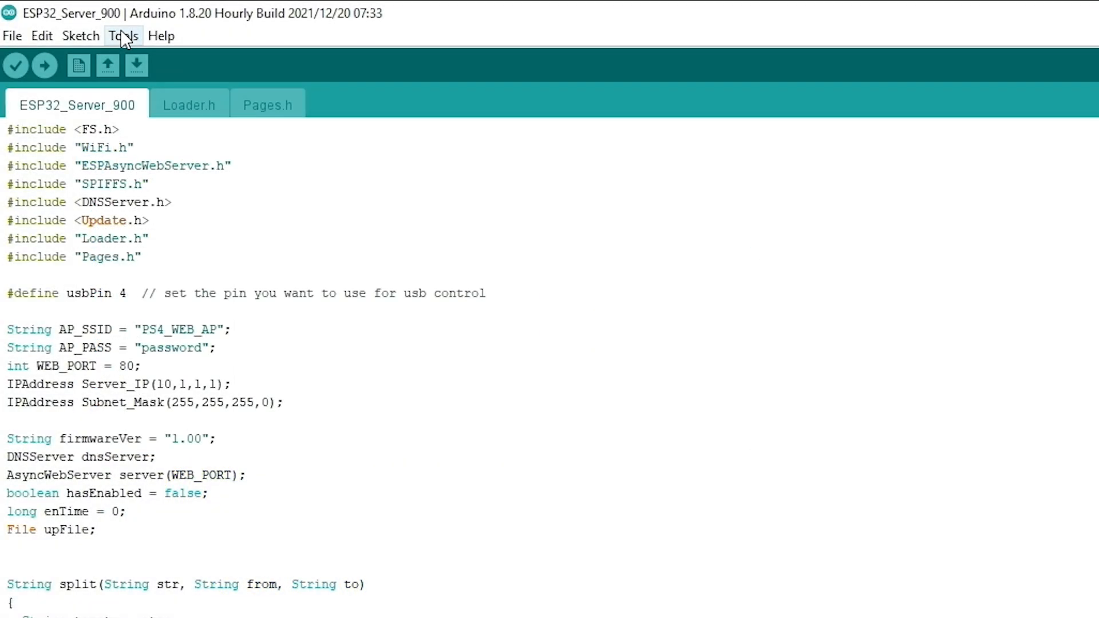
Run Tools > ESP32 Sketch Data Upload to flash the sketch's data files to the ESP32
{"action": "left_click", "coordinate": [124, 35]}
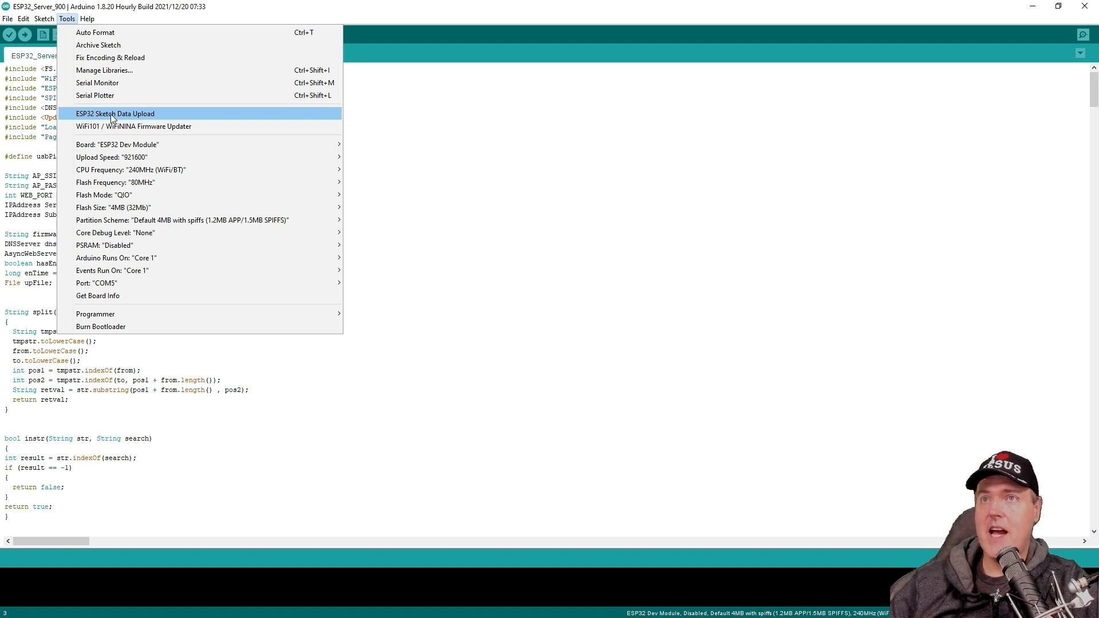
{"action": "left_click", "coordinate": [115, 113]}
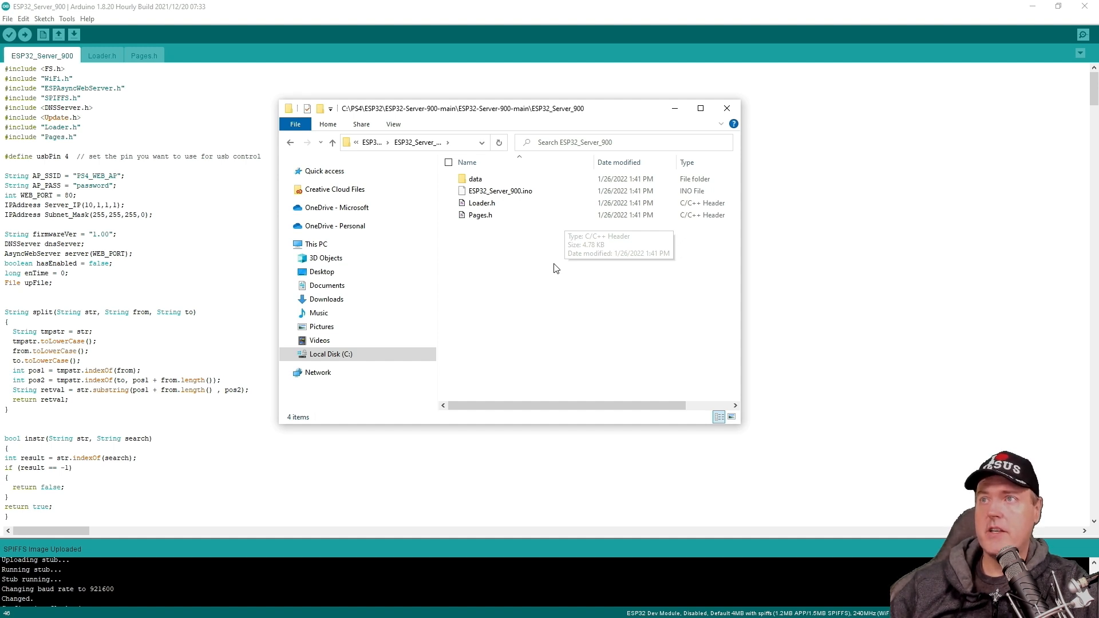
Open the sketch's data folder listing the payload .bin files and select App Dumper.bin
{"action": "double_click", "coordinate": [475, 179]}
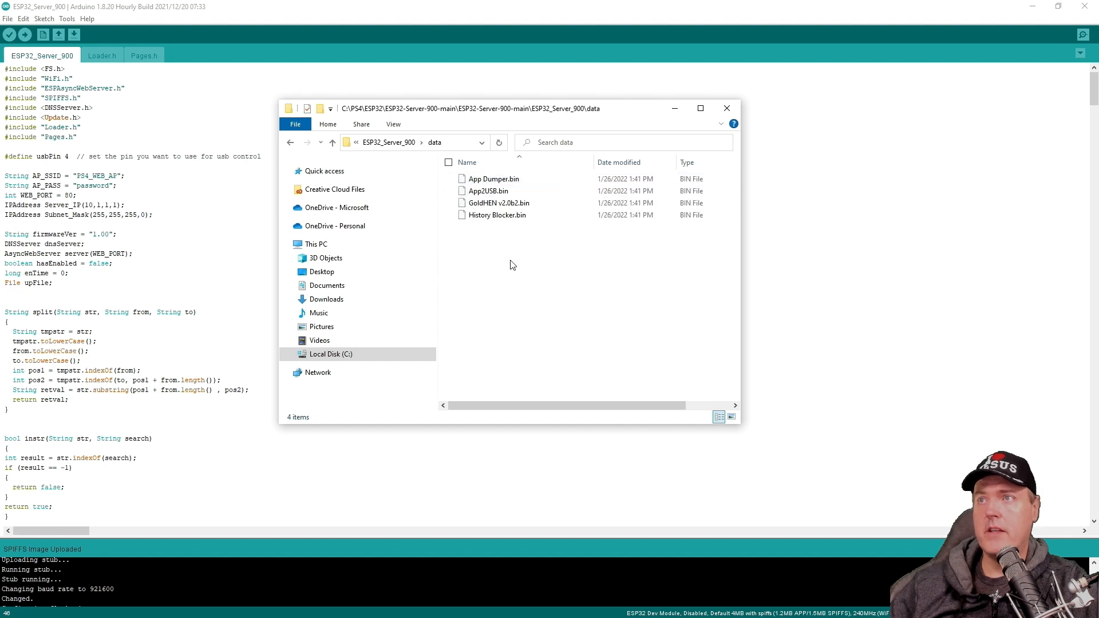
{"action": "left_click", "coordinate": [493, 178]}
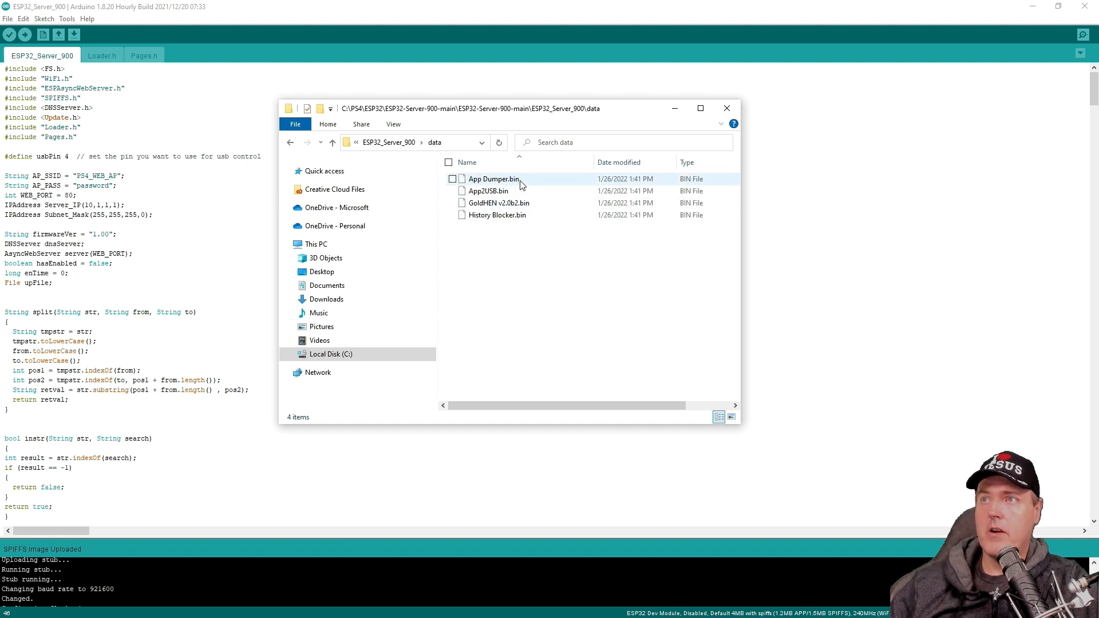
{"action": "left_click", "coordinate": [530, 285]}
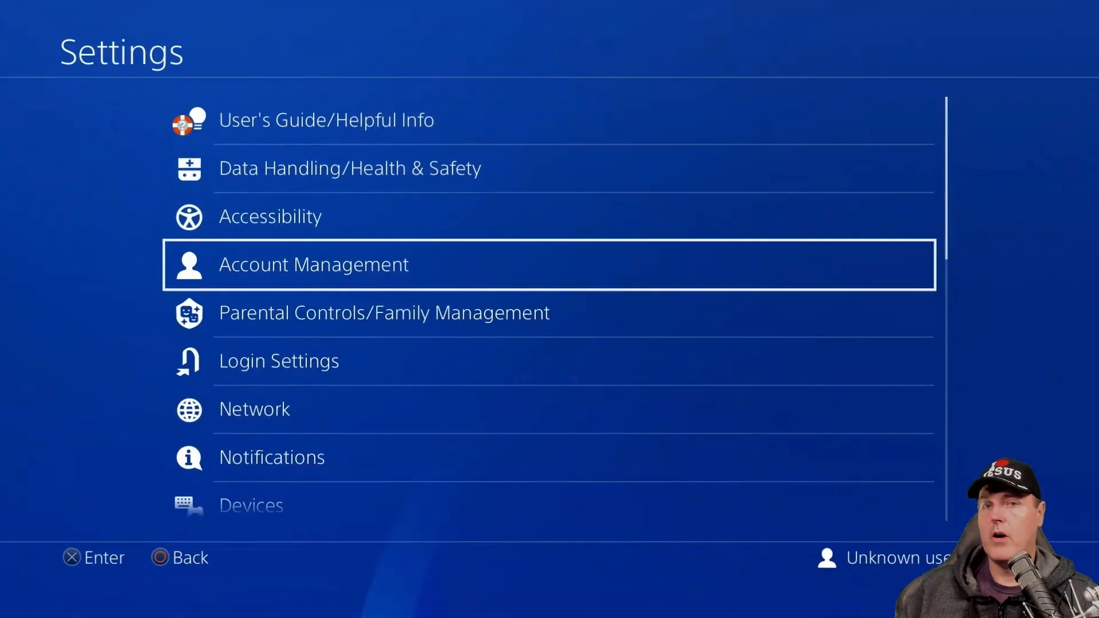
Set up a custom internet connection with primary and secondary DNS 10.1.1.1
{"action": "left_click", "coordinate": [255, 409]}
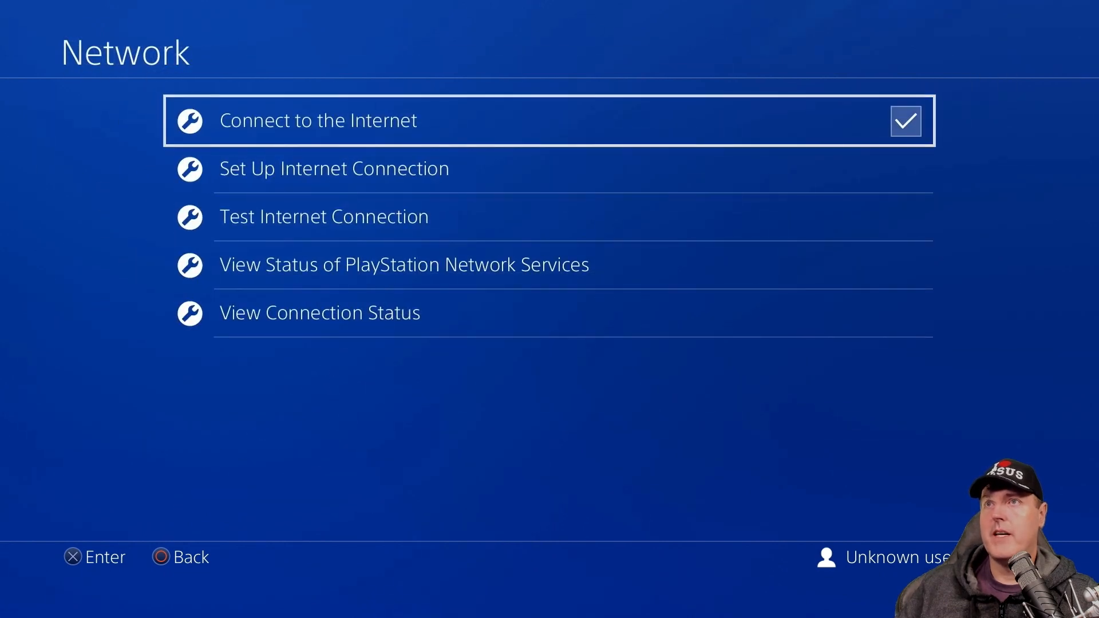
{"action": "left_click", "coordinate": [333, 167]}
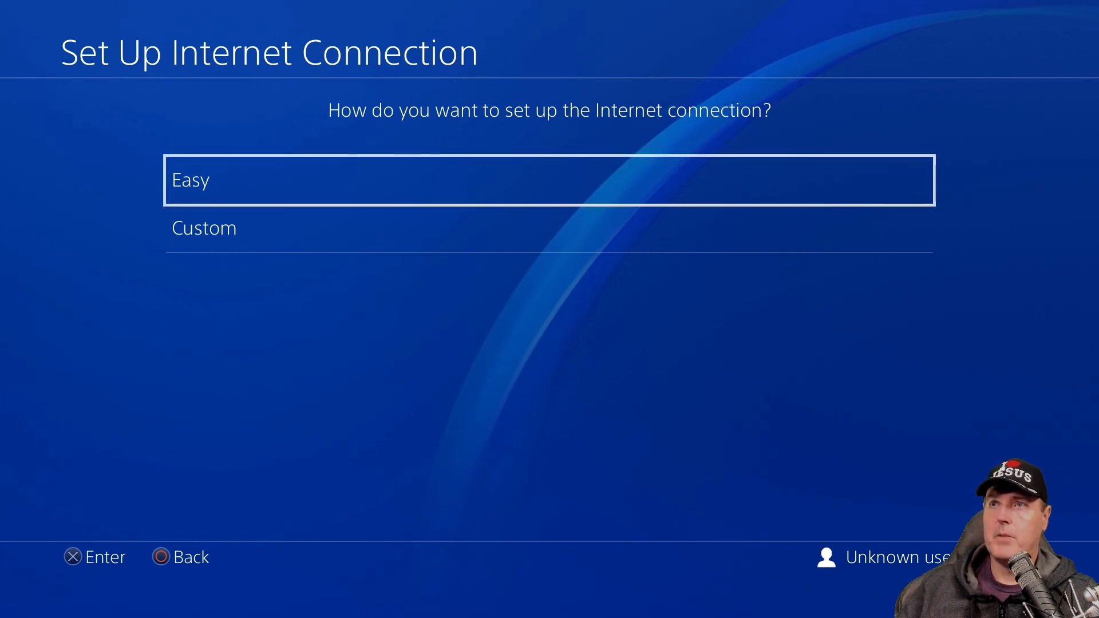
{"action": "key", "text": "Down"}
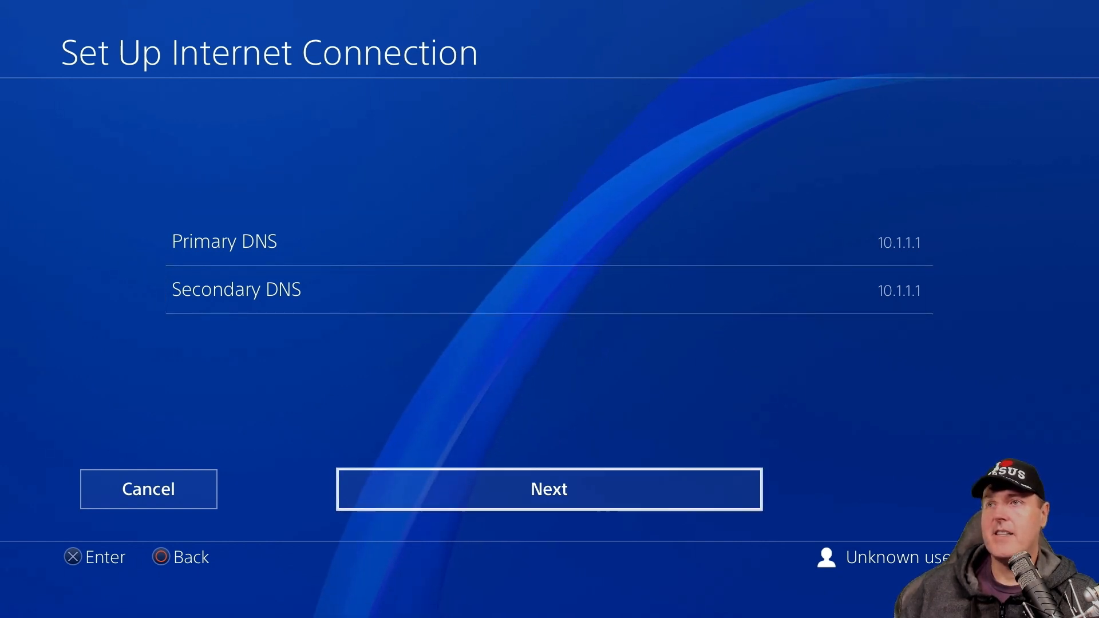
{"action": "left_click", "coordinate": [548, 489]}
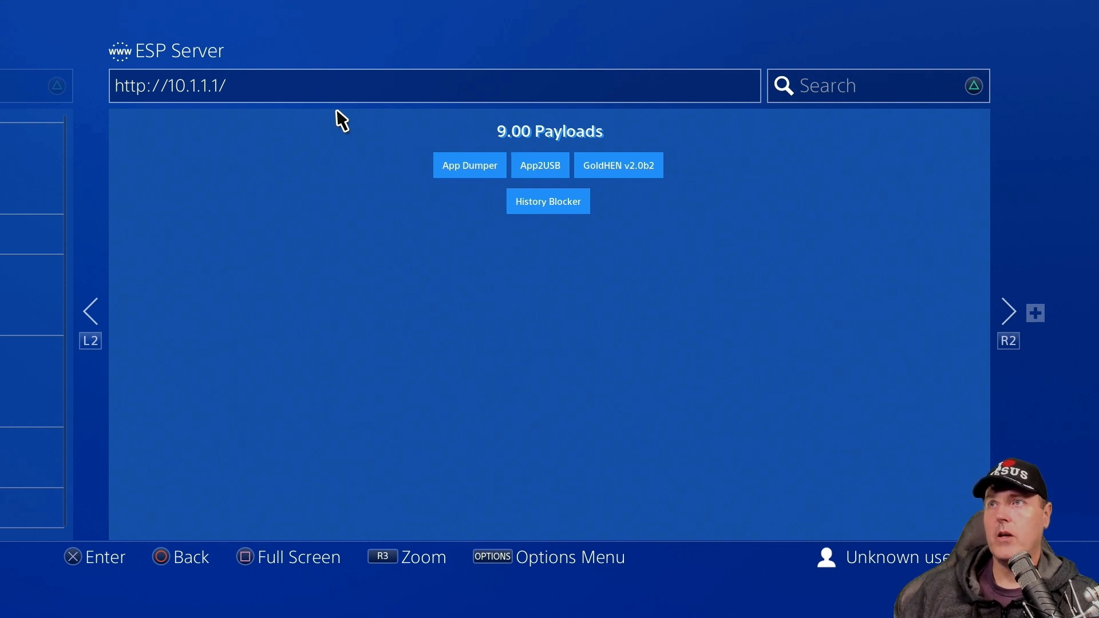
{"action": "mouse_move", "coordinate": [424, 175]}
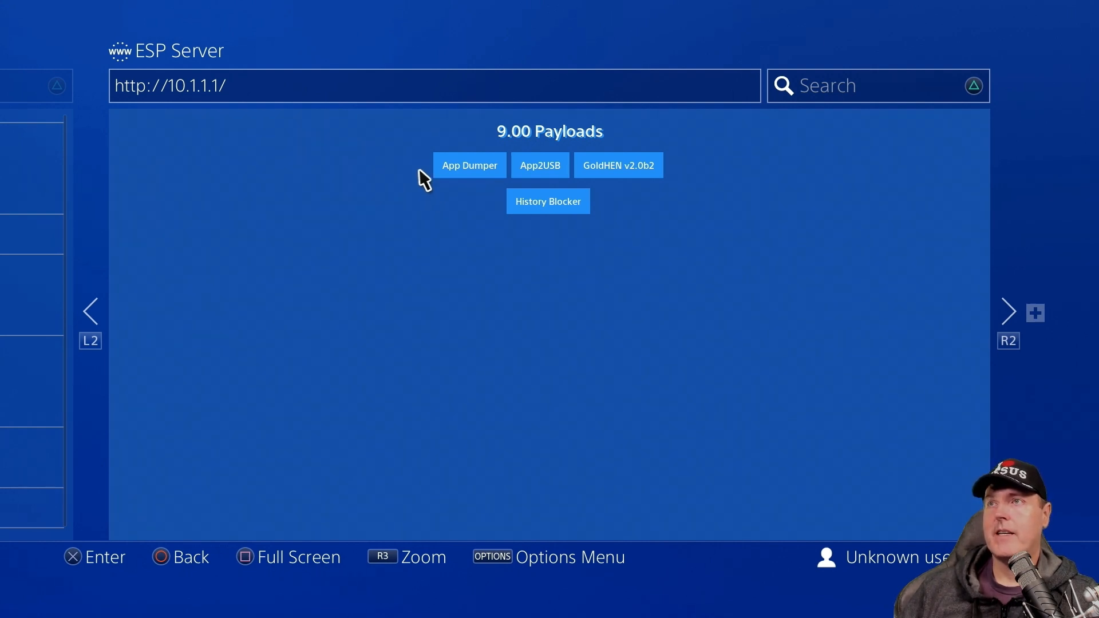
{"action": "mouse_move", "coordinate": [634, 176]}
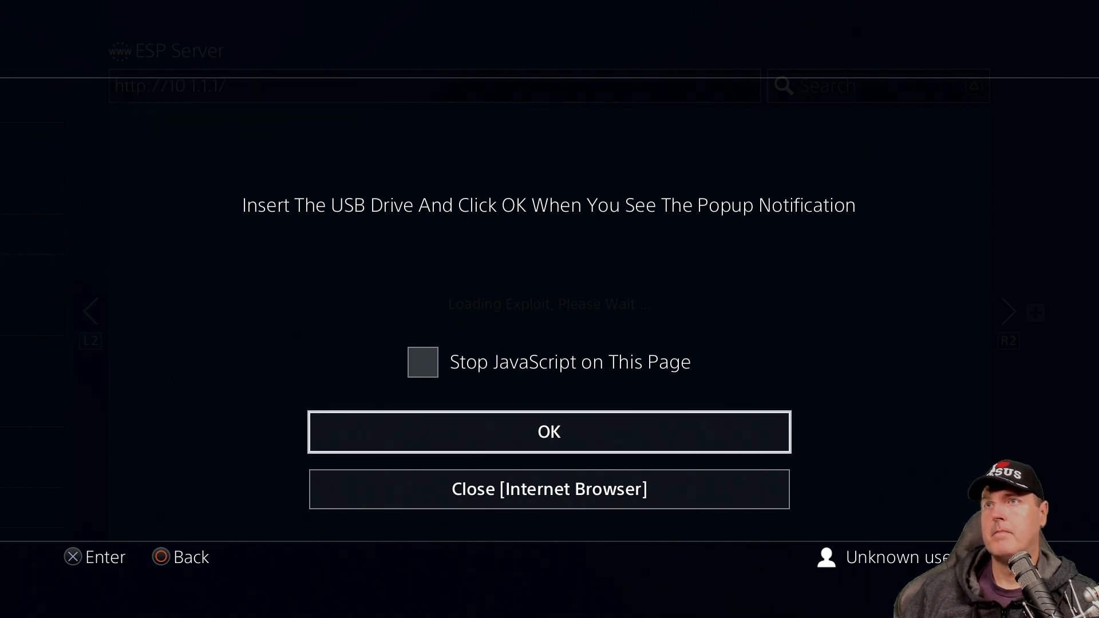
Acknowledge the insert USB drive prompt so the 9.00 payload loads
{"action": "left_click", "coordinate": [548, 431]}
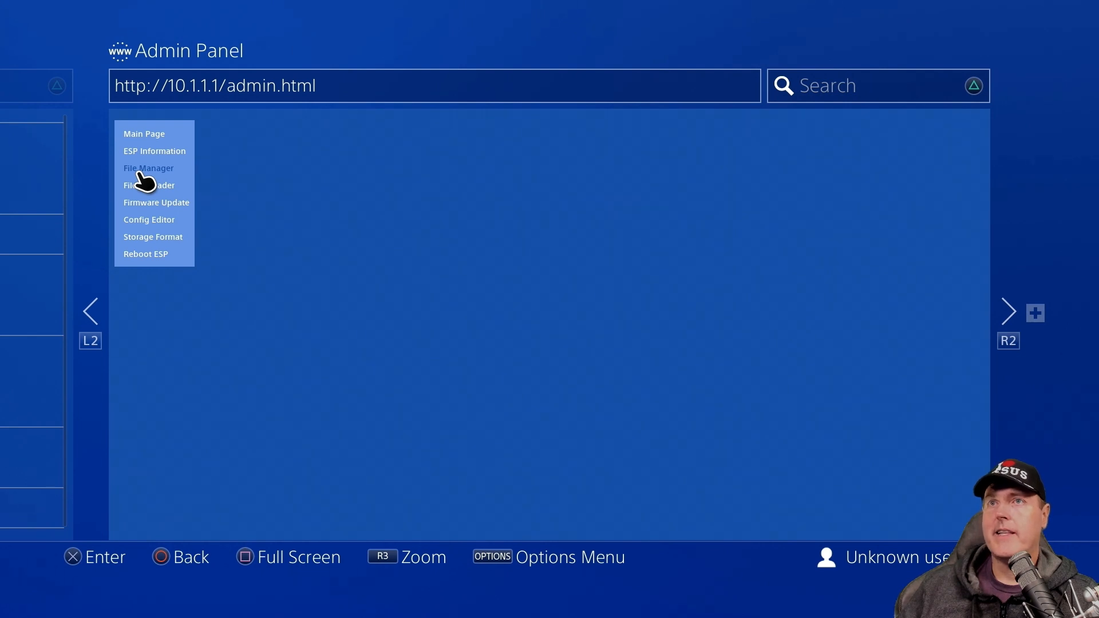
{"action": "mouse_move", "coordinate": [476, 184]}
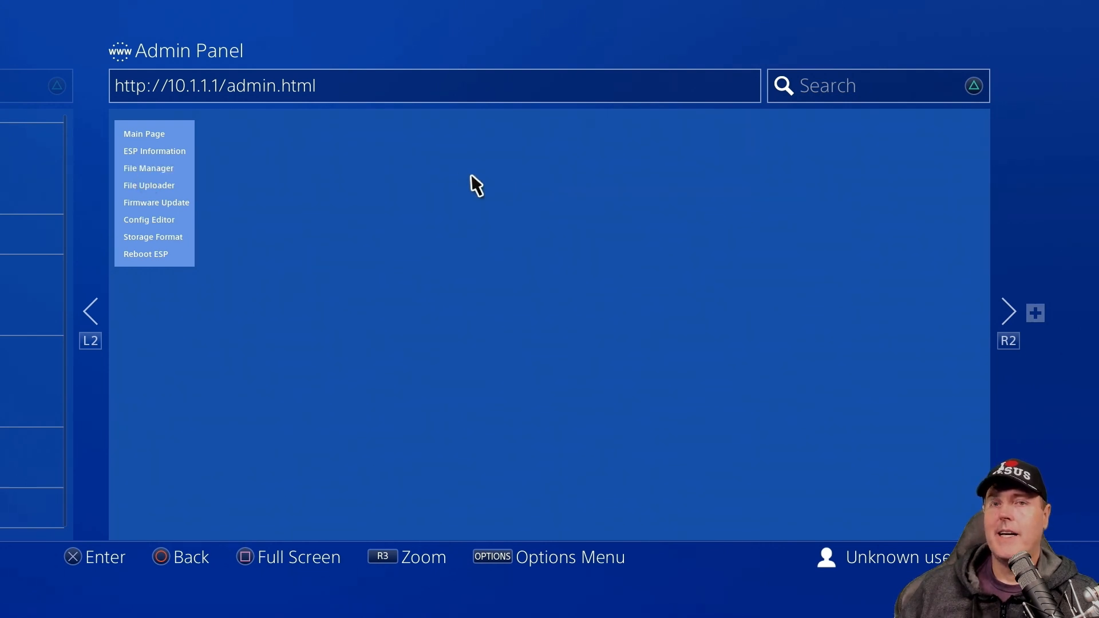
{"action": "mouse_move", "coordinate": [126, 172]}
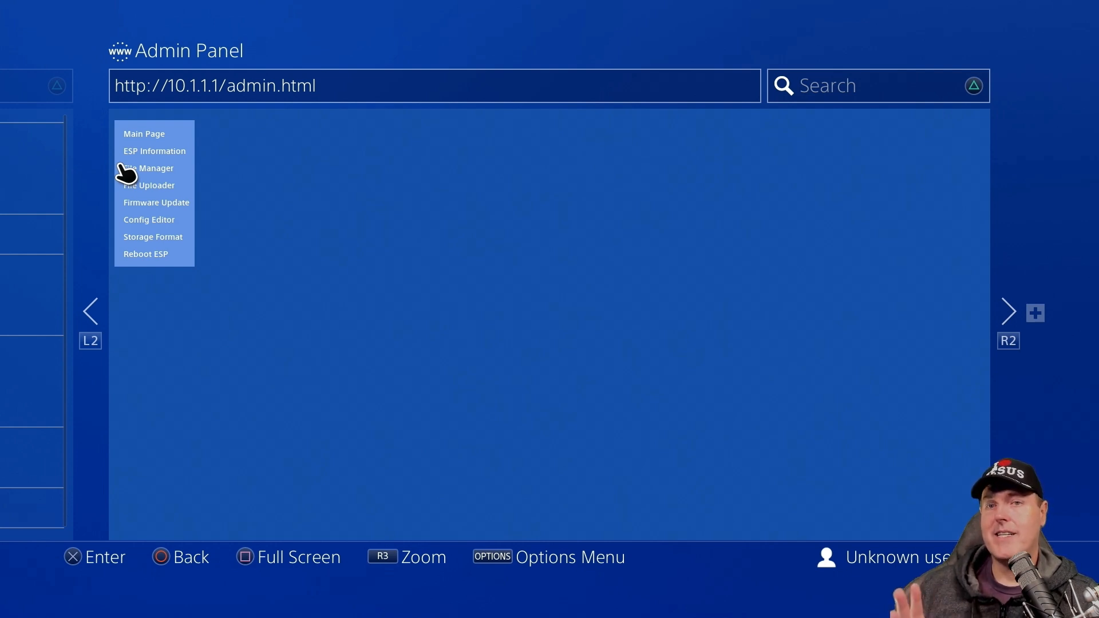
{"action": "mouse_move", "coordinate": [162, 199]}
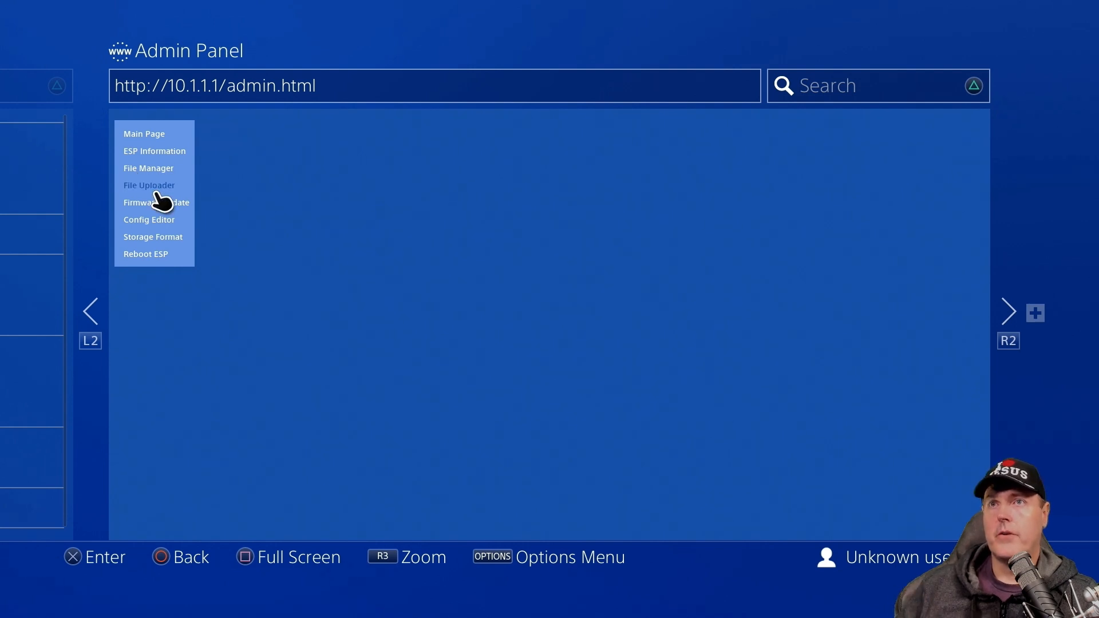
Go to the File Uploader section of the admin panel at 10.1.1.1/admin.html
{"action": "left_click", "coordinate": [149, 186]}
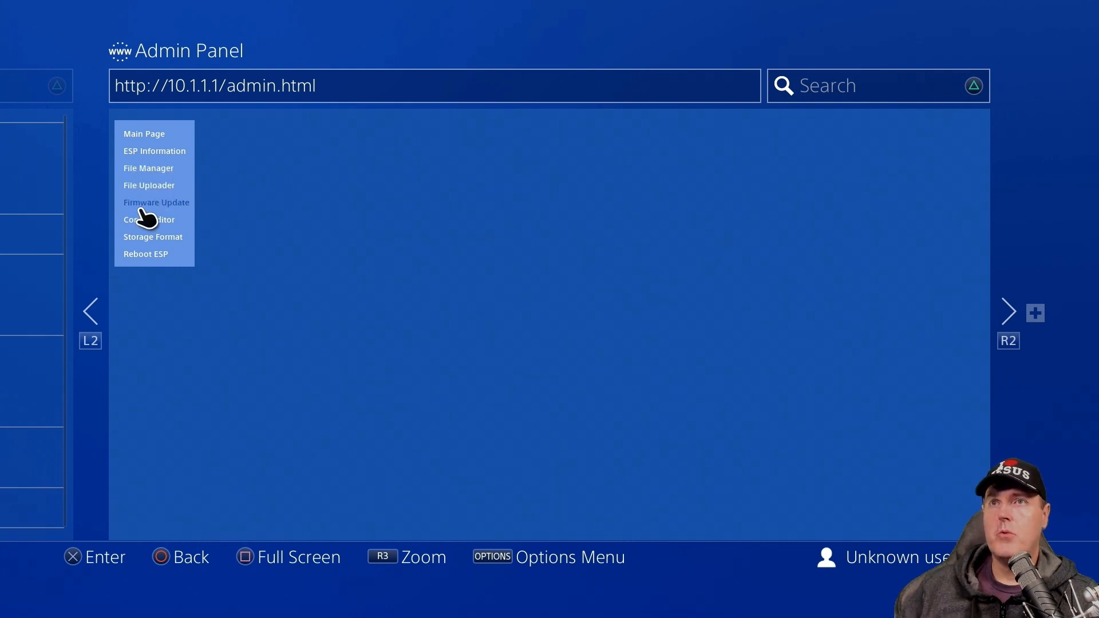
Show the Config Editor with the PS4_WEB_AP access point settings
{"action": "left_click", "coordinate": [148, 220]}
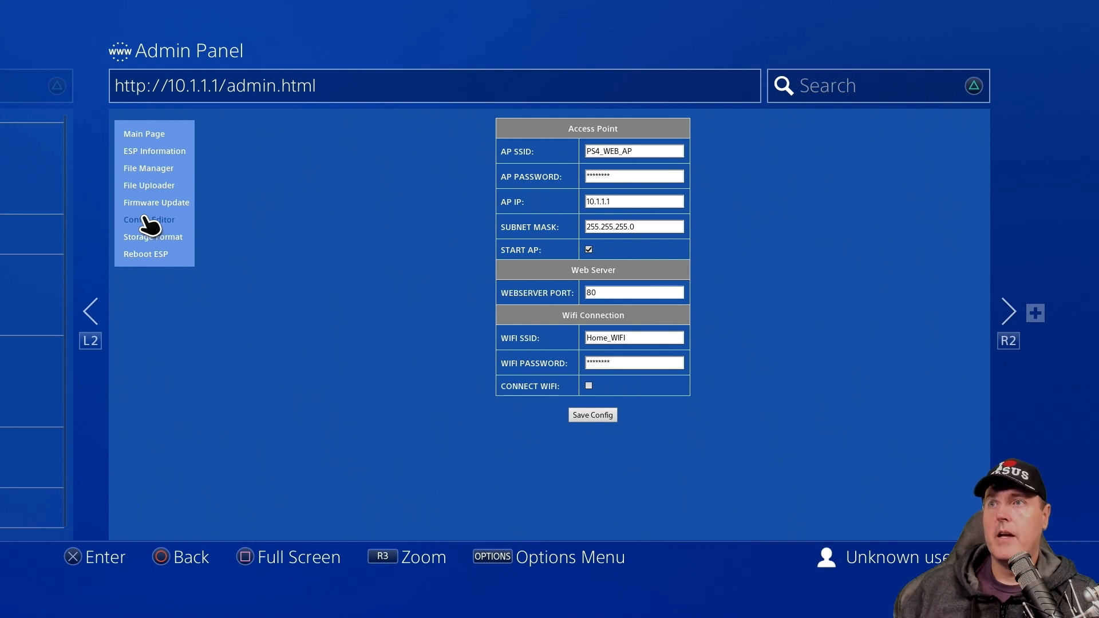
{"action": "mouse_move", "coordinate": [136, 309]}
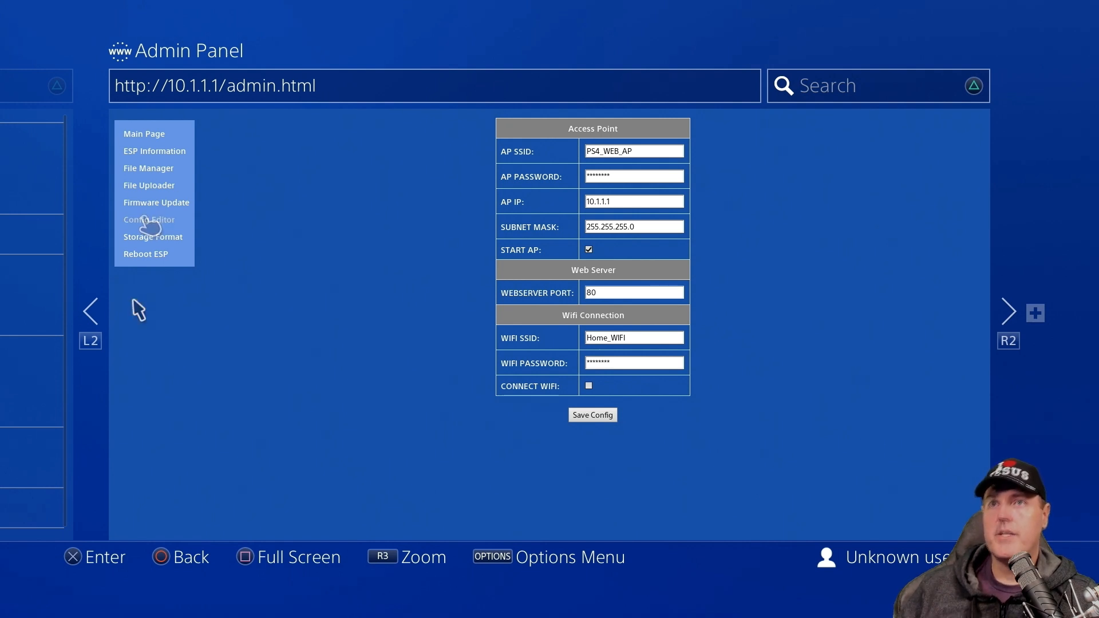
{"action": "mouse_move", "coordinate": [138, 310]}
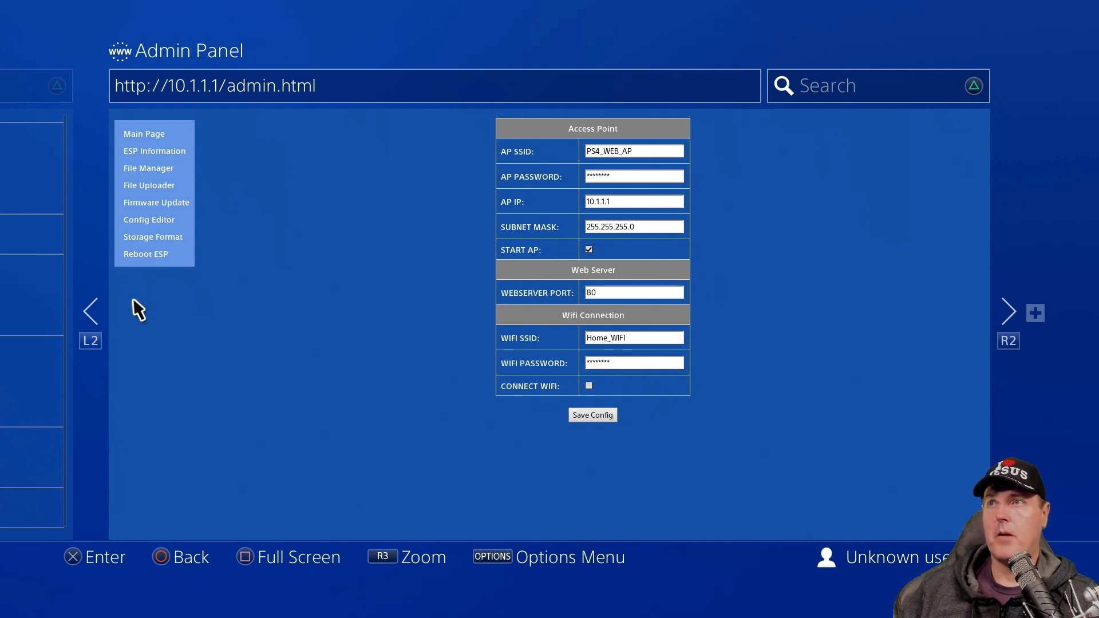
{"action": "mouse_move", "coordinate": [273, 309]}
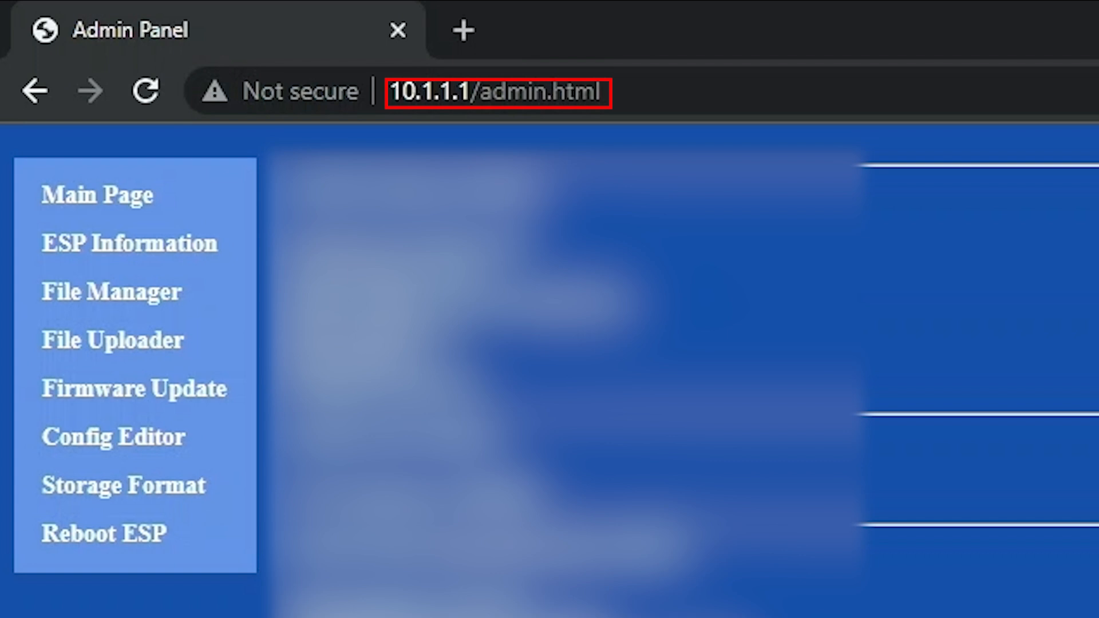
Show the File Uploader page of the admin panel in Chrome on the PC
{"action": "left_click", "coordinate": [111, 340]}
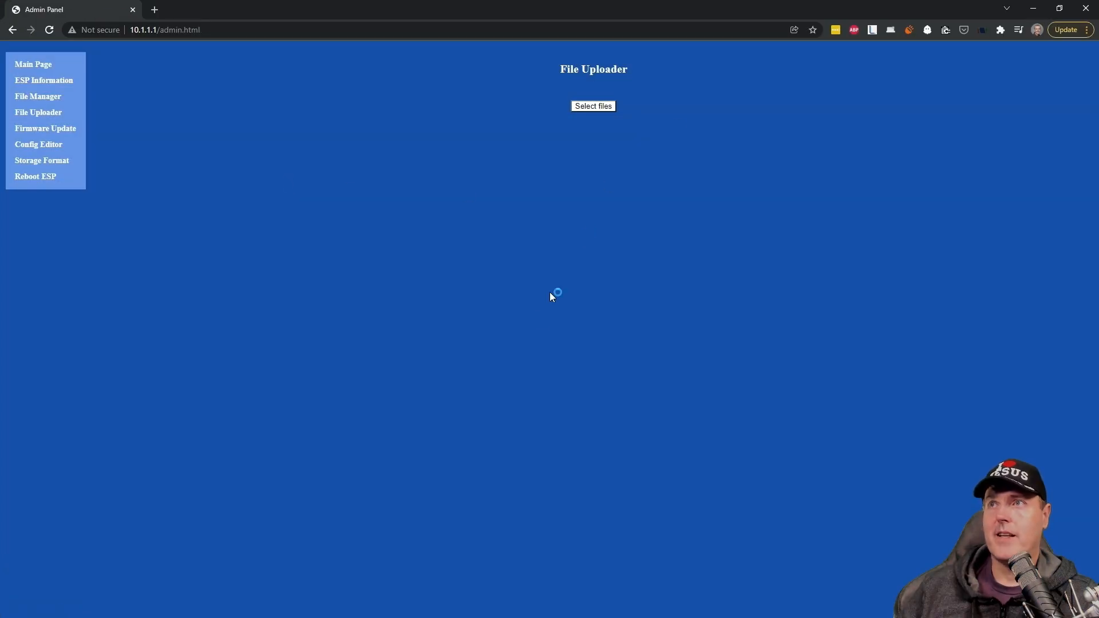
Select the four payload .bin files, including GoldHEN v2.0b2, and upload them to the ESP32
{"action": "left_click", "coordinate": [592, 106]}
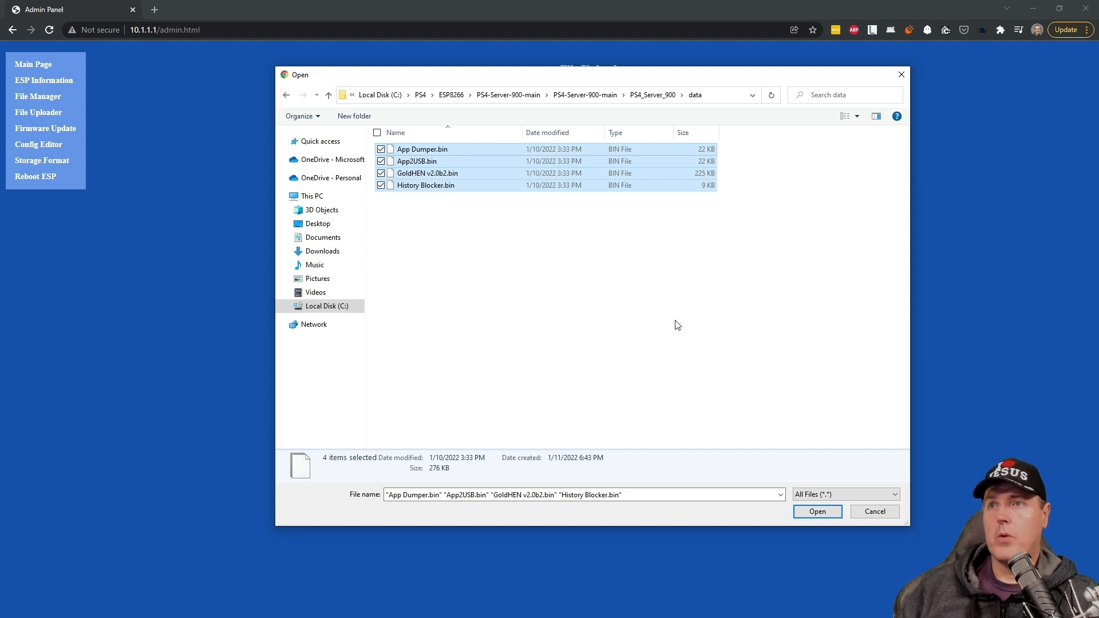
{"action": "left_click", "coordinate": [817, 511]}
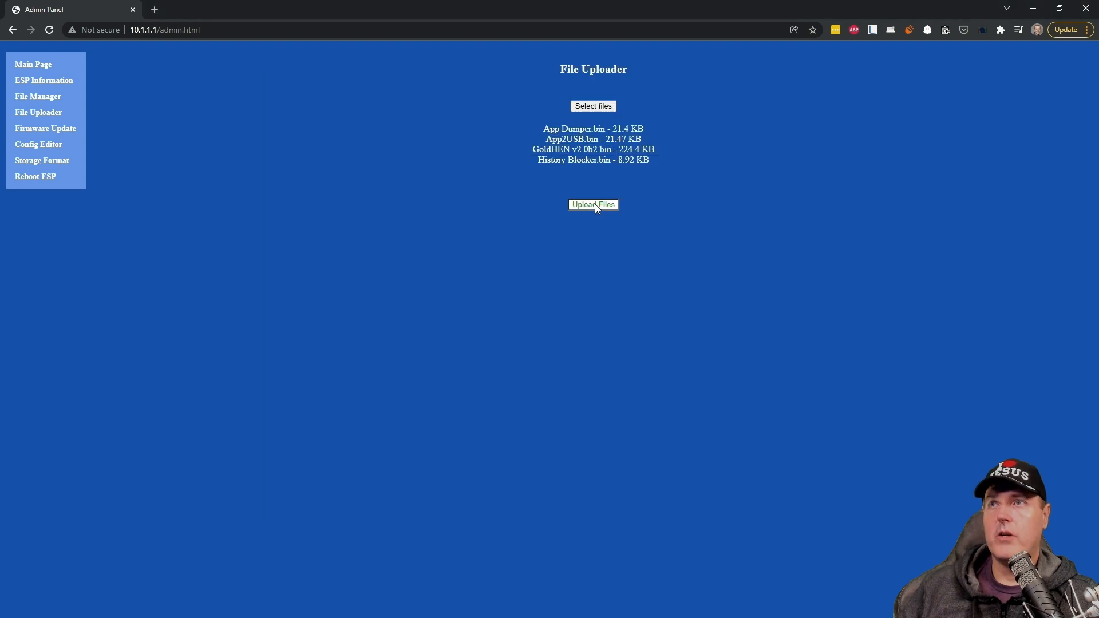
{"action": "left_click", "coordinate": [592, 205]}
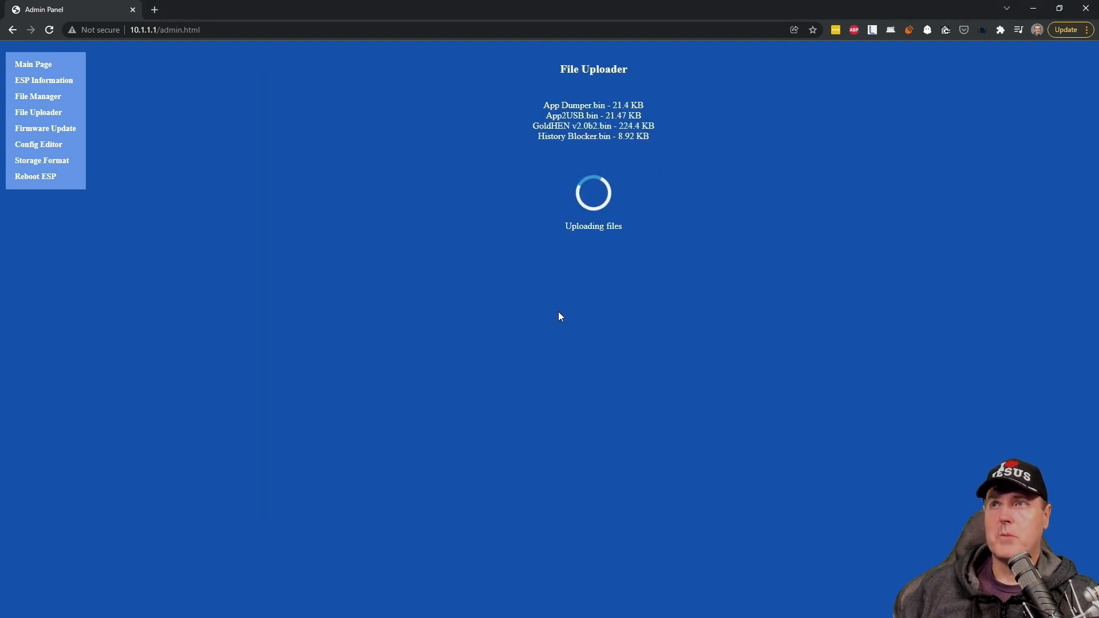